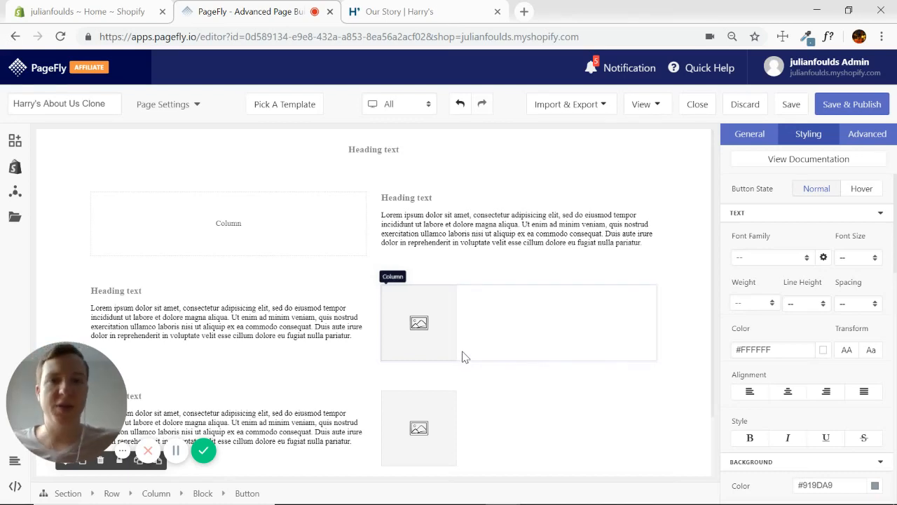
pyautogui.moveTo(378, 336)
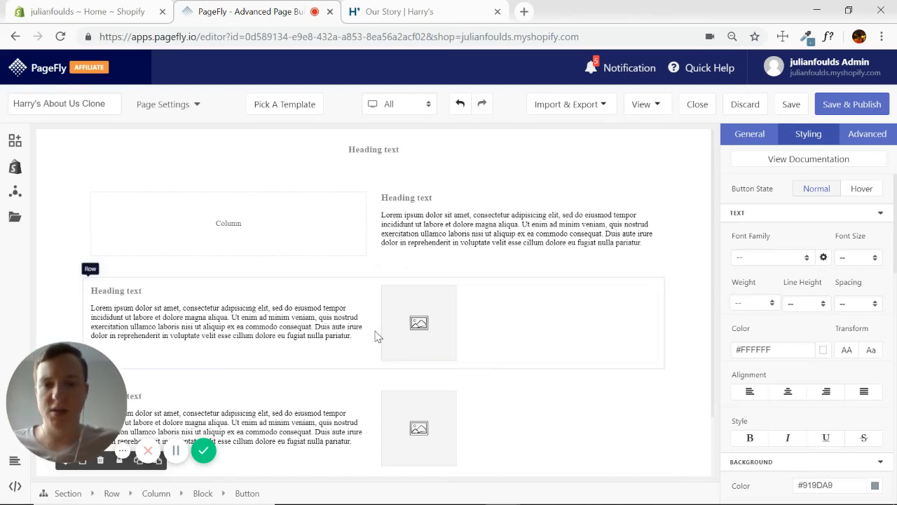
# - Review Harry's Our Story header in Chrome, then select PageFly's top heading section
pyautogui.click(421, 12)
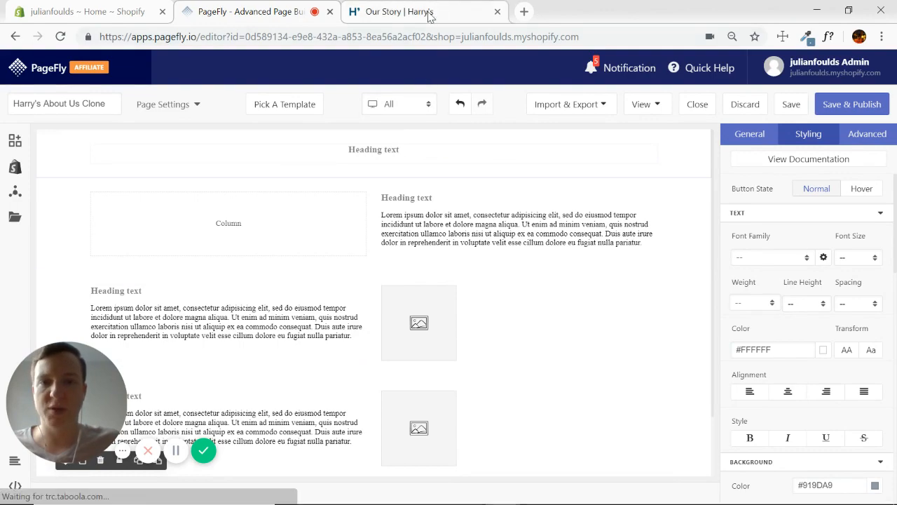
pyautogui.click(400, 12)
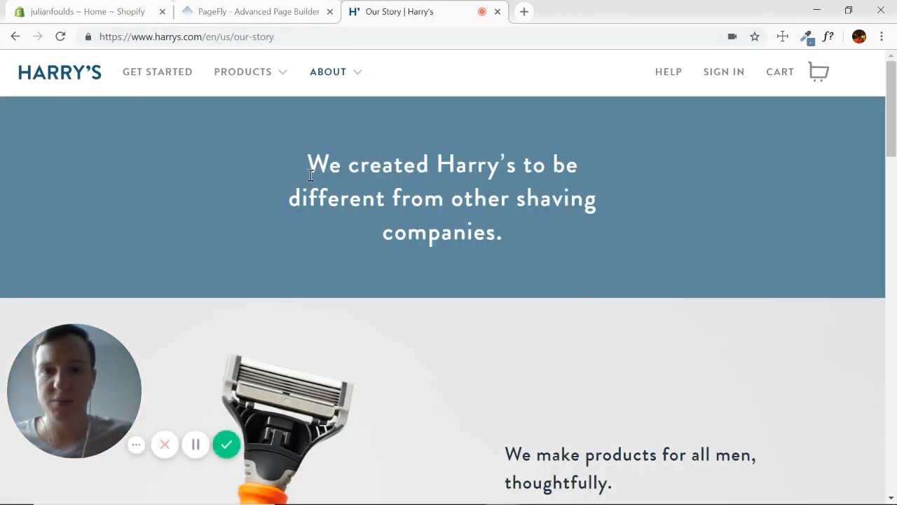
pyautogui.scroll(-3)
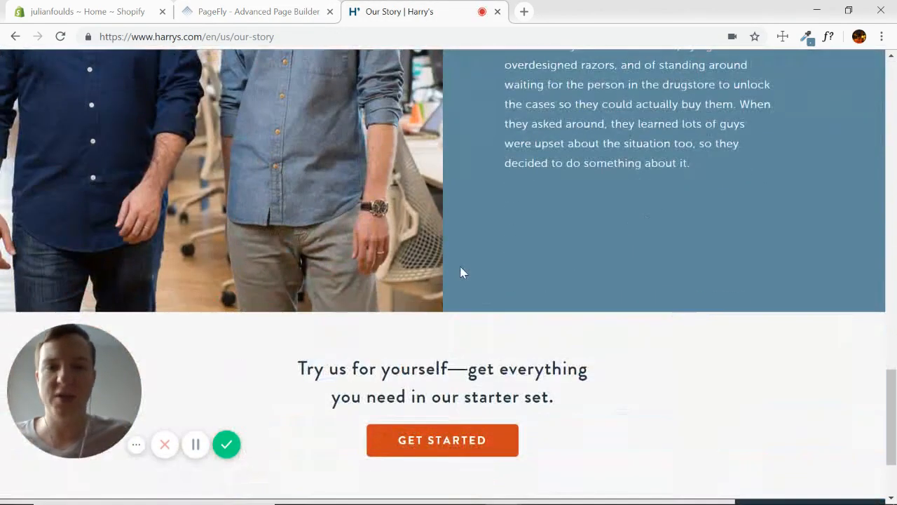
pyautogui.scroll(3)
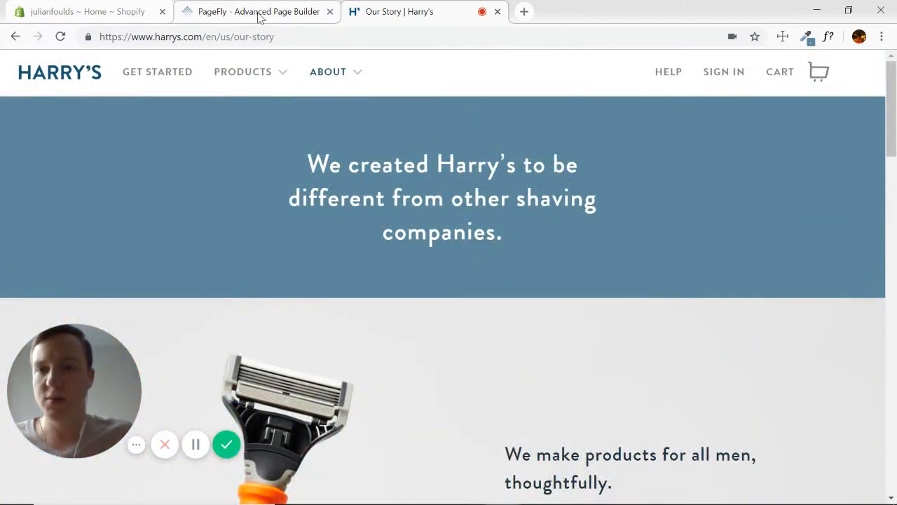
pyautogui.click(249, 11)
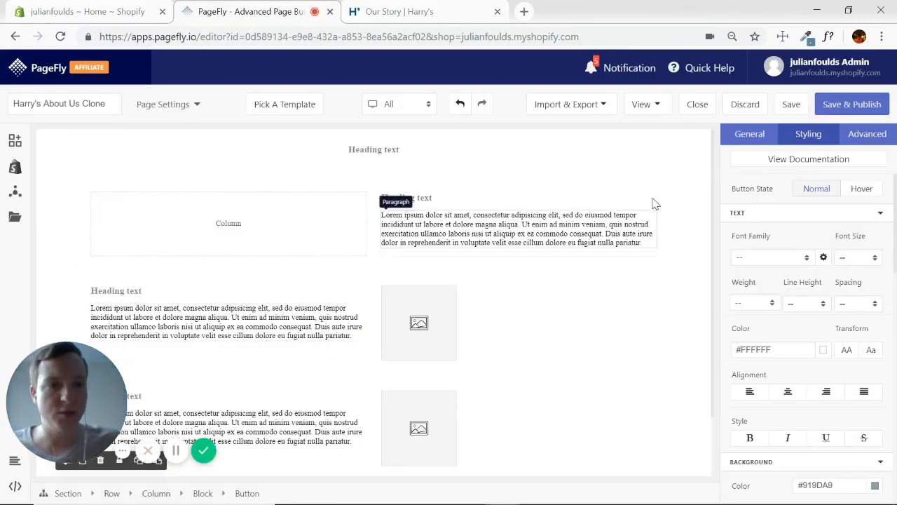
pyautogui.moveTo(791, 104)
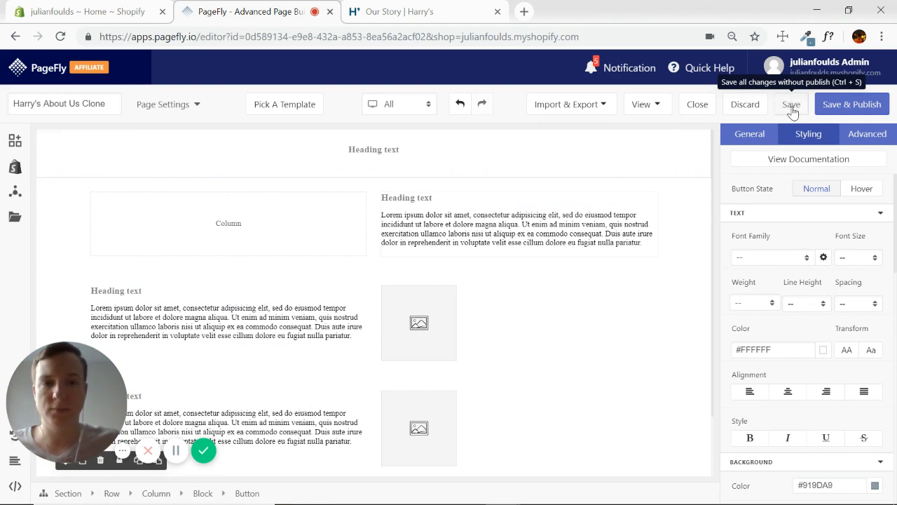
pyautogui.moveTo(351, 161)
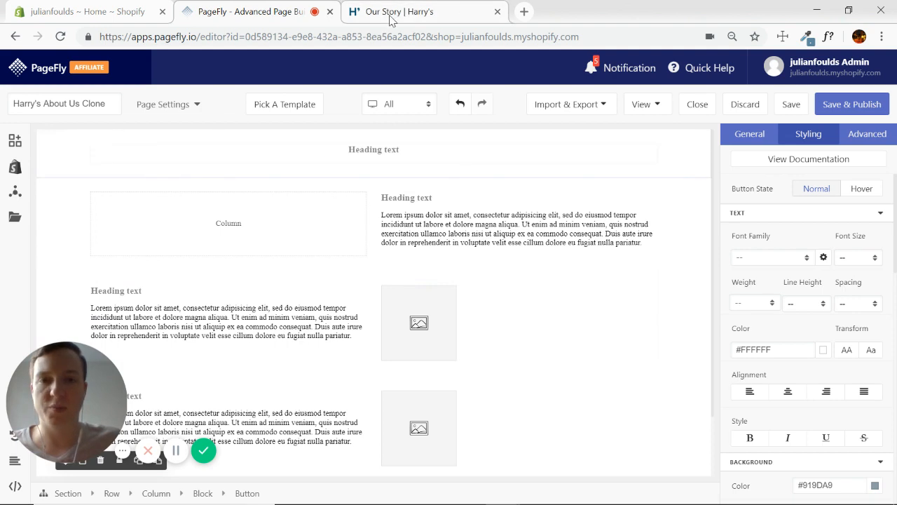
pyautogui.click(373, 149)
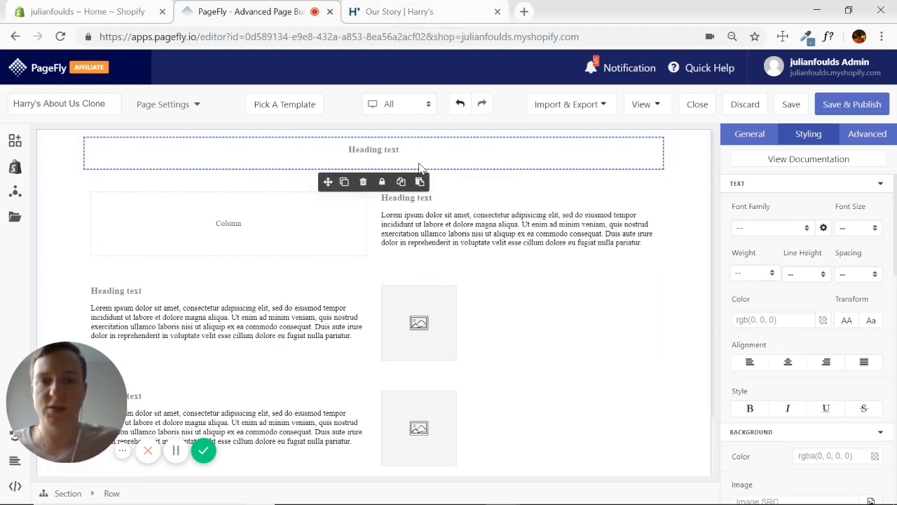
# - Sample Harry's blue header with ColorZilla's Page Color Picker and copy #5F899F
pyautogui.click(421, 12)
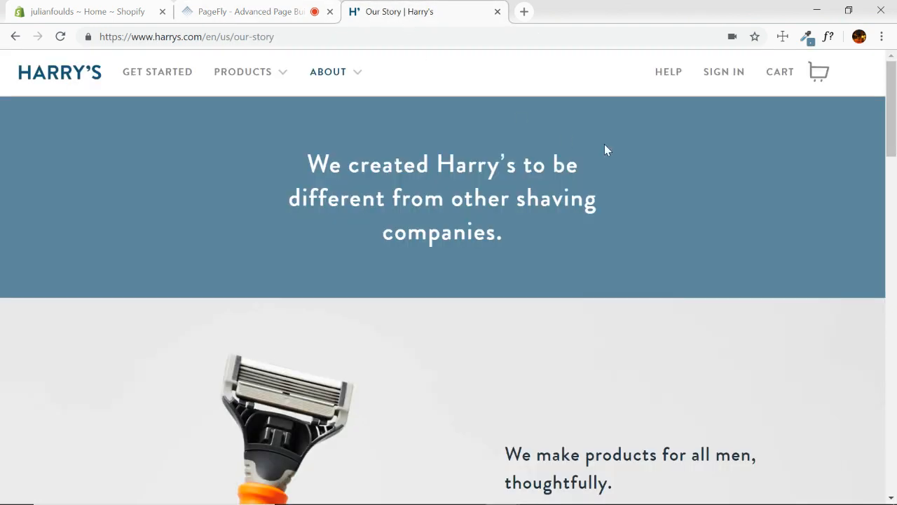
pyautogui.click(806, 37)
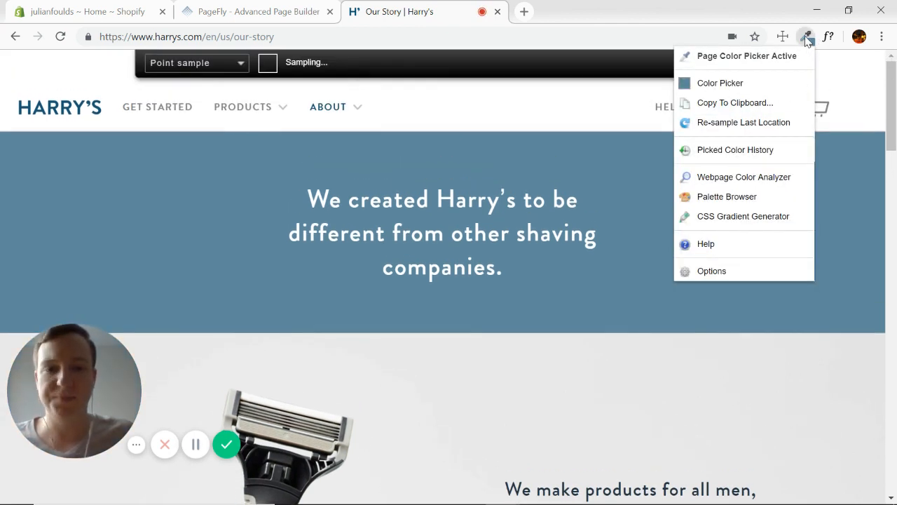
pyautogui.moveTo(651, 160)
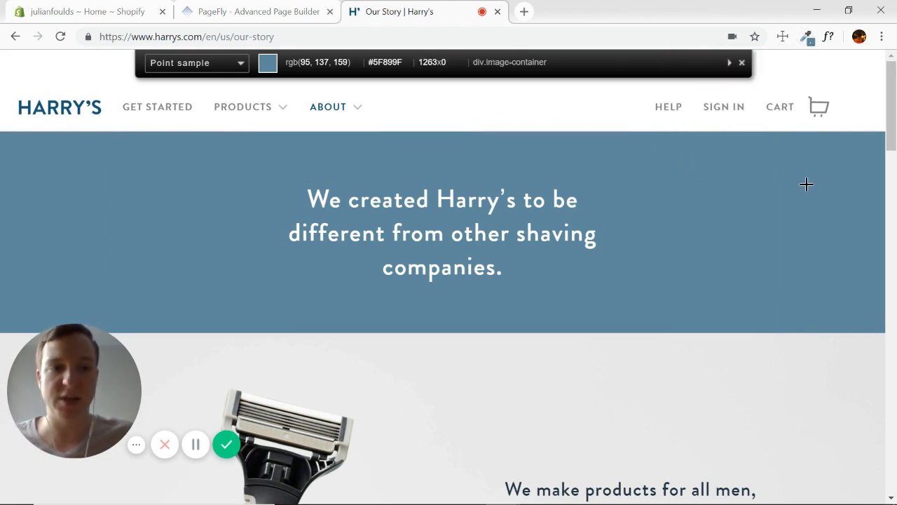
pyautogui.moveTo(774, 174)
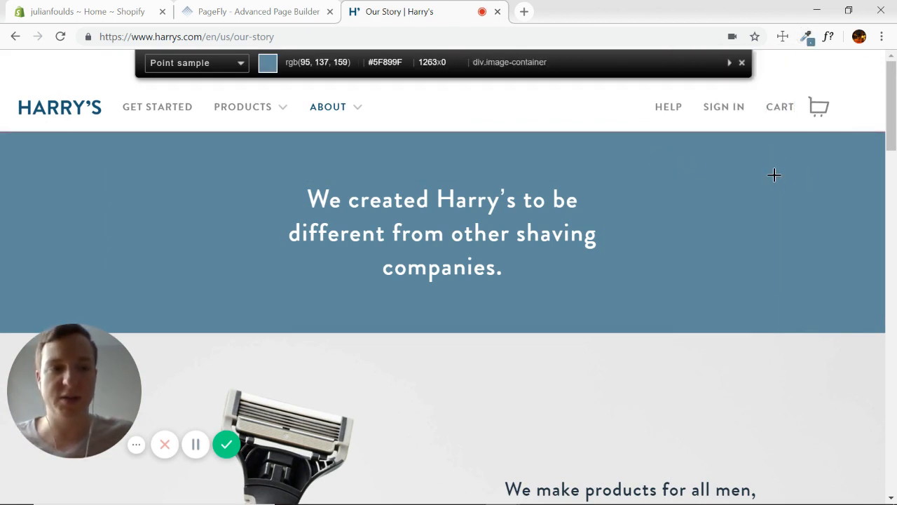
pyautogui.moveTo(785, 192)
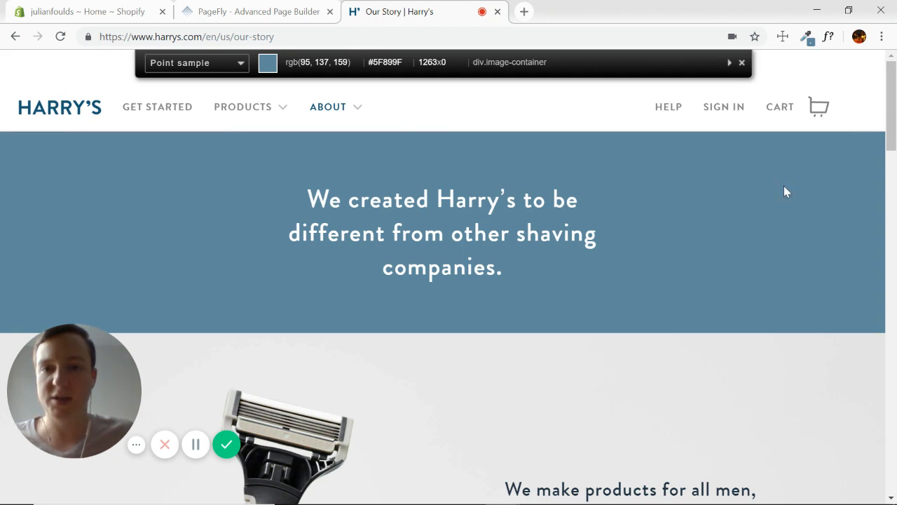
pyautogui.click(267, 61)
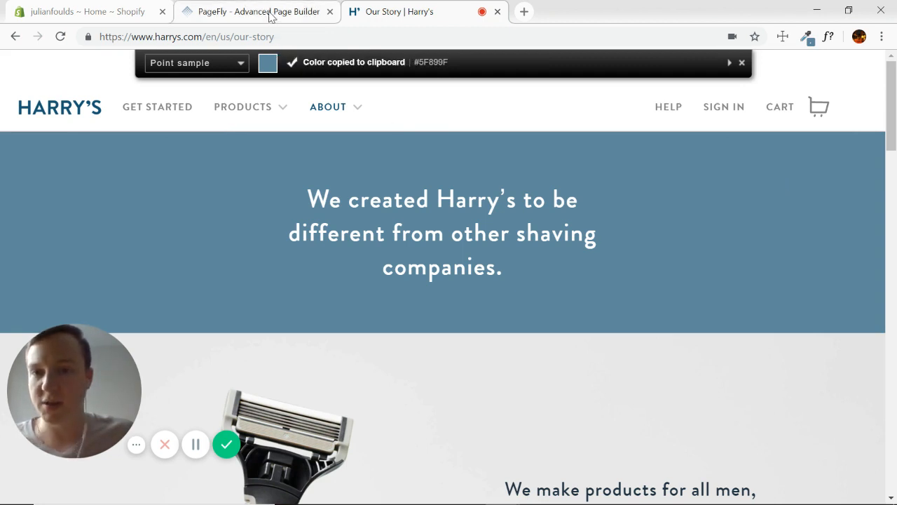
# - Give the top heading section a #5F899F background colour and compare with Harry's banner
pyautogui.click(245, 11)
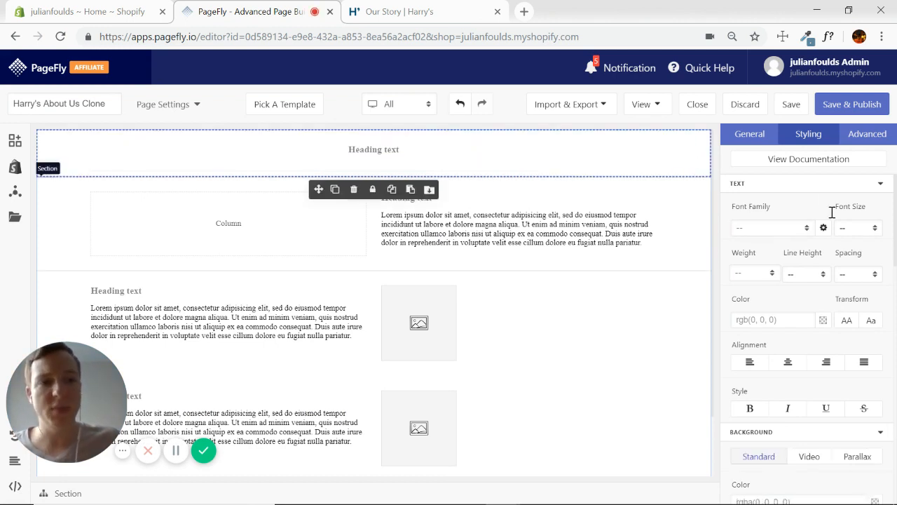
pyautogui.moveTo(763, 159)
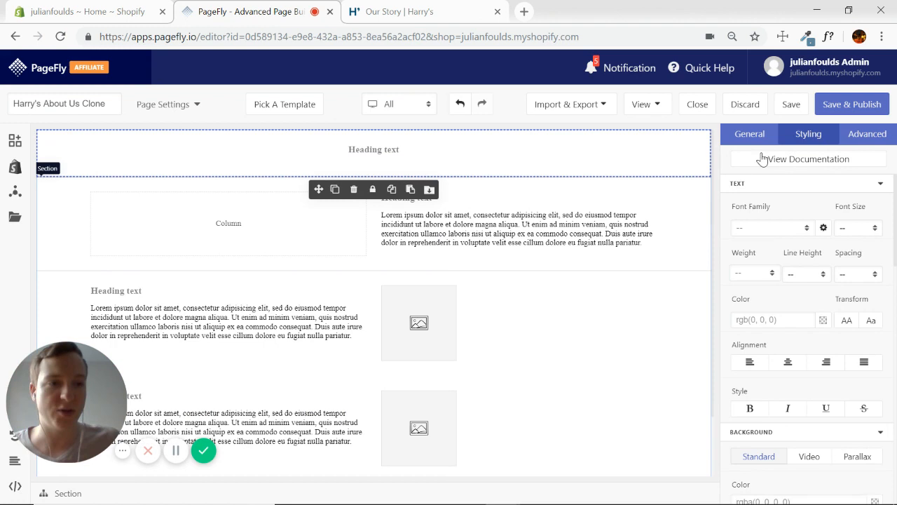
pyautogui.moveTo(869, 182)
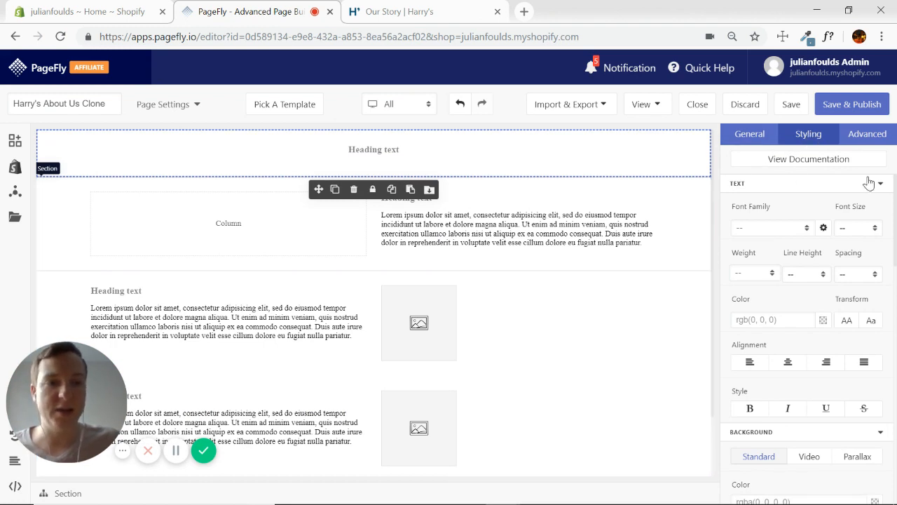
pyautogui.click(880, 182)
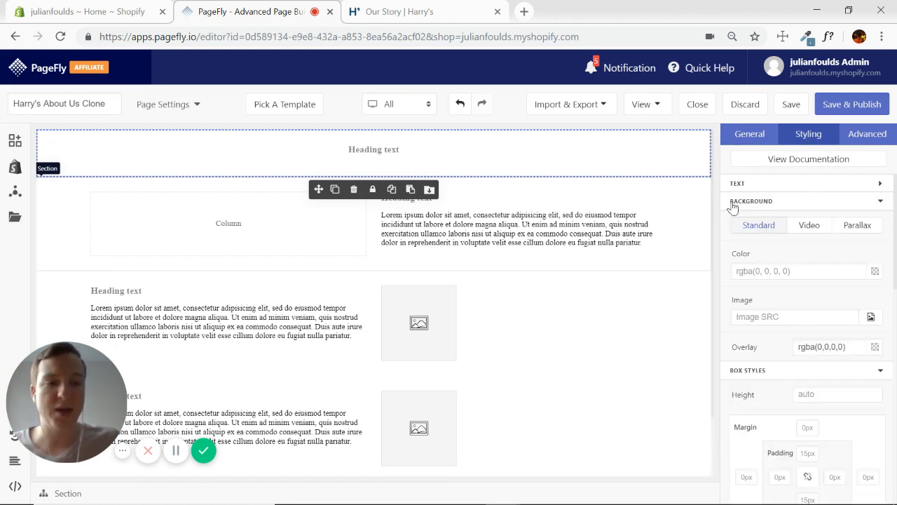
pyautogui.click(799, 271)
pyautogui.write('#5F899F')
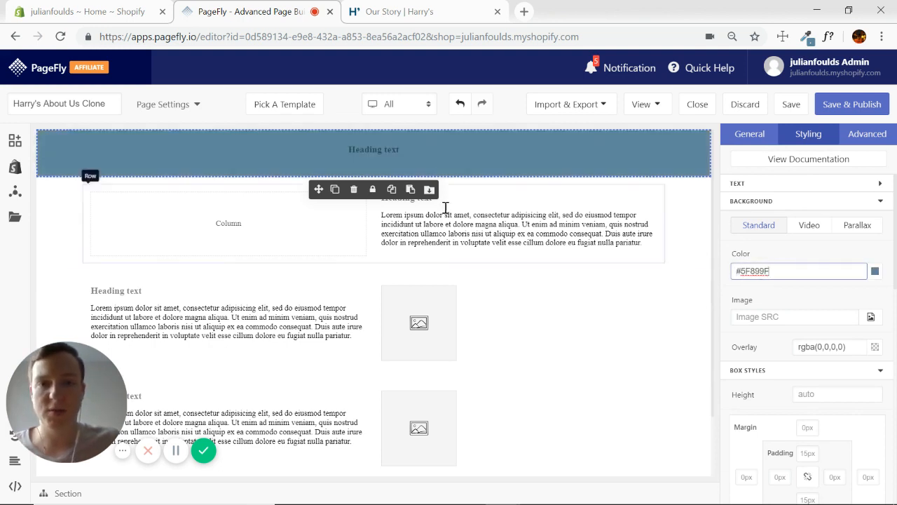
pyautogui.click(399, 12)
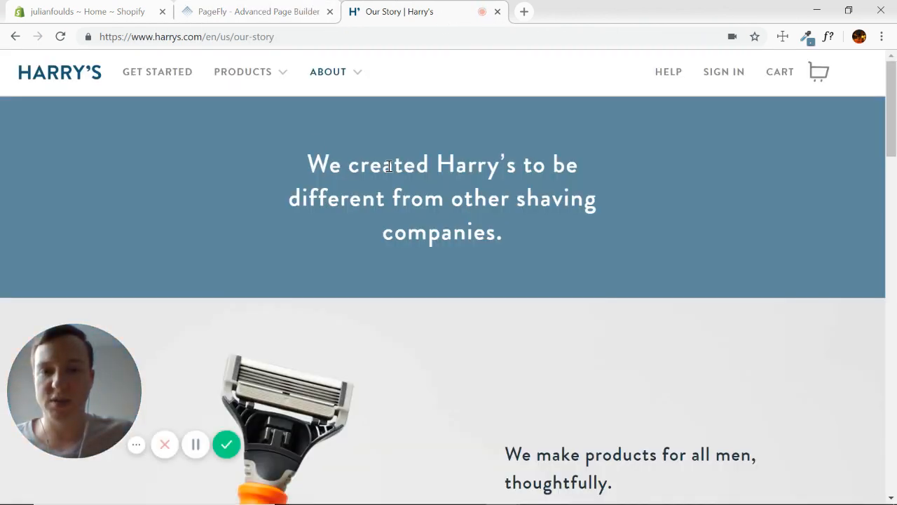
# - Copy Harry's headline and set the blue section's heading to "We created Harry's to be different from other shaving companies."
pyautogui.tripleClick(387, 166)
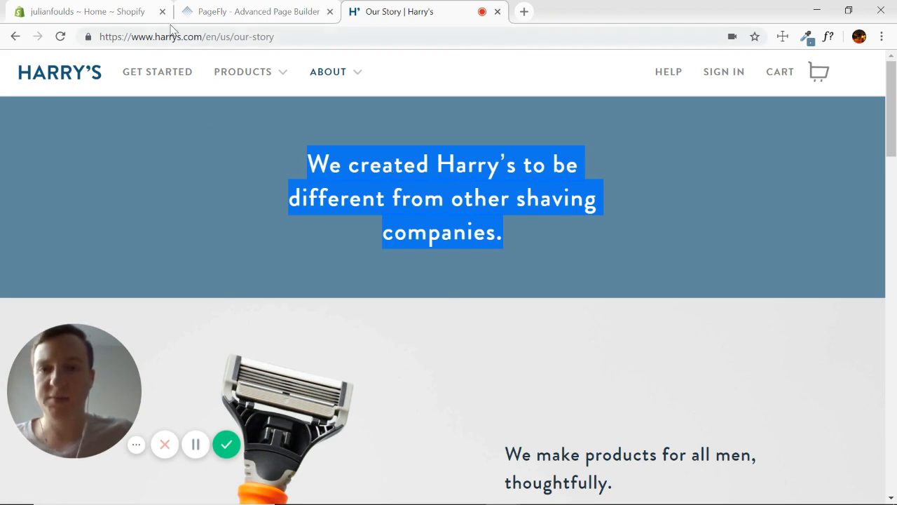
pyautogui.click(258, 12)
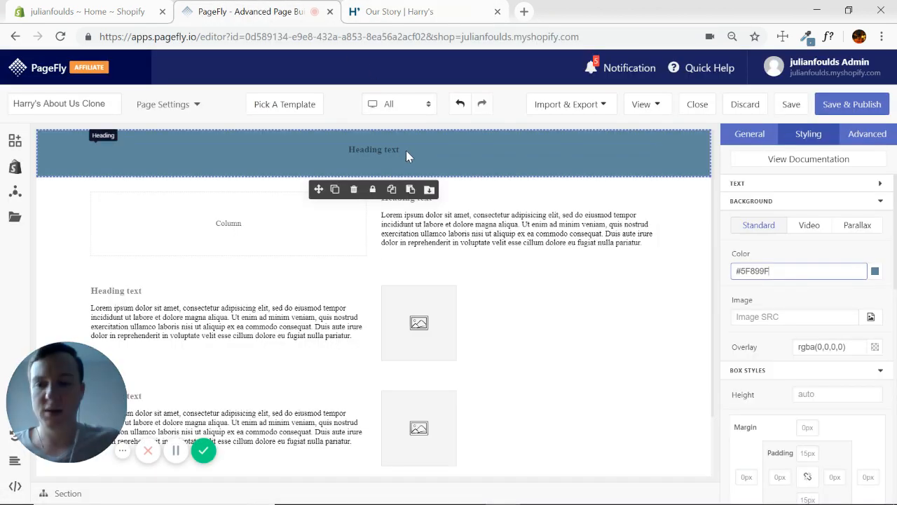
pyautogui.click(748, 135)
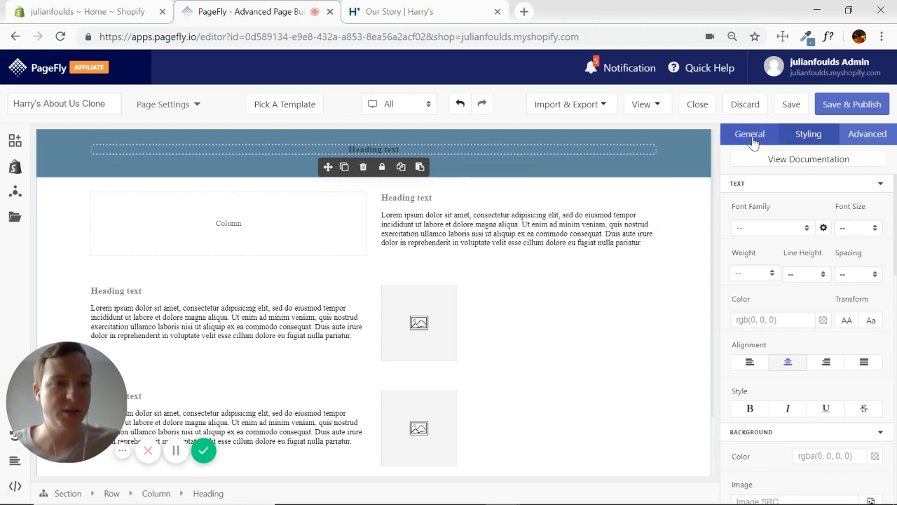
pyautogui.click(749, 135)
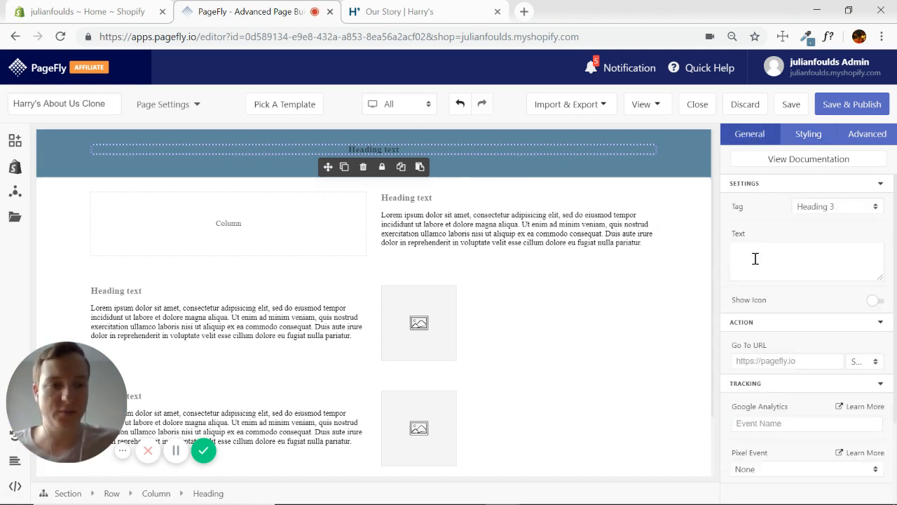
pyautogui.write("We created Harry's to be different from other shaving companies.")
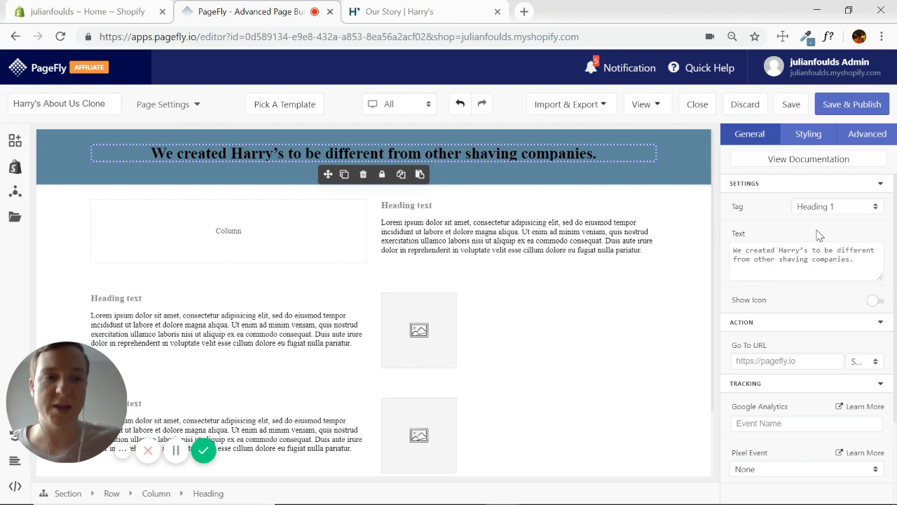
pyautogui.click(808, 135)
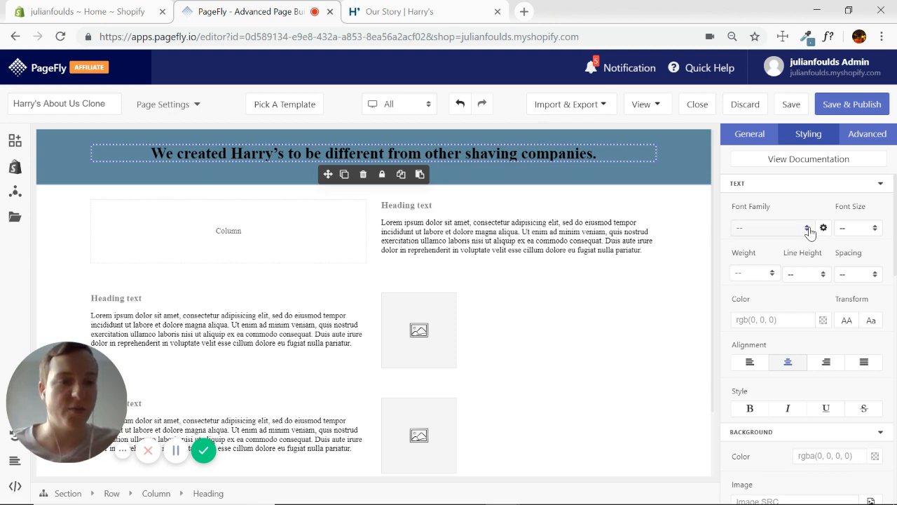
# - Set the heading font to Lato, comparing against Harry's original headline
pyautogui.click(771, 227)
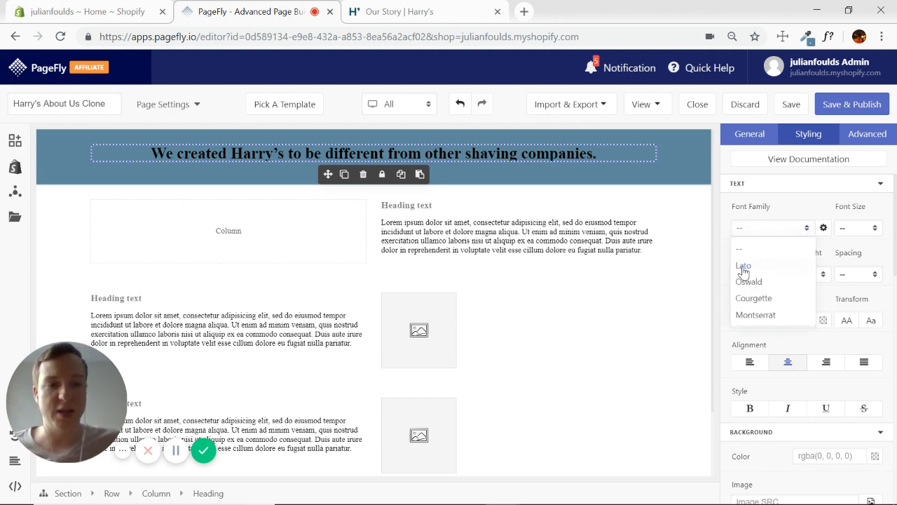
pyautogui.click(743, 265)
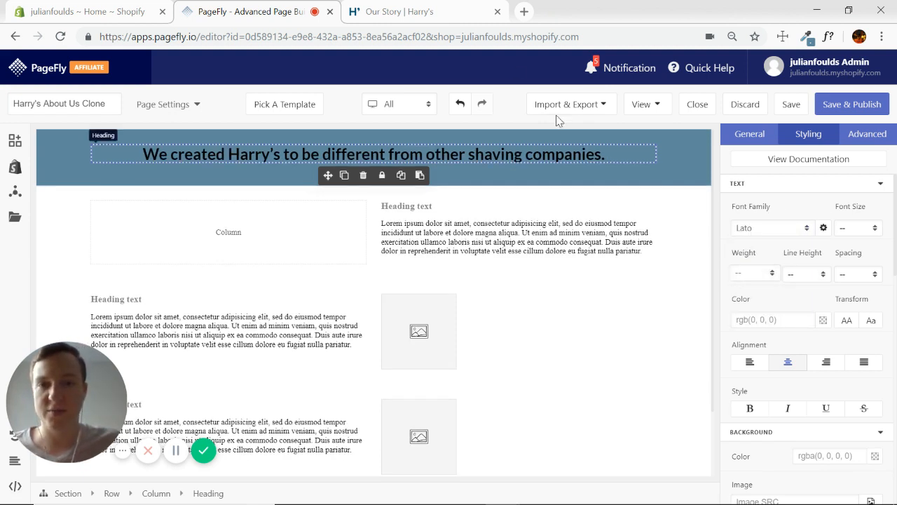
pyautogui.click(399, 11)
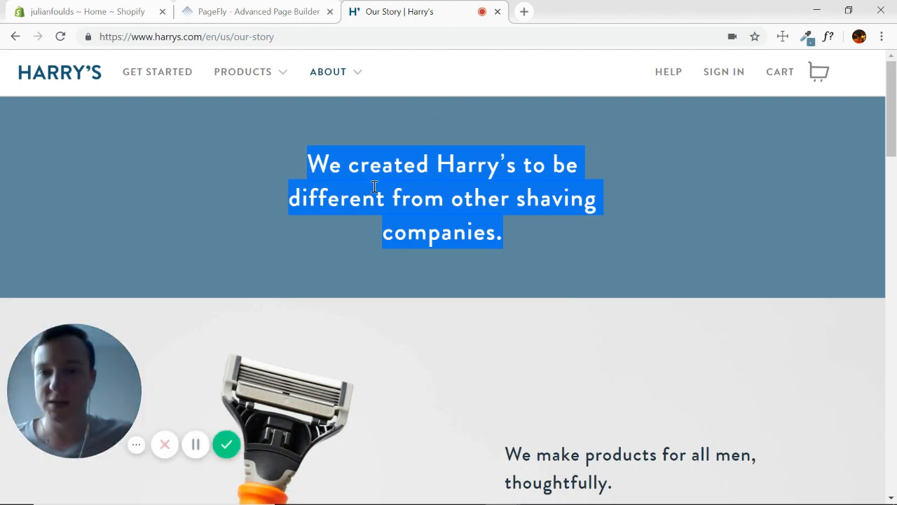
pyautogui.moveTo(250, 14)
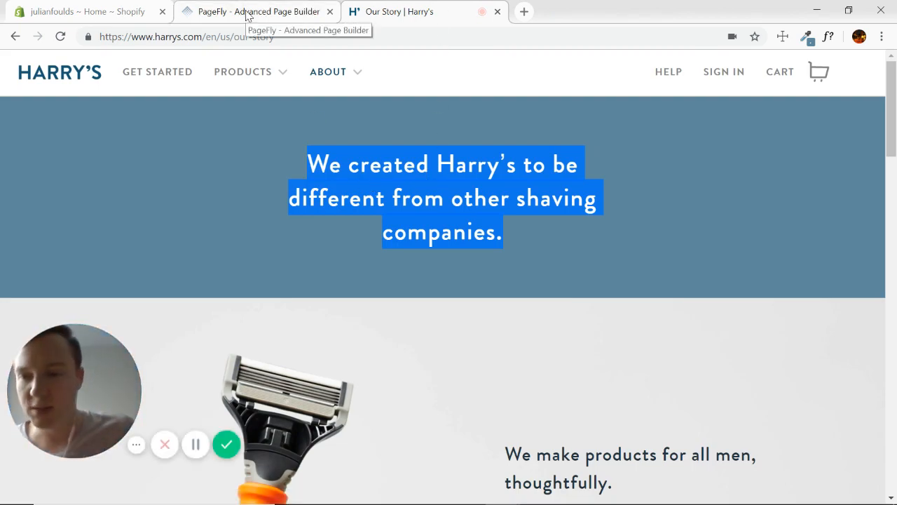
pyautogui.click(252, 12)
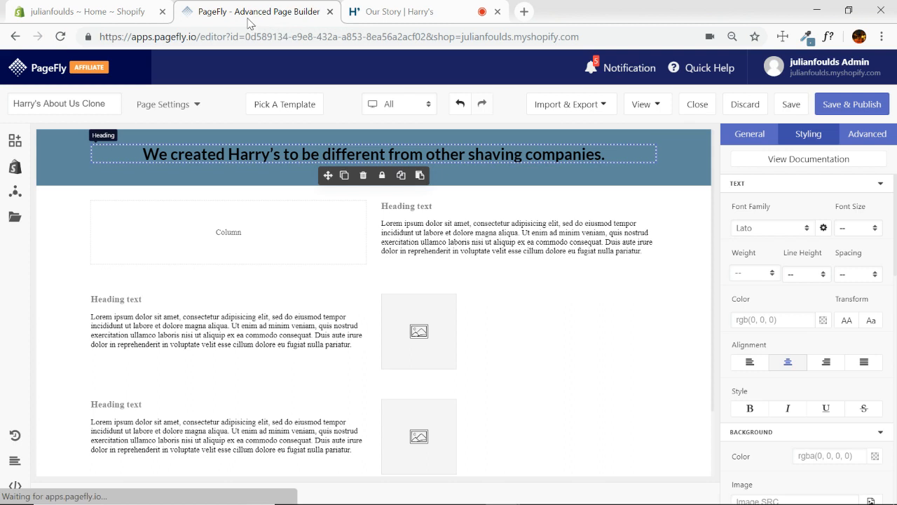
pyautogui.click(771, 228)
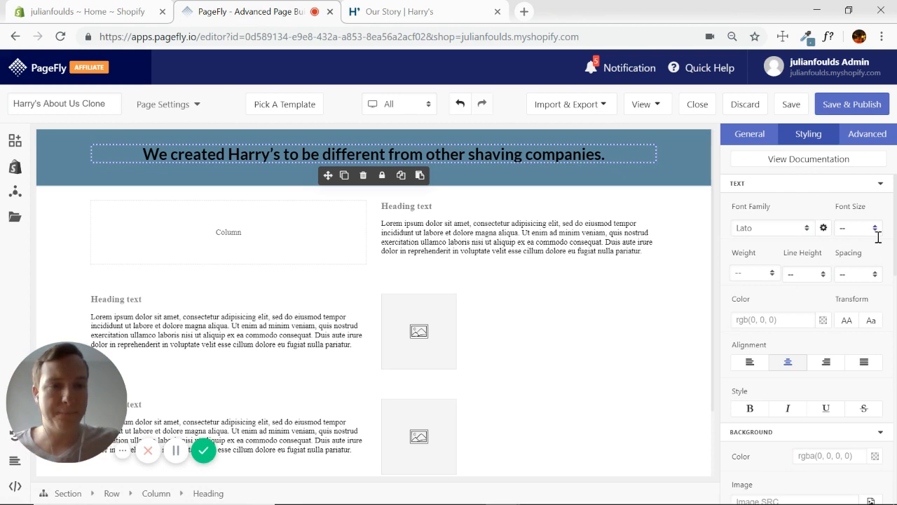
pyautogui.click(400, 11)
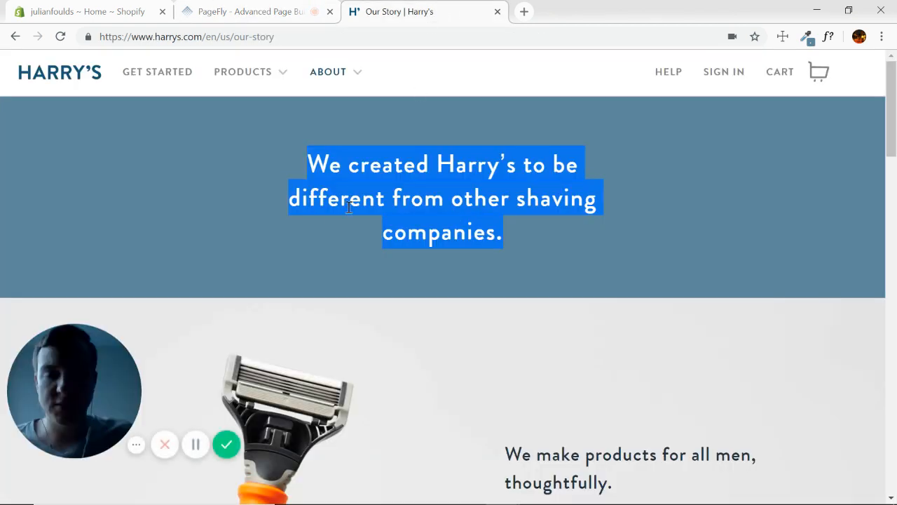
pyautogui.click(253, 11)
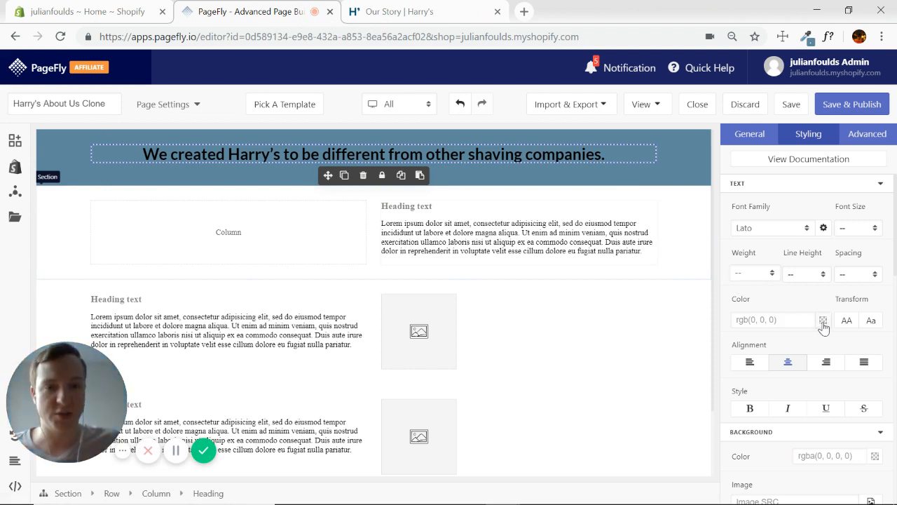
# - Make the heading white (#FFFFFF) and larger so it wraps over three lines like Harry's
pyautogui.click(823, 320)
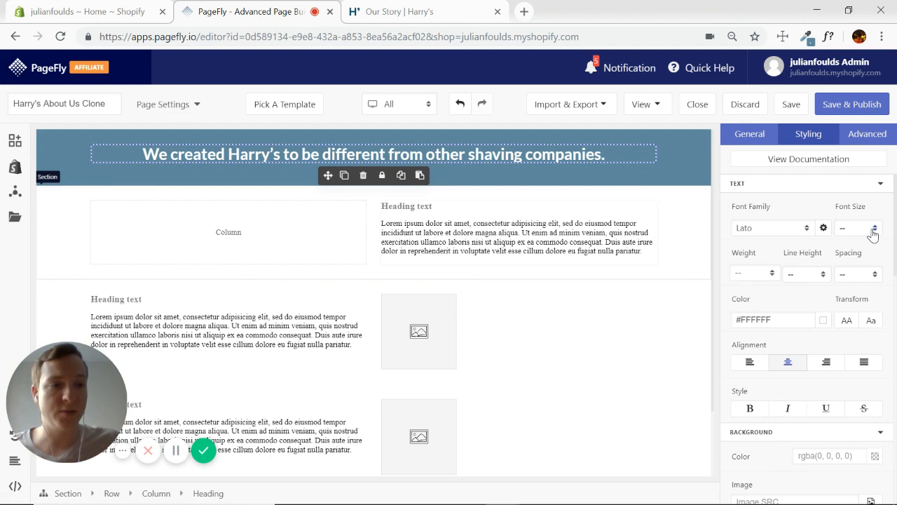
pyautogui.moveTo(875, 236)
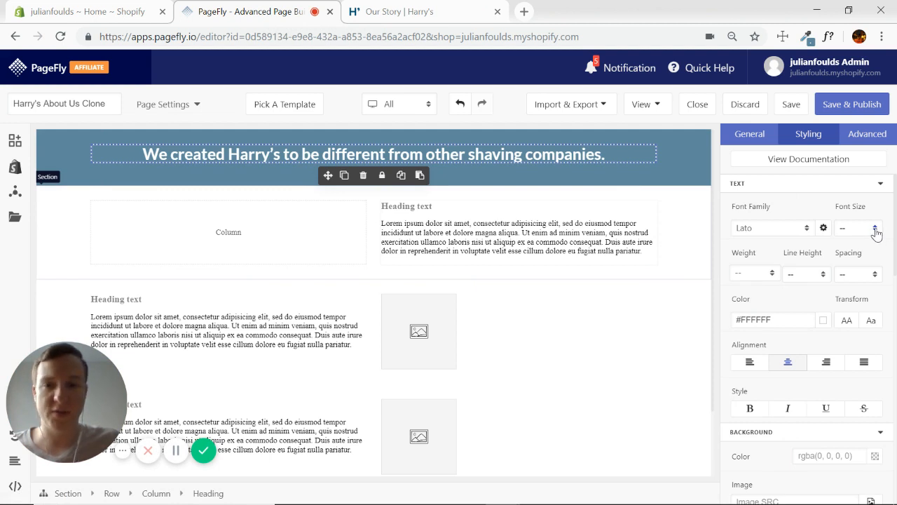
pyautogui.moveTo(421, 11)
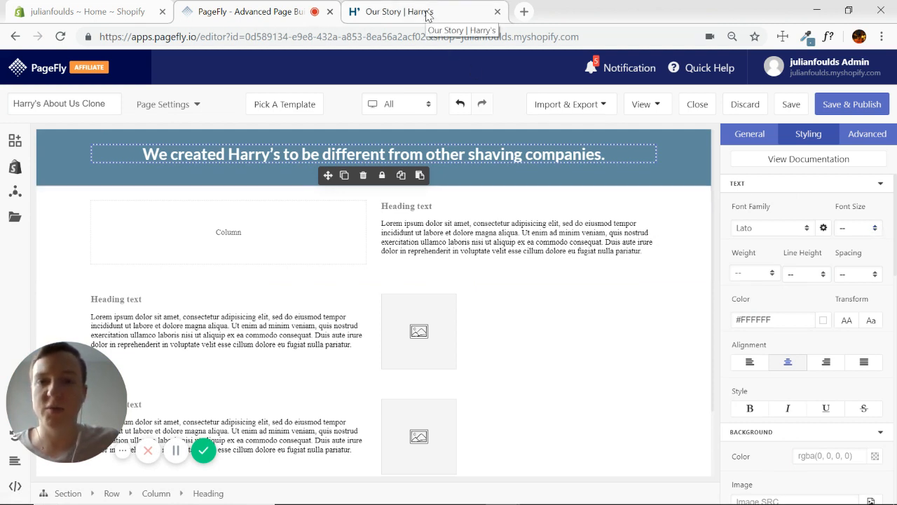
pyautogui.click(399, 11)
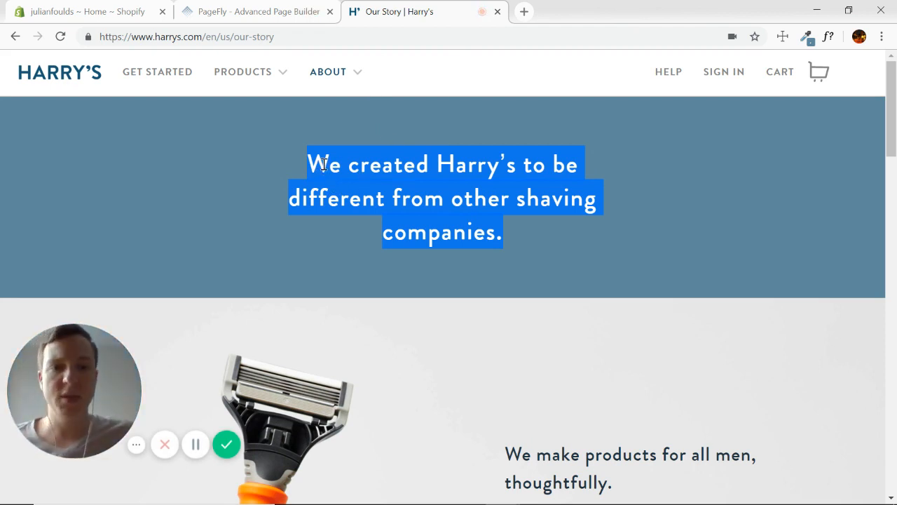
pyautogui.moveTo(449, 118)
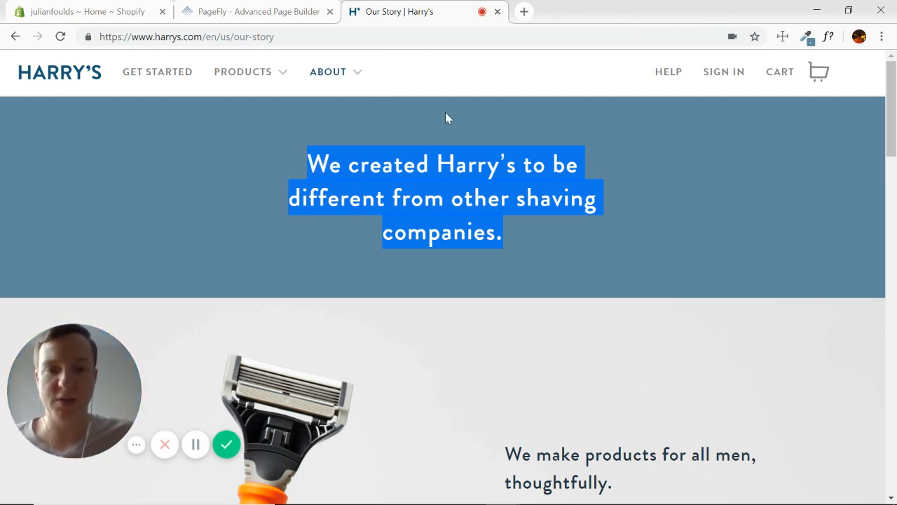
pyautogui.click(252, 11)
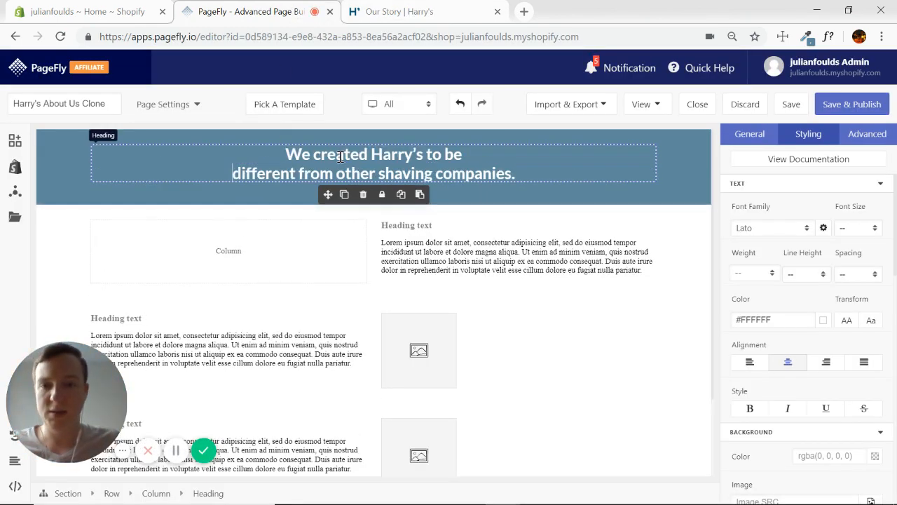
pyautogui.click(398, 11)
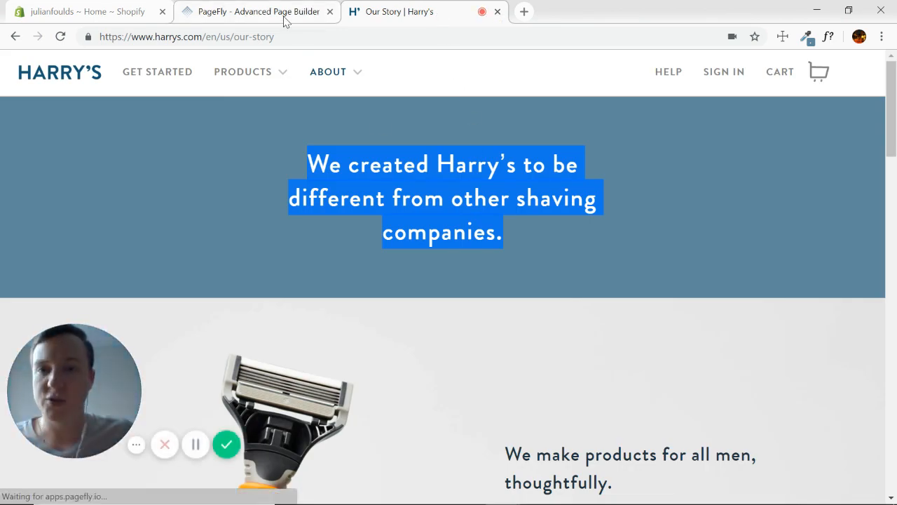
pyautogui.click(255, 11)
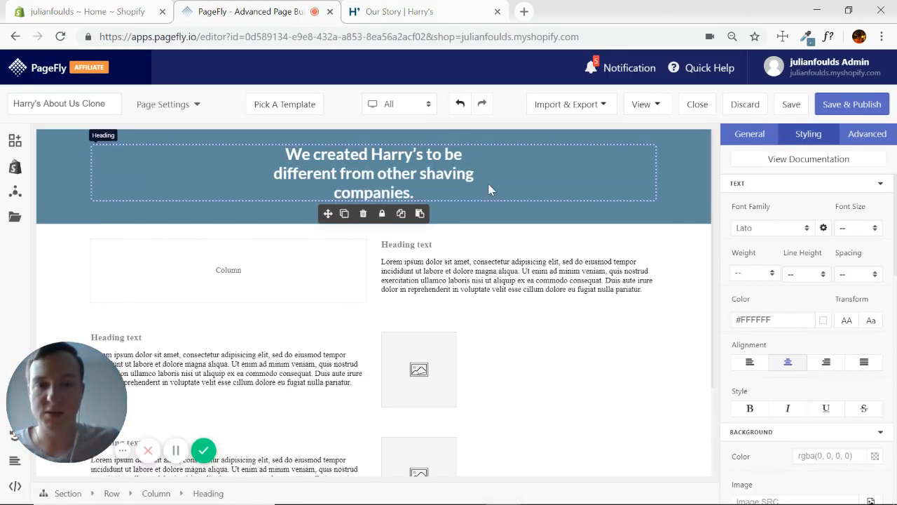
pyautogui.click(399, 11)
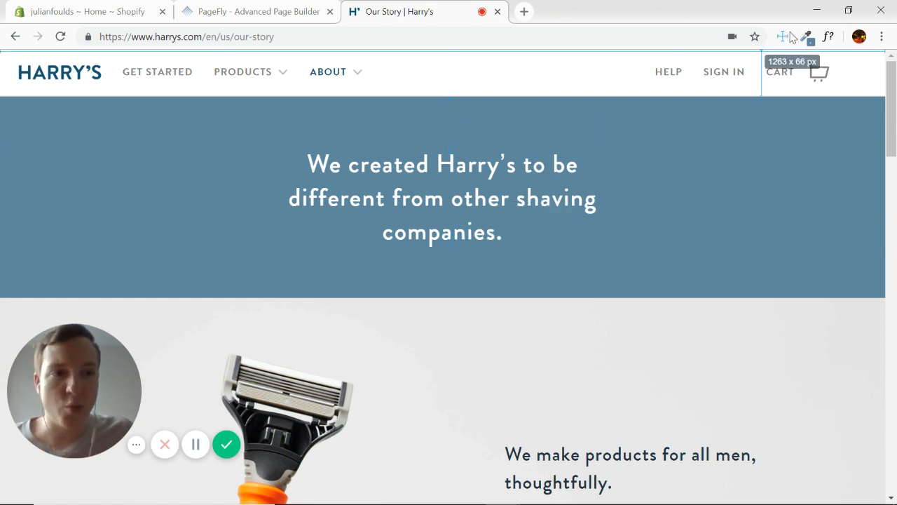
# - Enter percentage top and bottom padding in the section's Box Styles and compare with Harry's banner
pyautogui.click(258, 11)
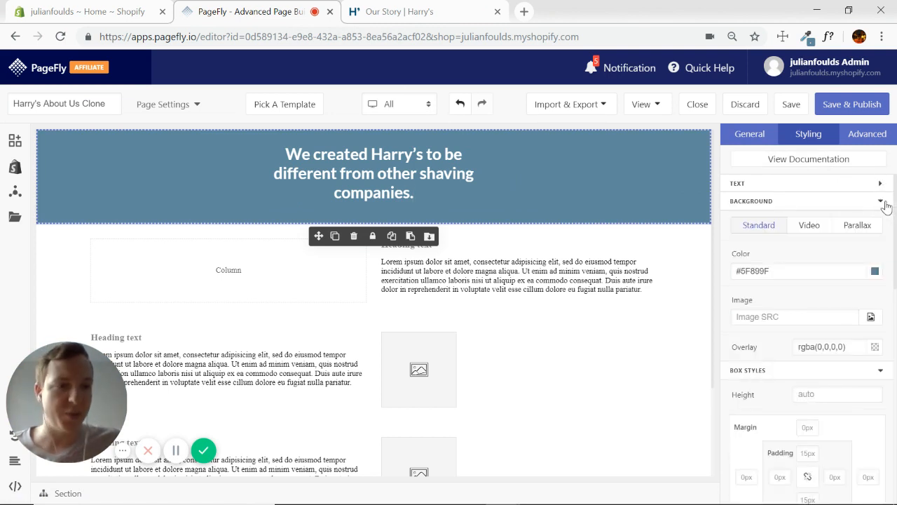
pyautogui.click(881, 202)
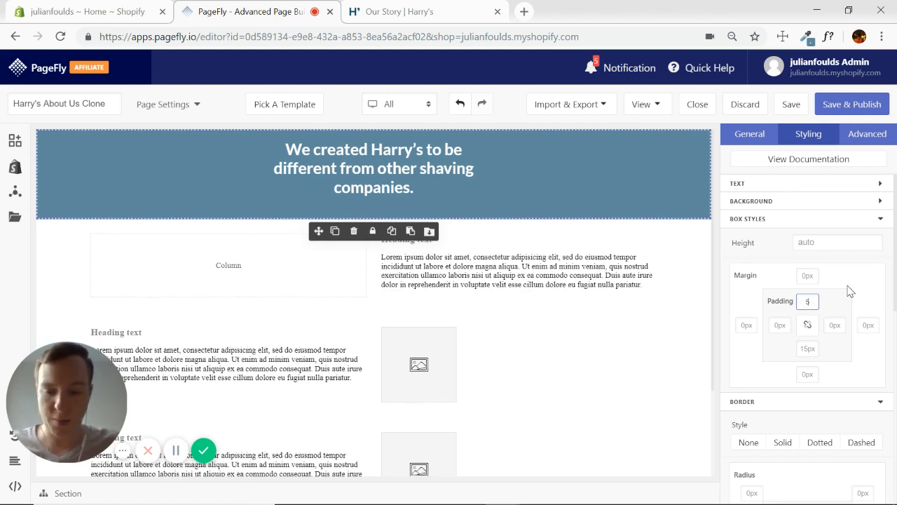
pyautogui.write('5%')
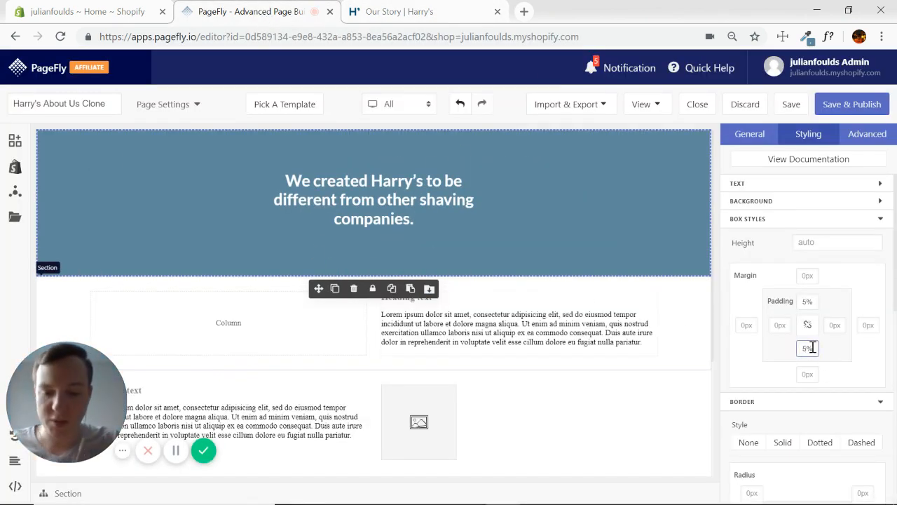
pyautogui.write('4%')
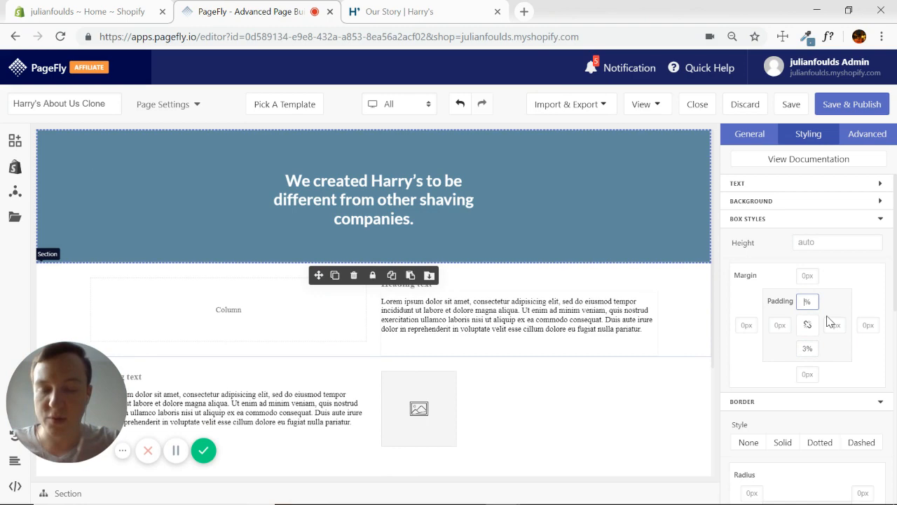
pyautogui.click(373, 185)
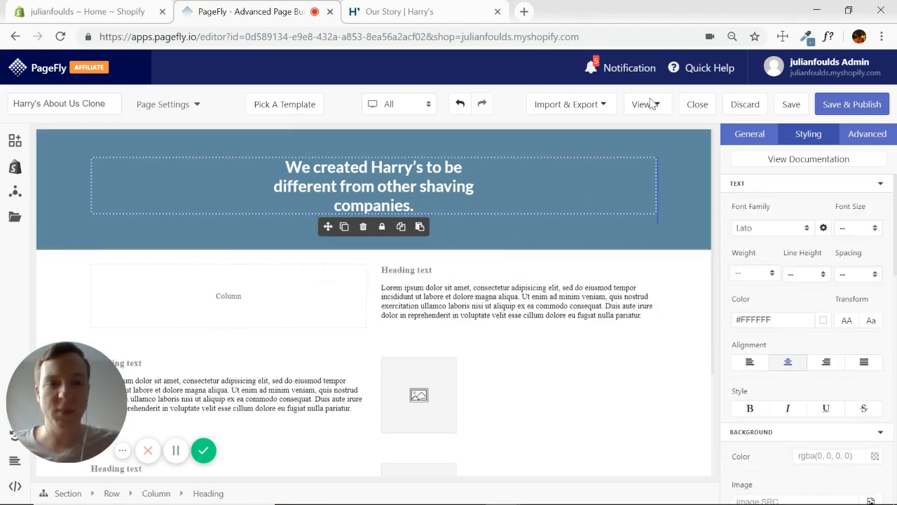
pyautogui.click(399, 11)
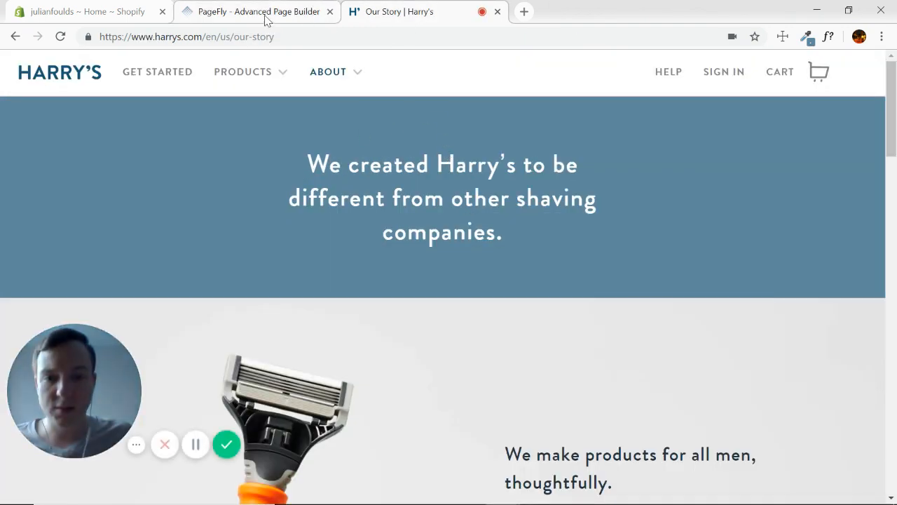
pyautogui.click(249, 11)
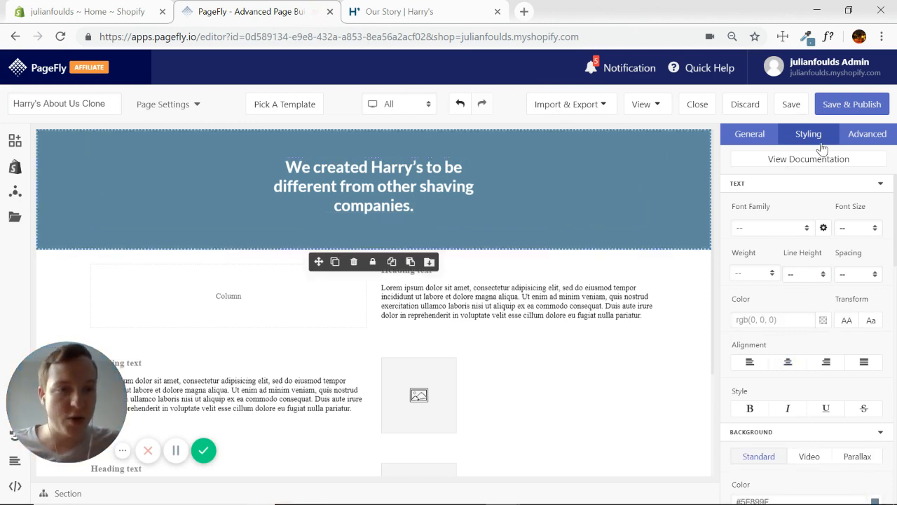
pyautogui.moveTo(203, 203)
pyautogui.write('4')
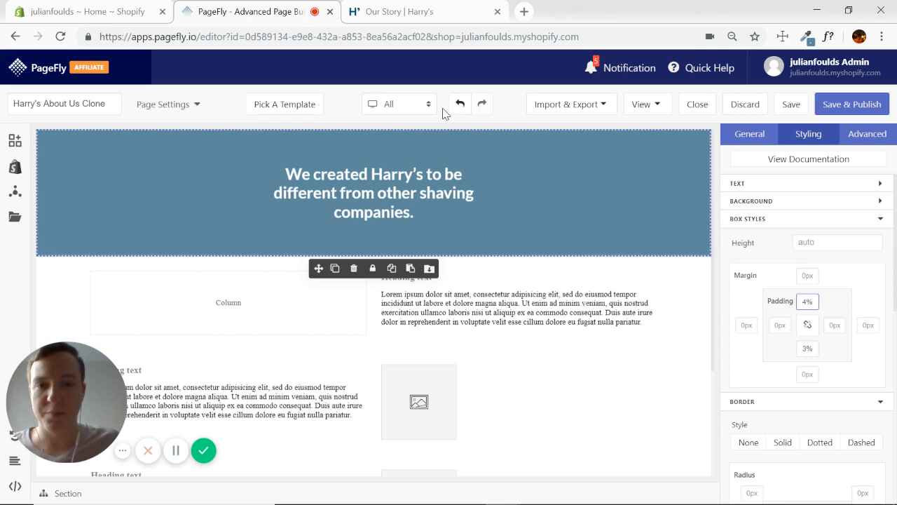
pyautogui.moveTo(451, 135)
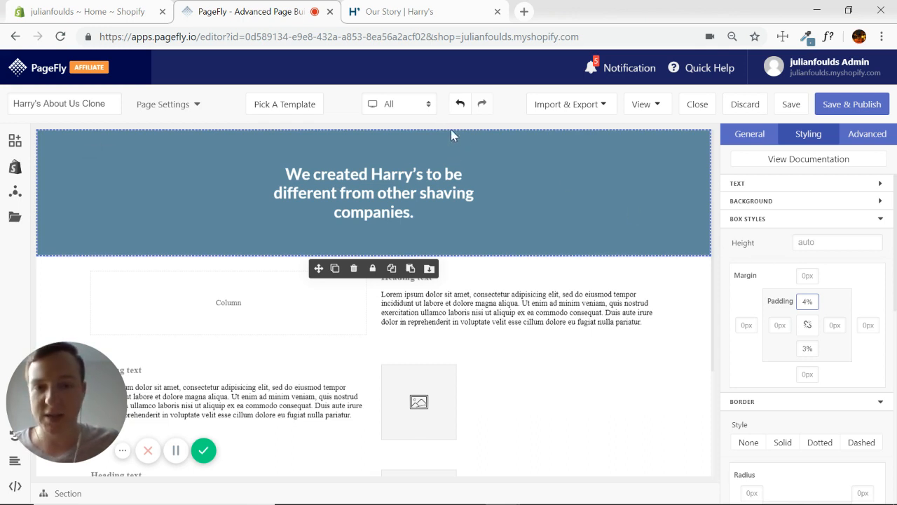
pyautogui.moveTo(609, 241)
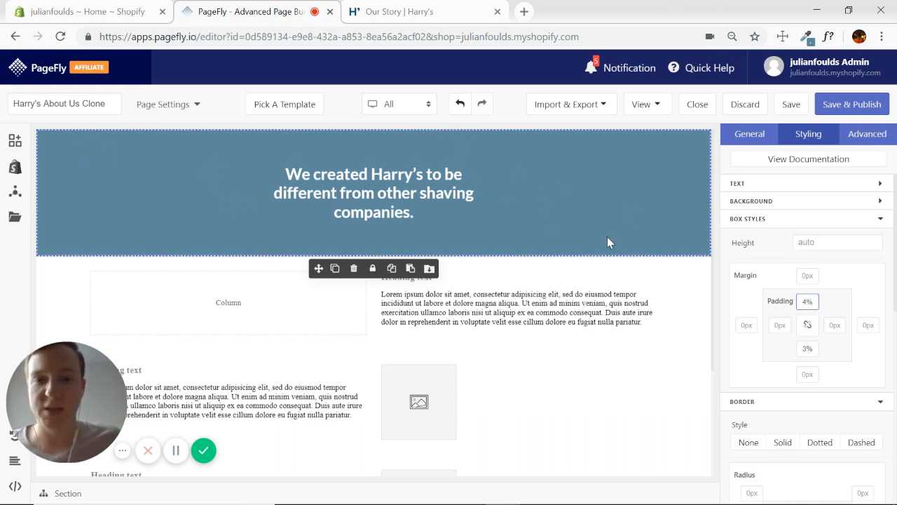
# - Check the tightened 4% top padding on the blue section against Harry's original spacing
pyautogui.click(373, 193)
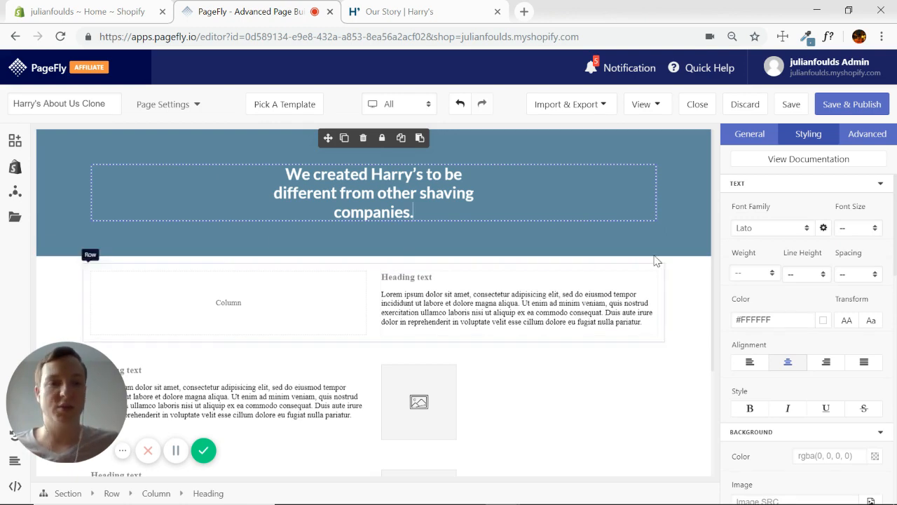
pyautogui.scroll(-3)
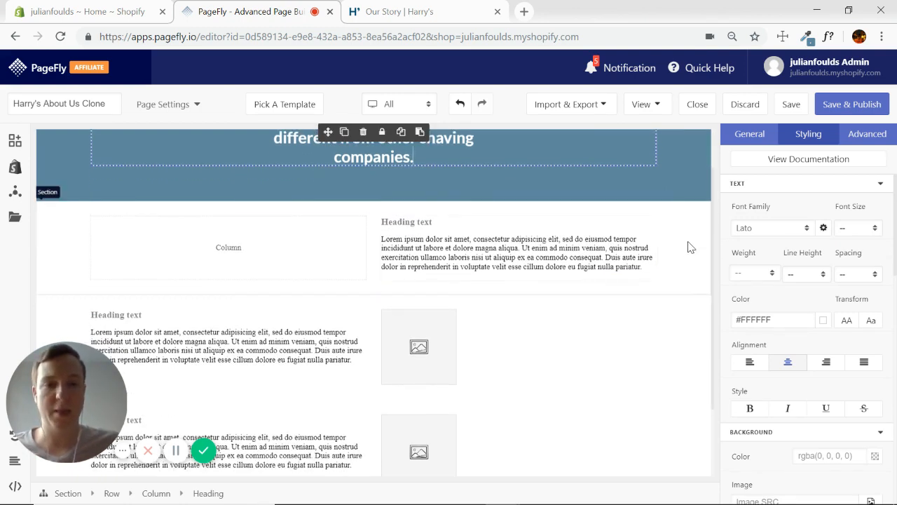
pyautogui.click(421, 11)
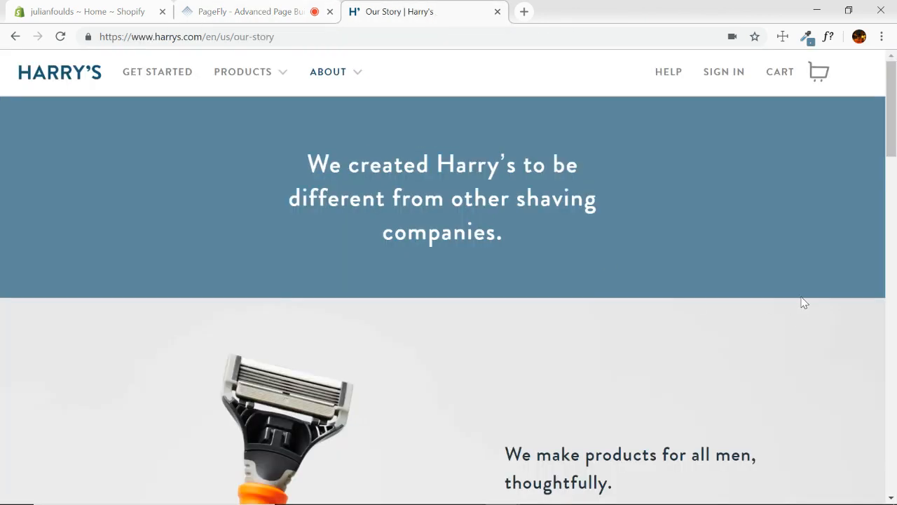
# - Inspect the razor image's code in DevTools to find its background-image URL, ready for a new tab
pyautogui.scroll(-3)
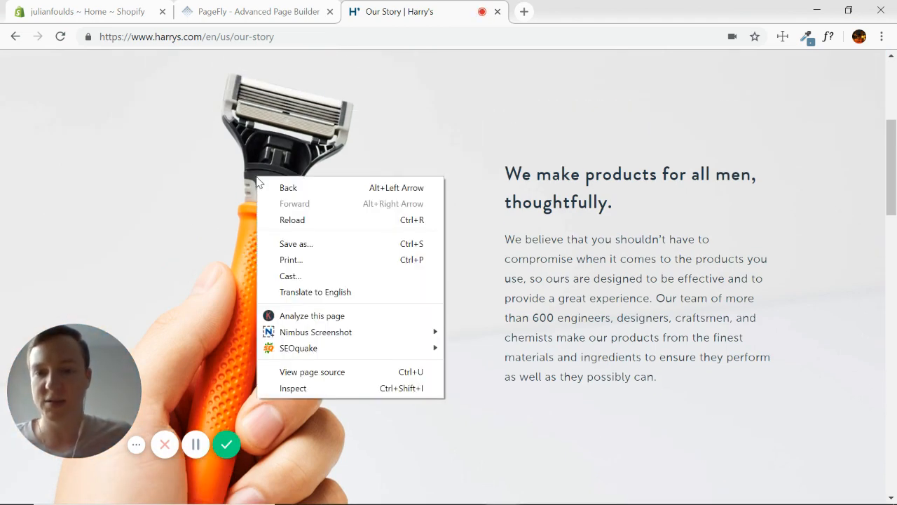
pyautogui.moveTo(305, 246)
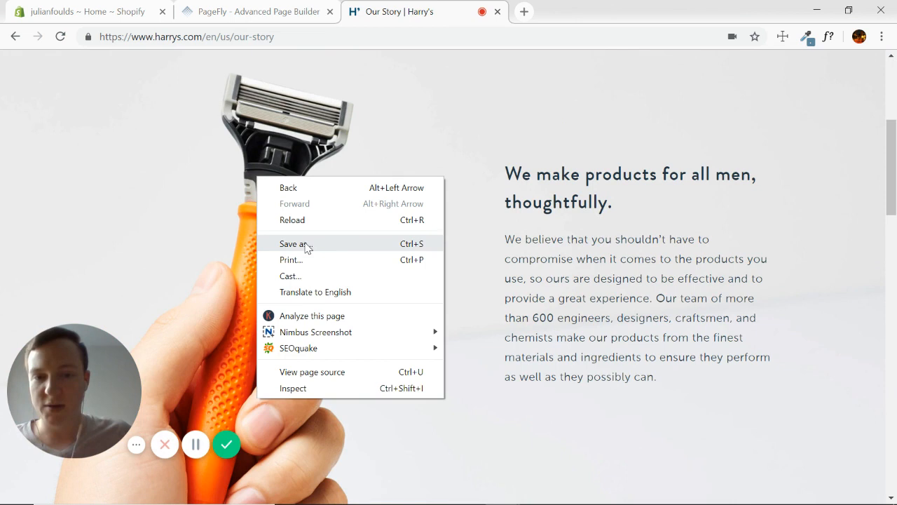
pyautogui.click(392, 200)
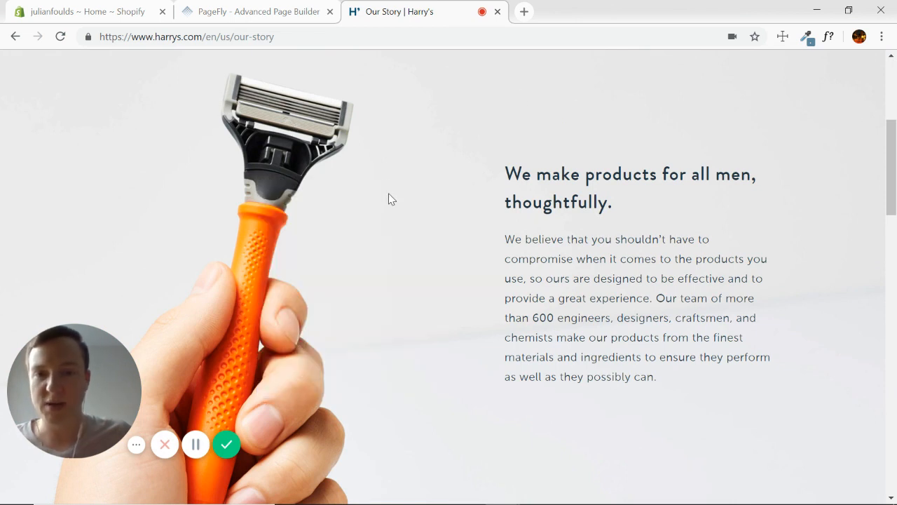
pyautogui.rightClick(390, 189)
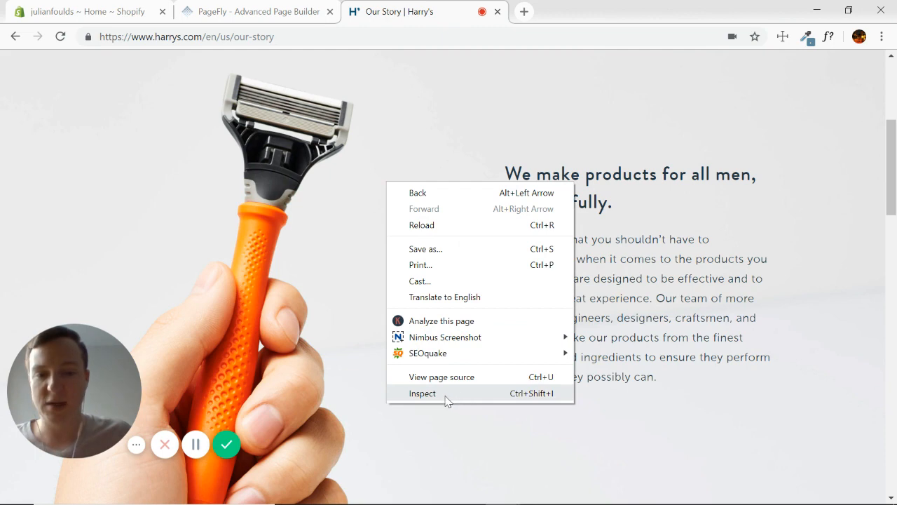
pyautogui.click(422, 393)
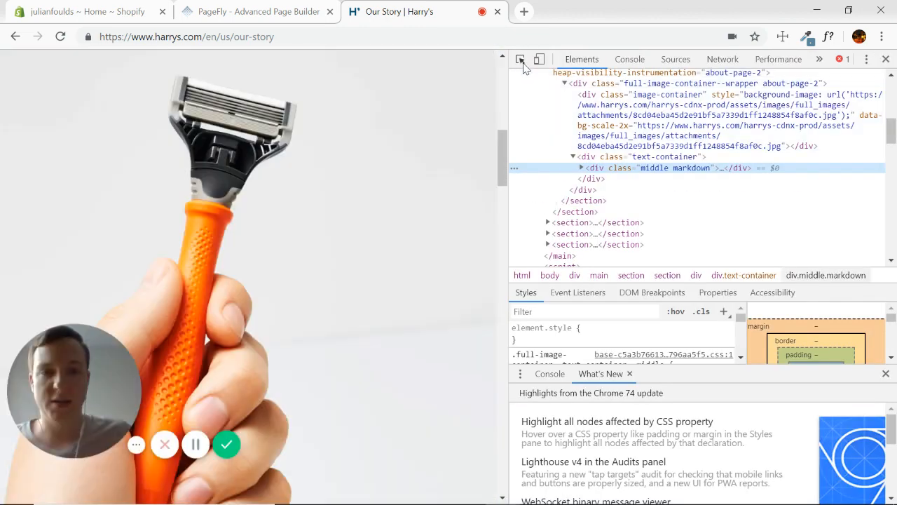
pyautogui.moveTo(520, 59)
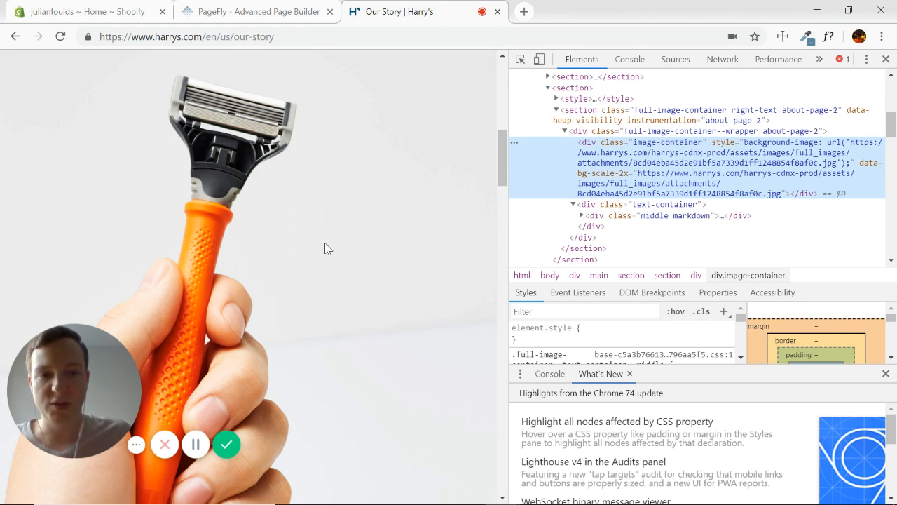
pyautogui.moveTo(785, 199)
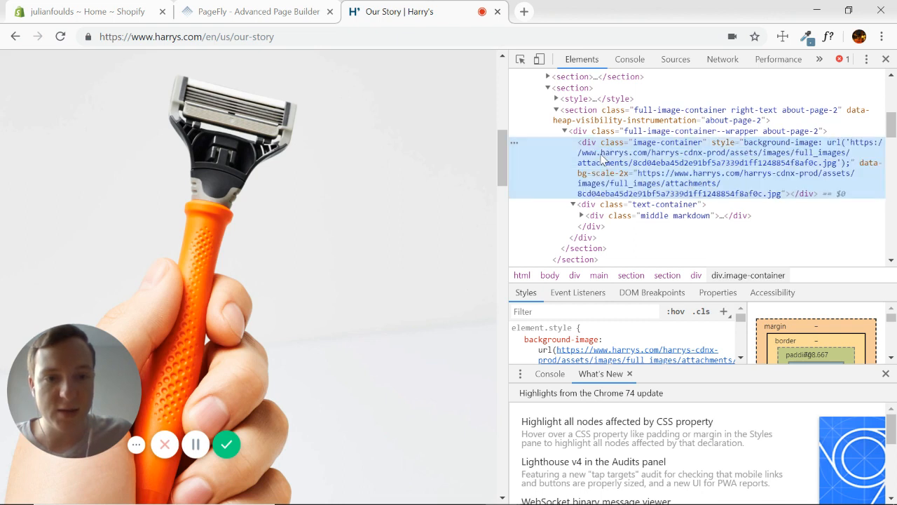
pyautogui.moveTo(861, 149)
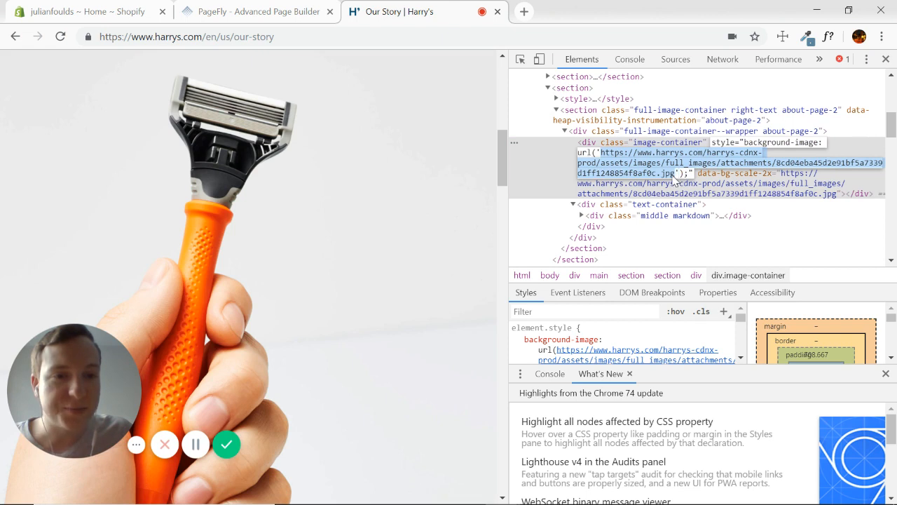
pyautogui.moveTo(670, 179)
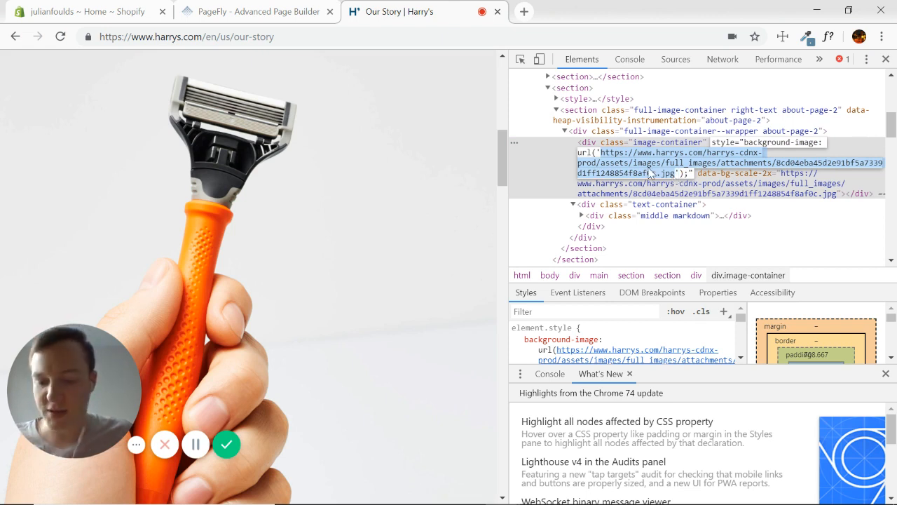
pyautogui.moveTo(525, 11)
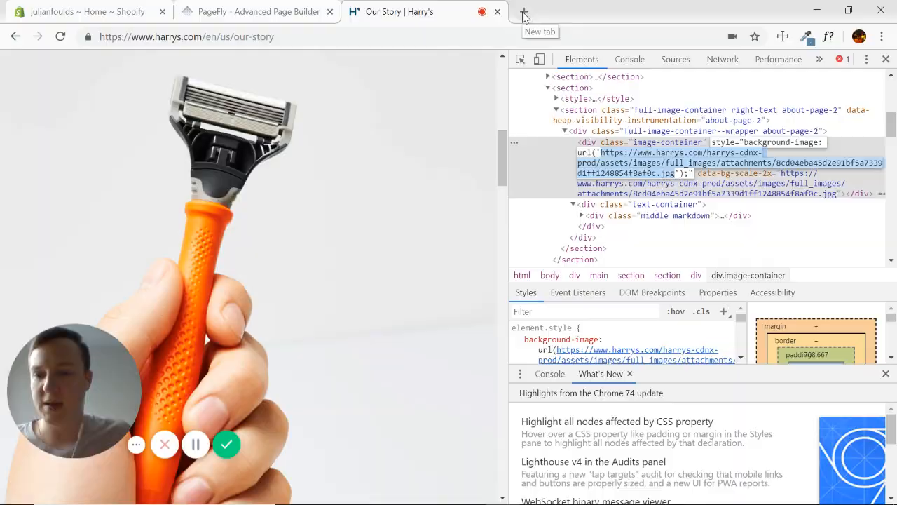
pyautogui.click(524, 13)
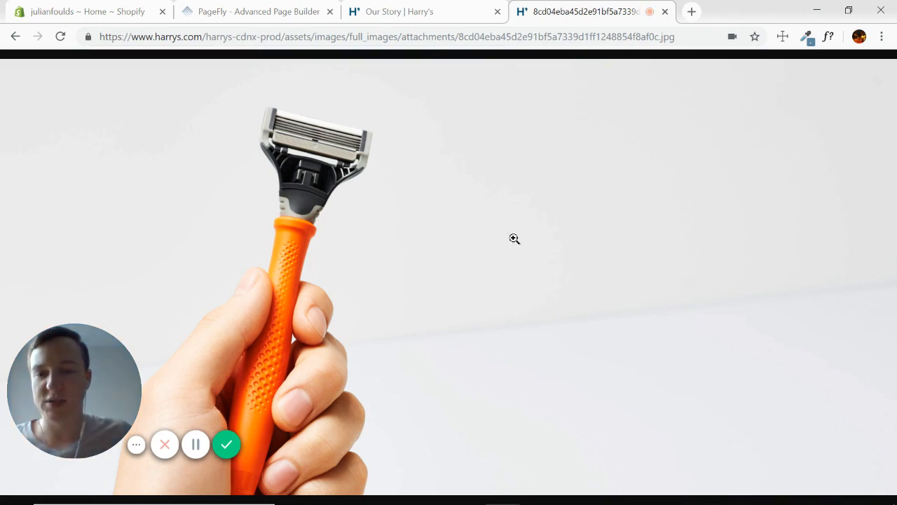
pyautogui.moveTo(423, 331)
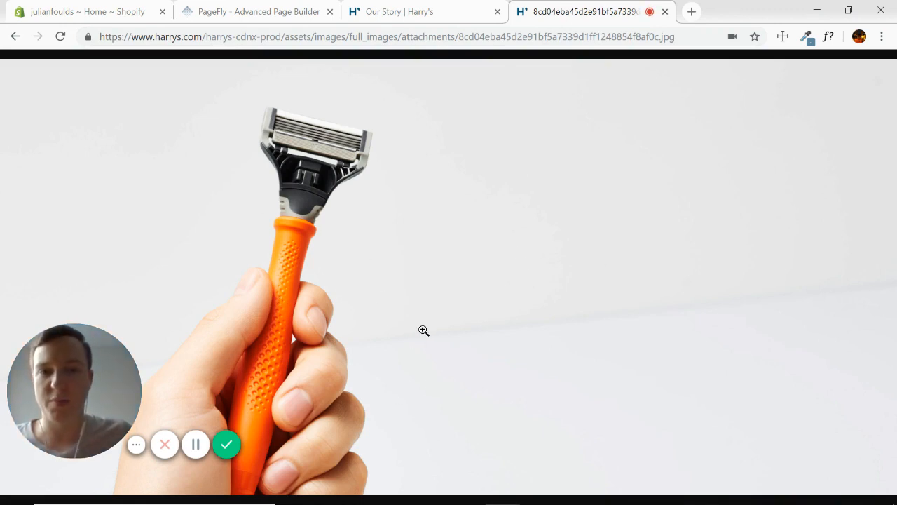
# - Save the razor image from its own tab, then return to the PageFly editor
pyautogui.rightClick(423, 331)
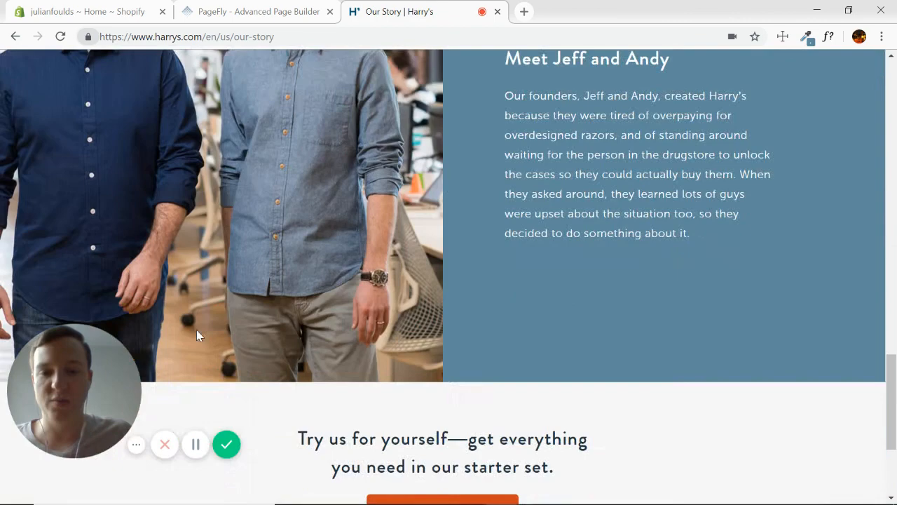
pyautogui.scroll(3)
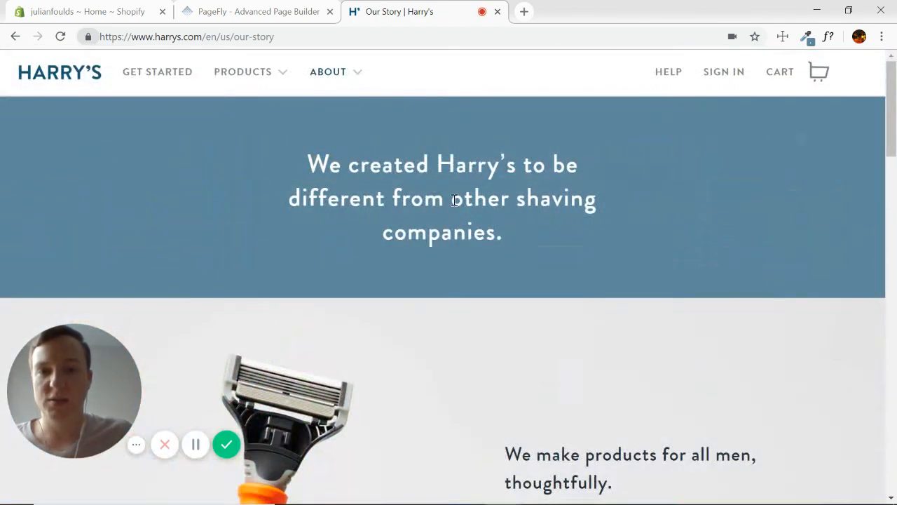
pyautogui.moveTo(254, 14)
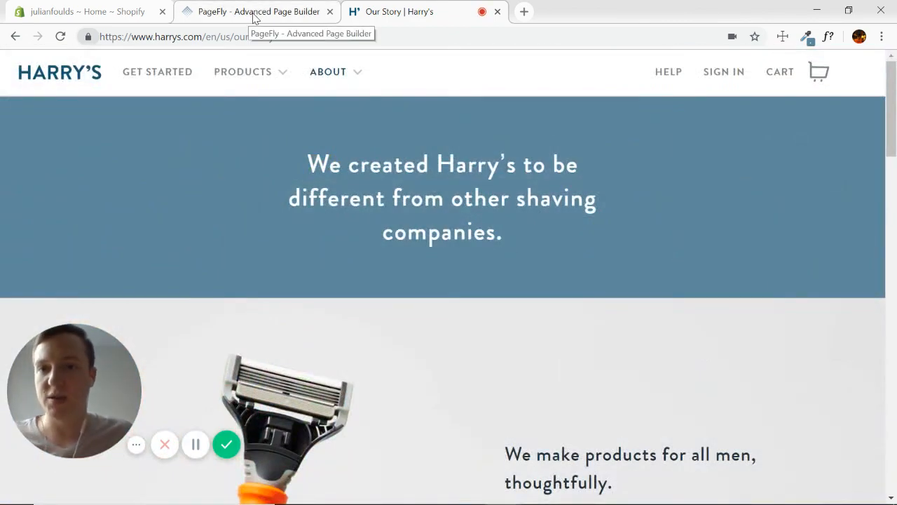
pyautogui.click(256, 12)
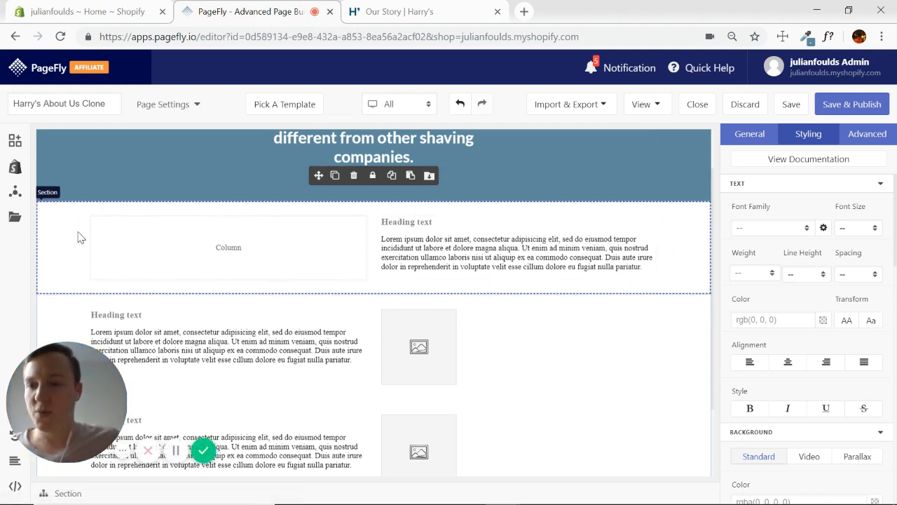
pyautogui.moveTo(59, 272)
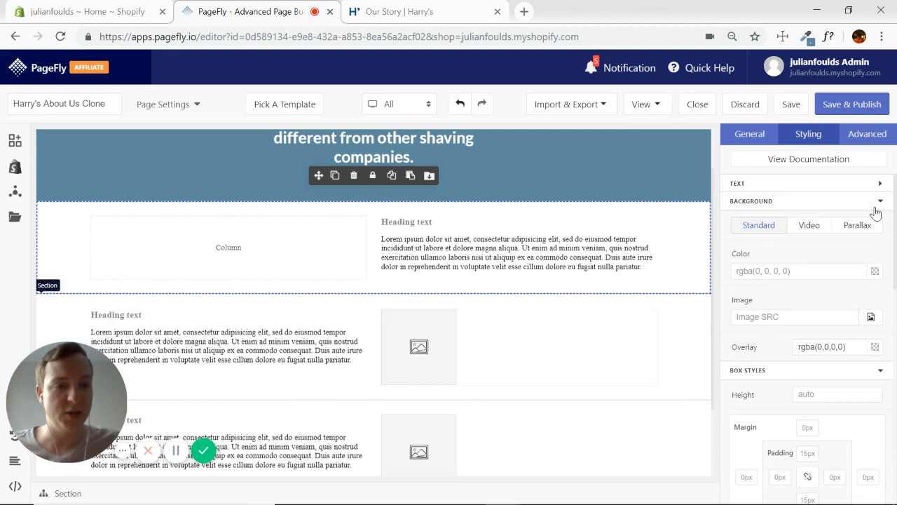
# - Reach the second section's Background Image SRC and start choosing a file to upload
pyautogui.click(871, 317)
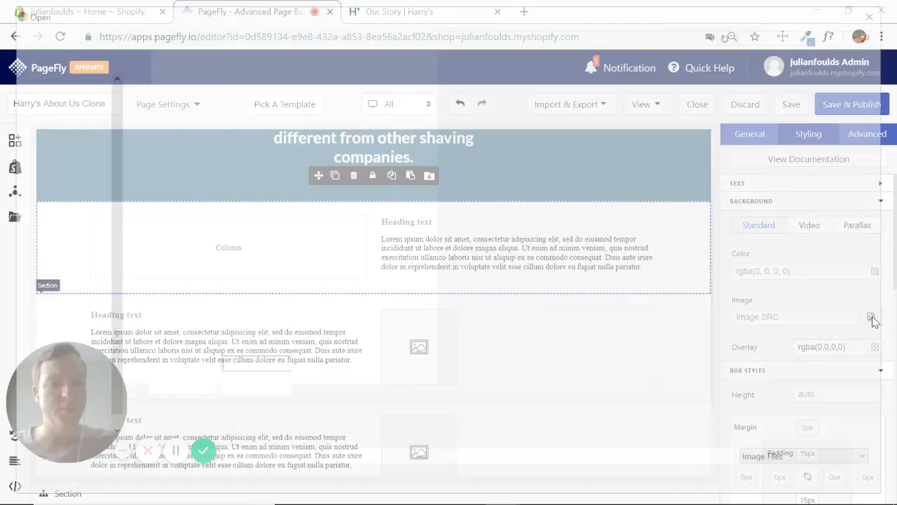
pyautogui.click(872, 317)
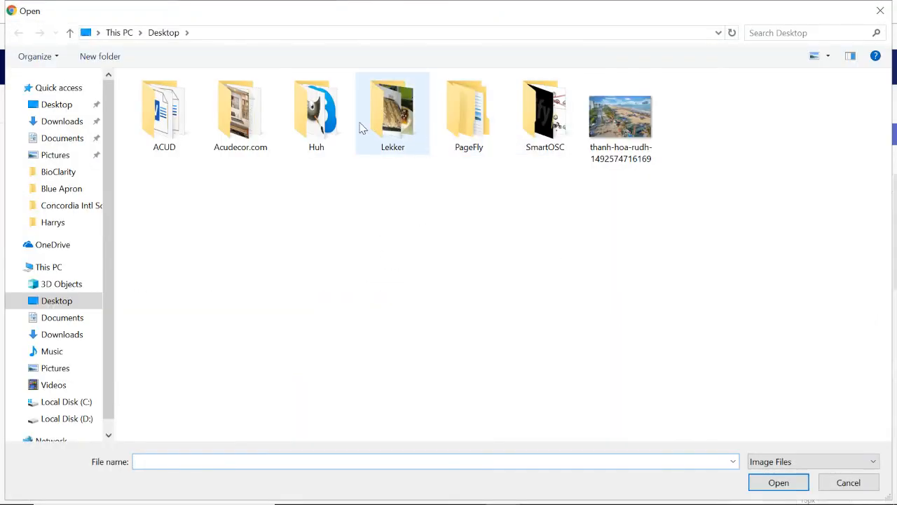
# - Upload the razor photo from Desktop > PageFly > Harrys as the section background
pyautogui.doubleClick(469, 109)
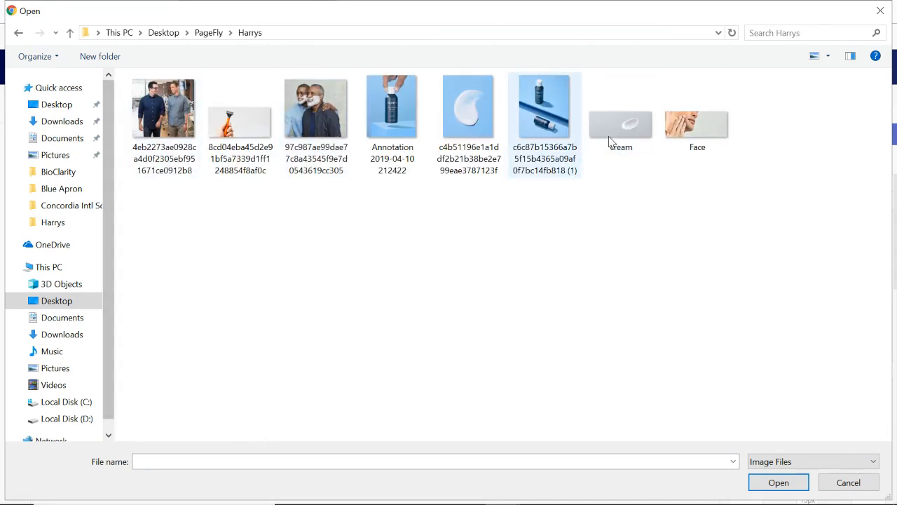
pyautogui.click(240, 106)
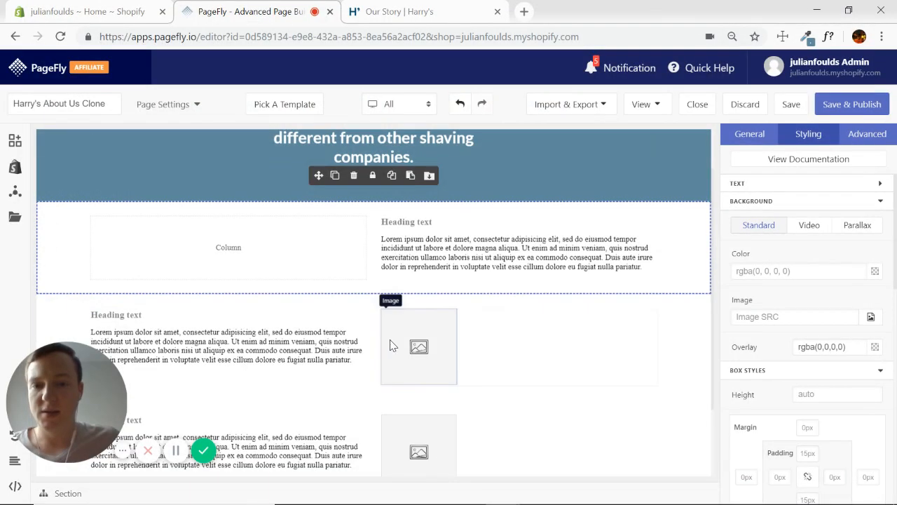
pyautogui.moveTo(684, 283)
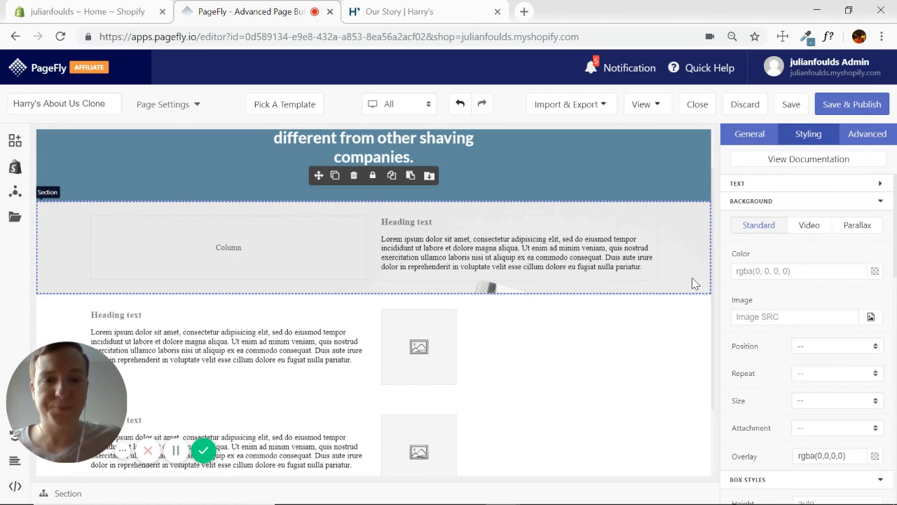
pyautogui.moveTo(416, 286)
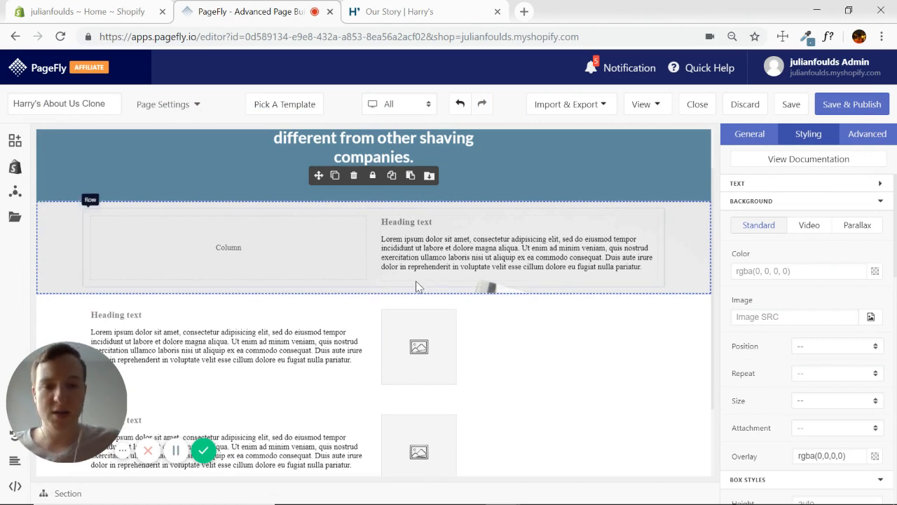
pyautogui.moveTo(684, 307)
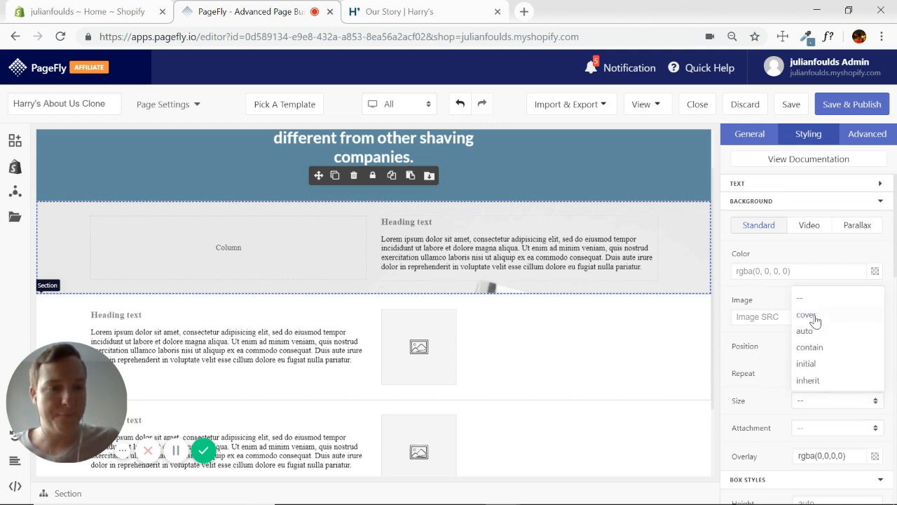
# - Set the background to cover, positioned center center, then view Harry's page to compare
pyautogui.click(808, 314)
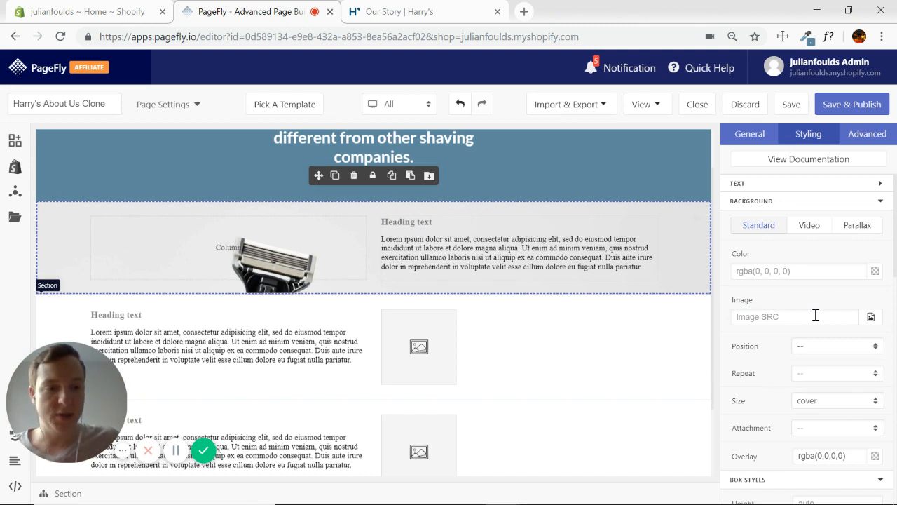
pyautogui.click(836, 345)
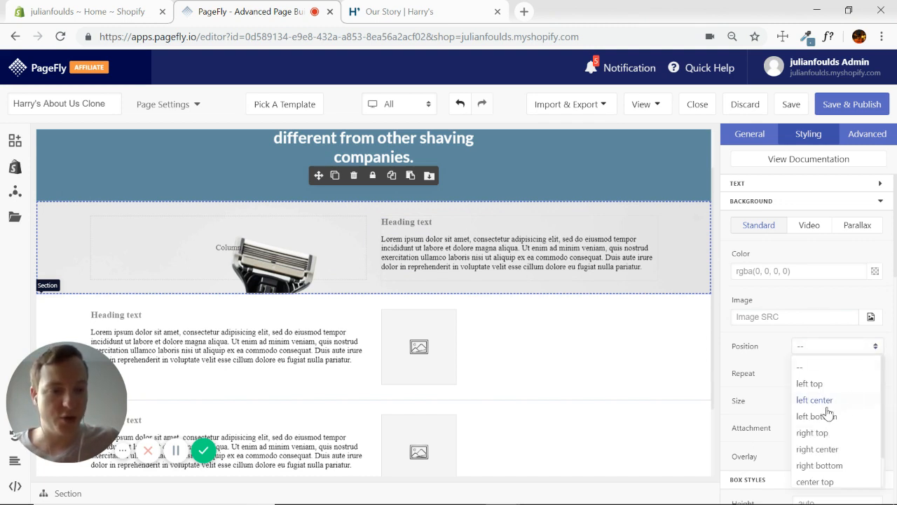
pyautogui.scroll(-3)
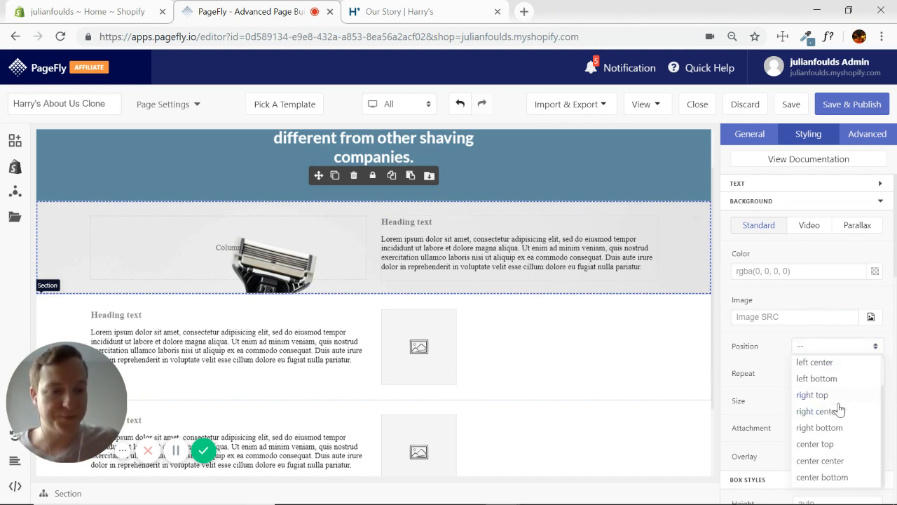
pyautogui.click(820, 460)
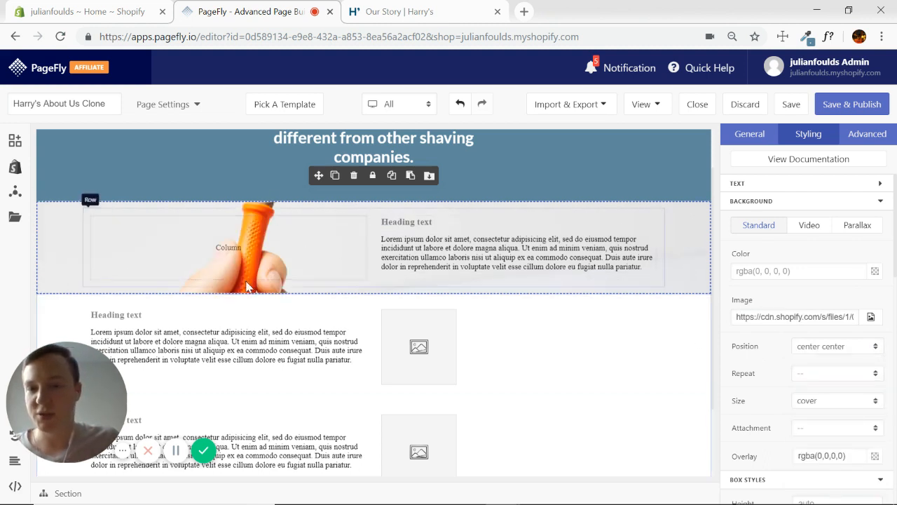
pyautogui.click(421, 11)
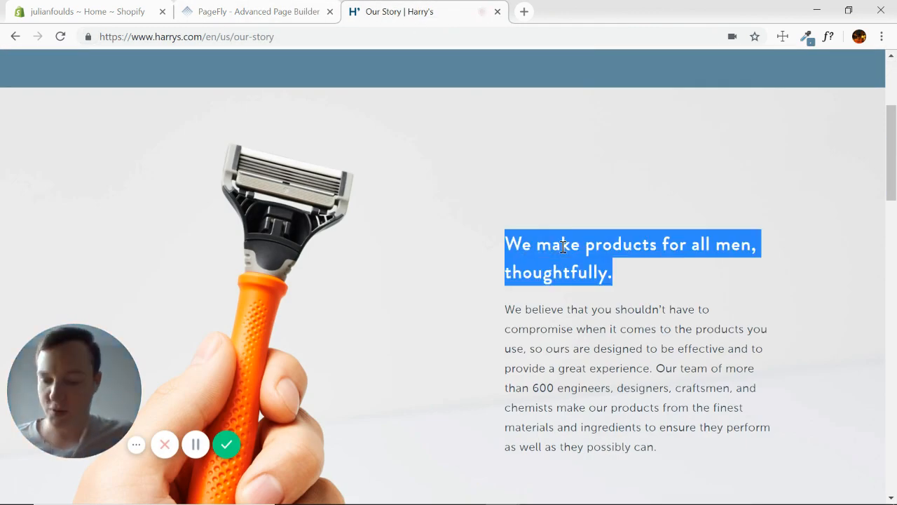
# - Replace the razor section heading with Harry's "We make products for all men, thoughtfully." as a level 2 heading
pyautogui.click(257, 11)
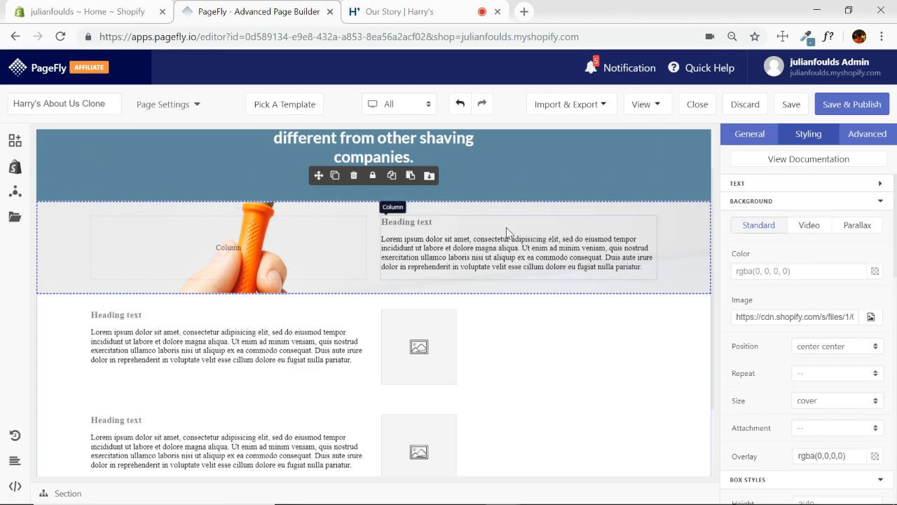
pyautogui.click(406, 222)
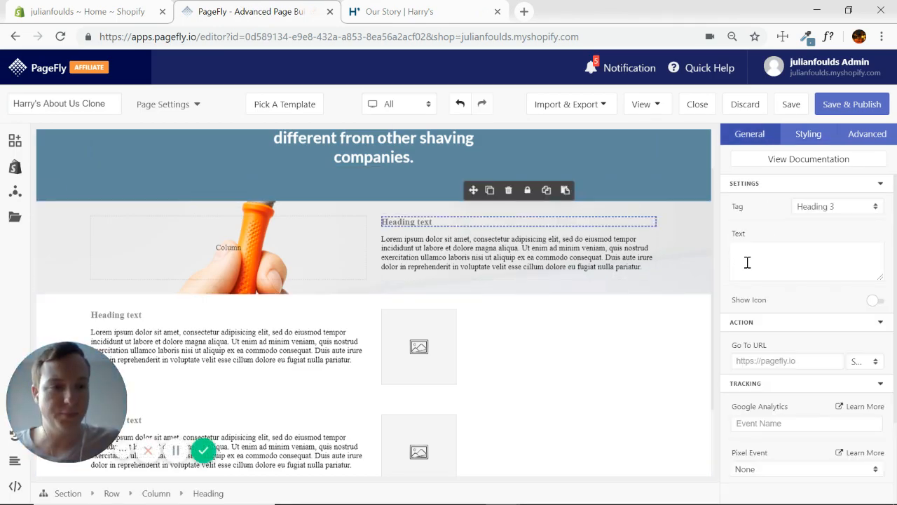
pyautogui.click(836, 204)
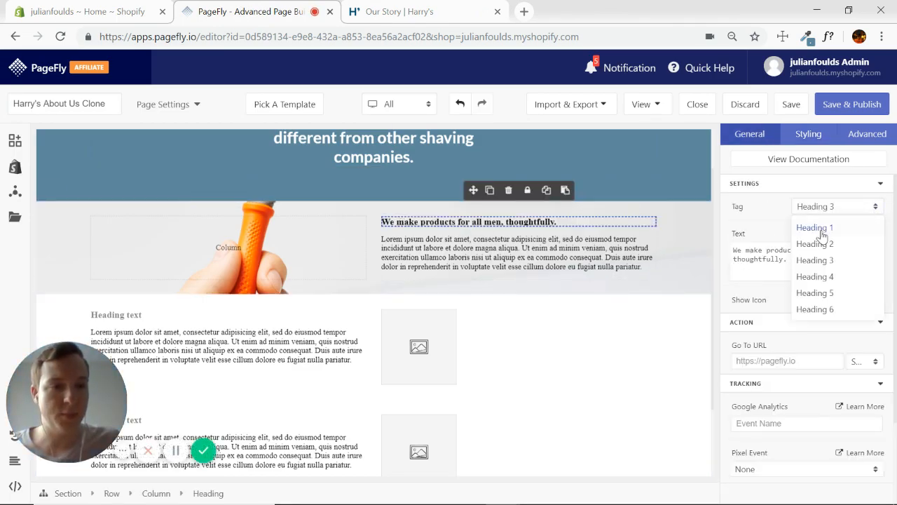
pyautogui.click(424, 12)
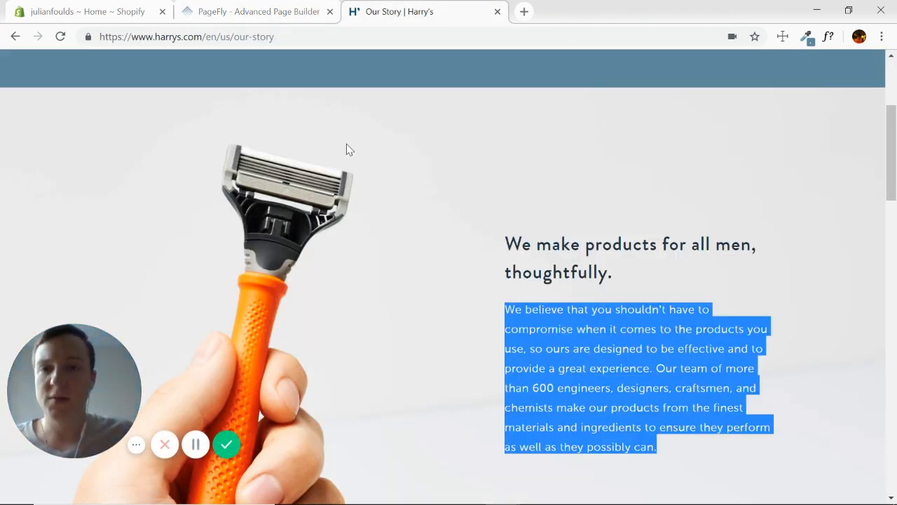
pyautogui.click(252, 12)
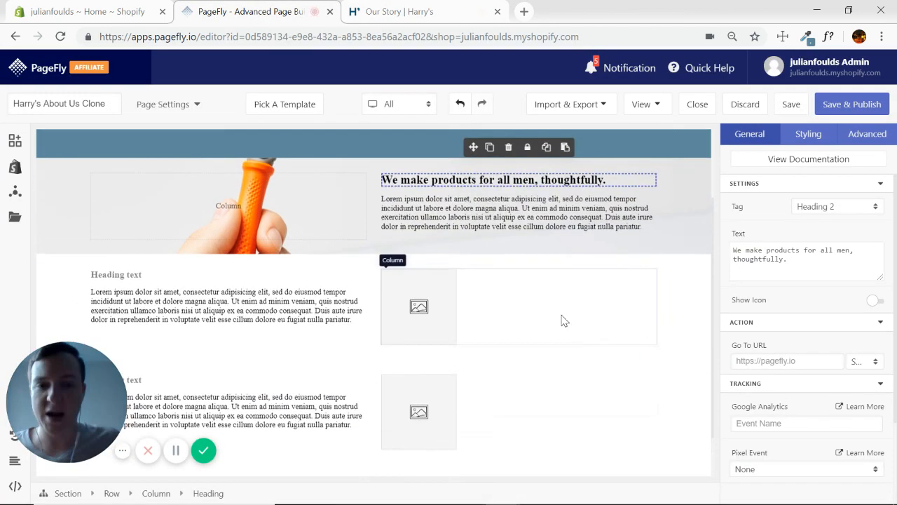
# - Set the paragraph beside the razor in Lato with a larger line height
pyautogui.click(507, 213)
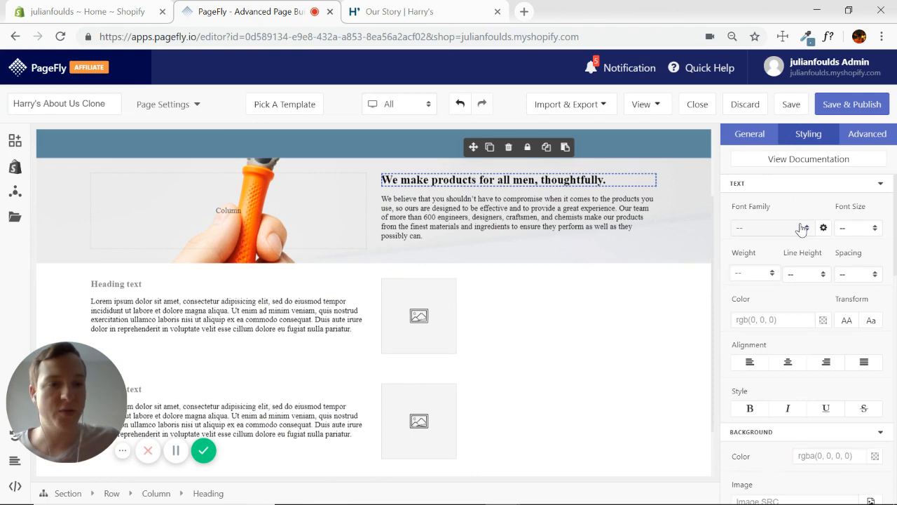
pyautogui.click(518, 218)
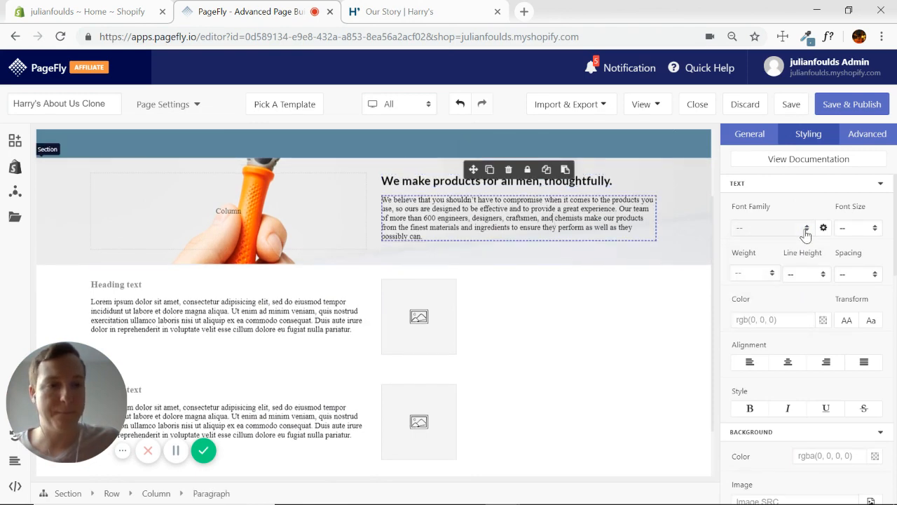
pyautogui.click(771, 227)
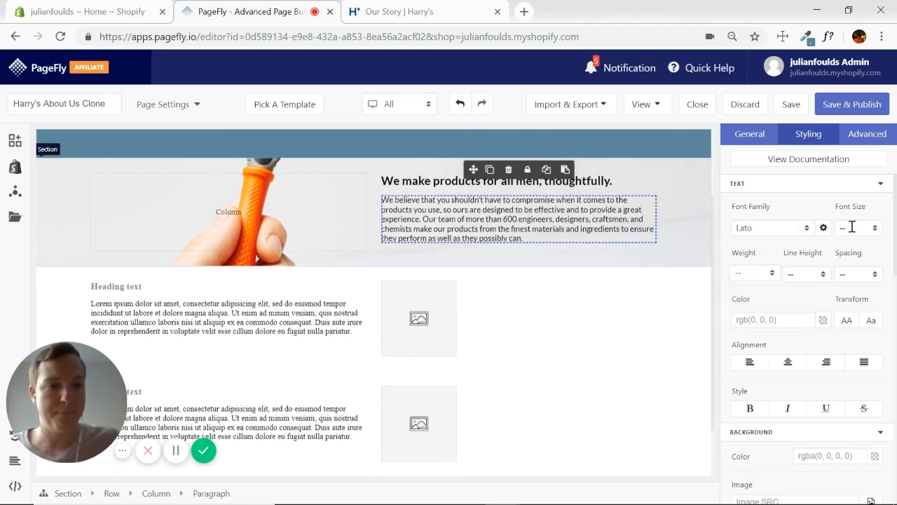
pyautogui.click(400, 11)
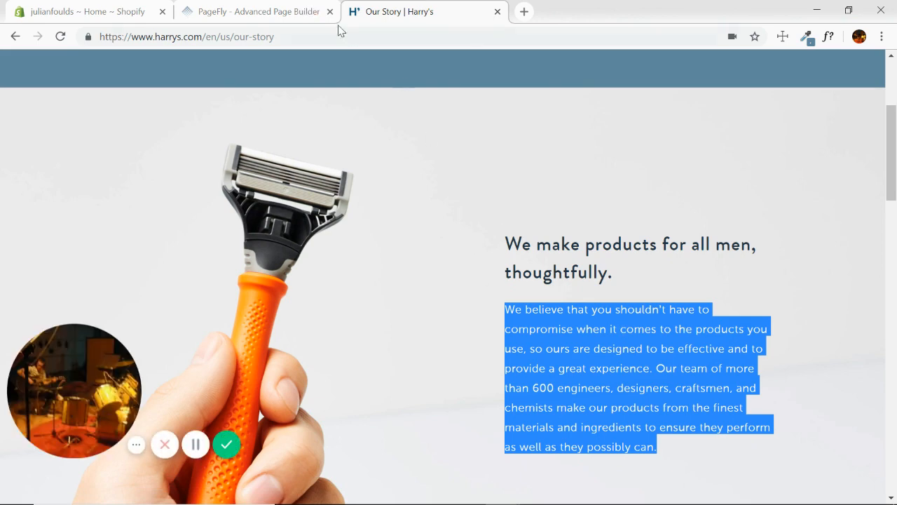
pyautogui.click(252, 12)
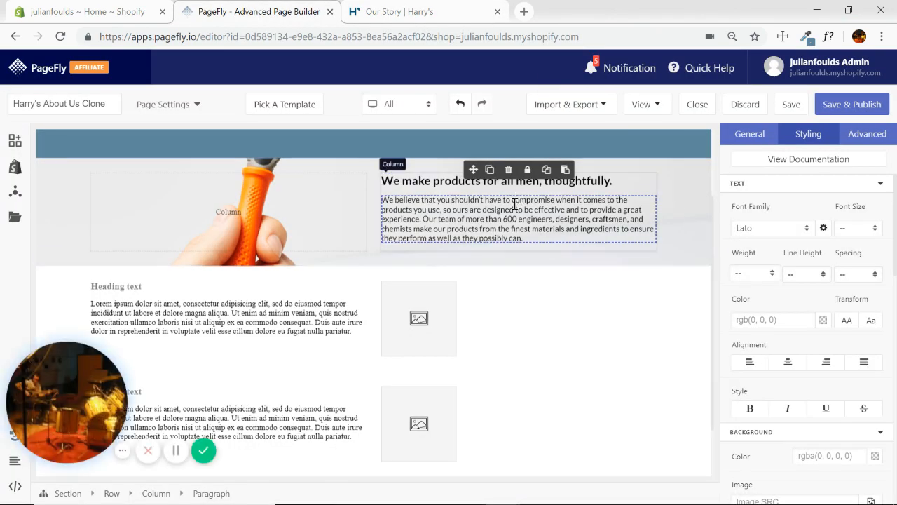
pyautogui.click(805, 273)
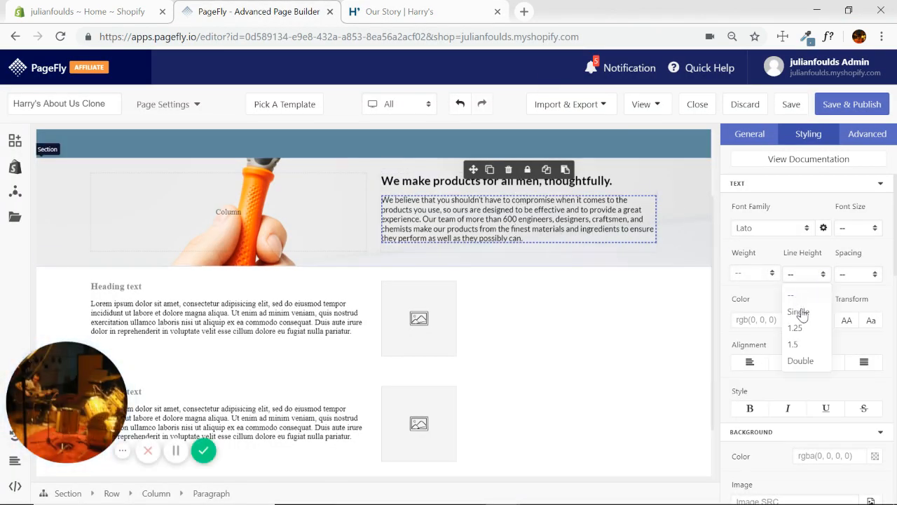
pyautogui.click(794, 344)
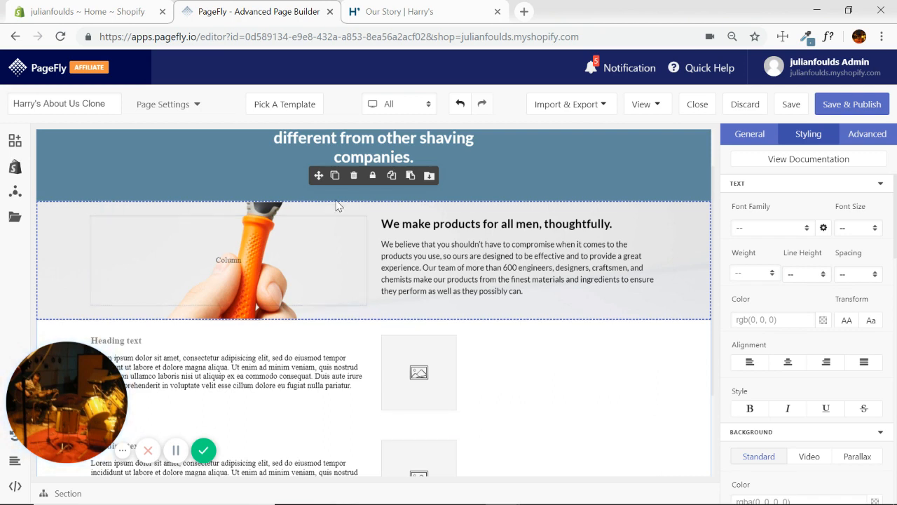
pyautogui.moveTo(763, 135)
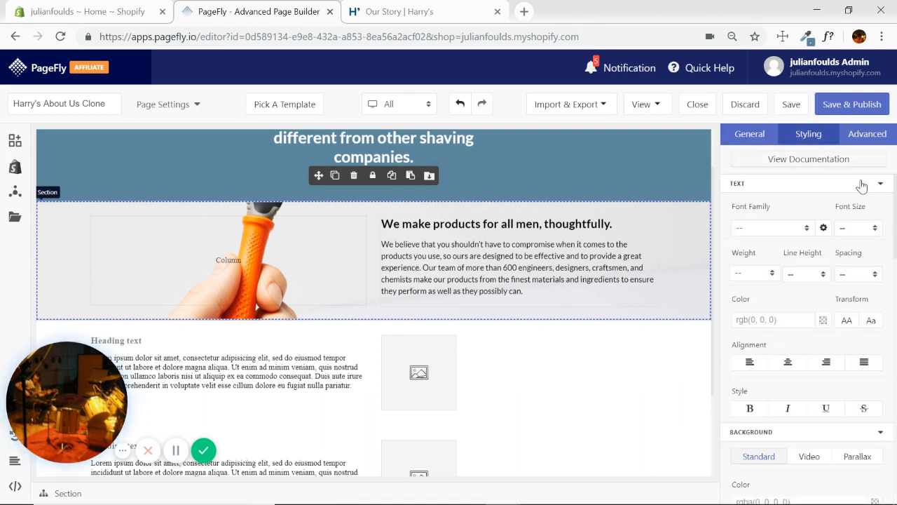
# - Collapse the text settings and compare the razor section's height against Harry's page
pyautogui.click(880, 183)
pyautogui.write('20')
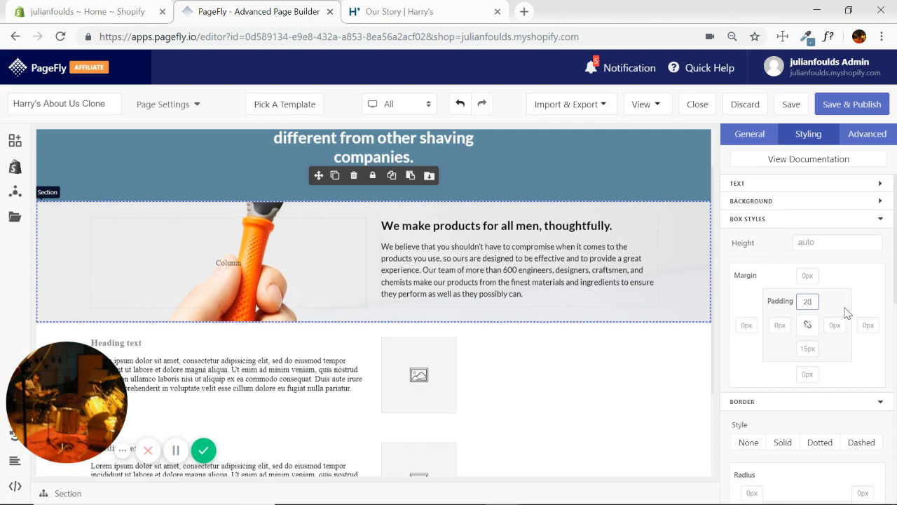
pyautogui.click(421, 12)
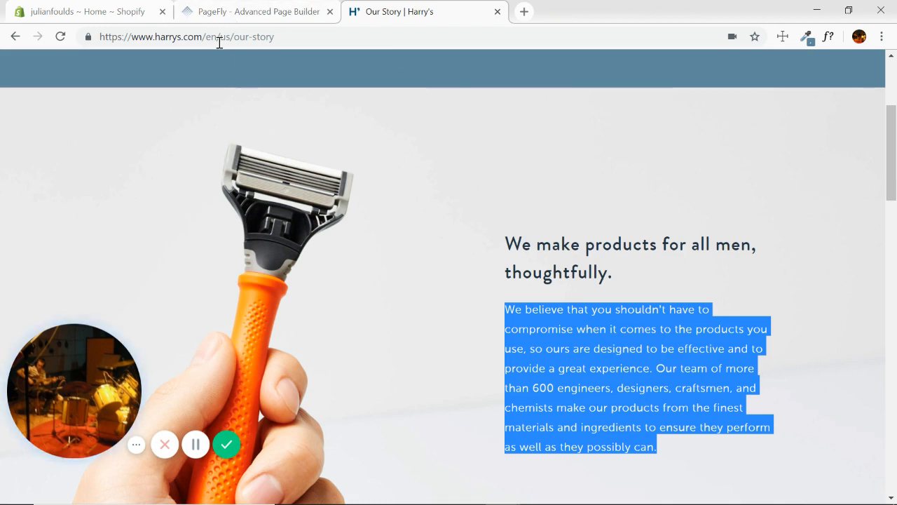
pyautogui.click(255, 12)
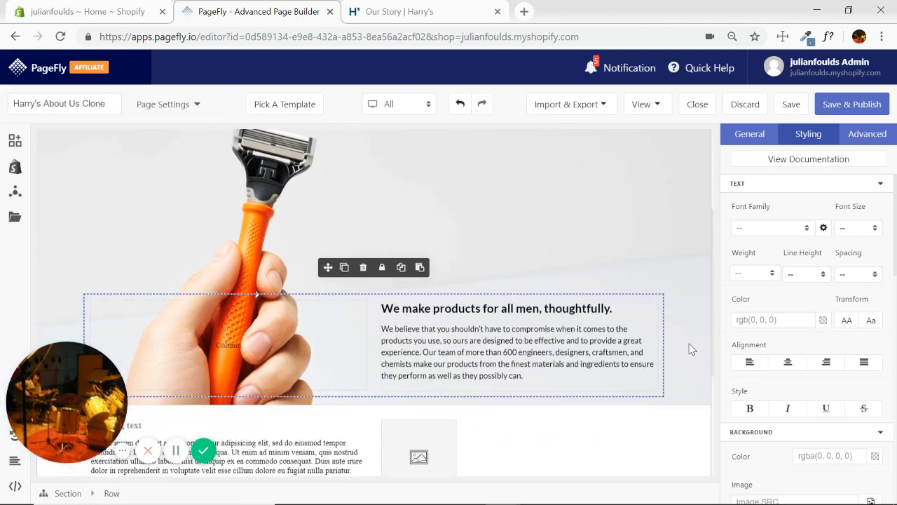
# - Adjust the razor section's box styling with a 20% value, comparing against Harry's Our Story page
pyautogui.click(404, 352)
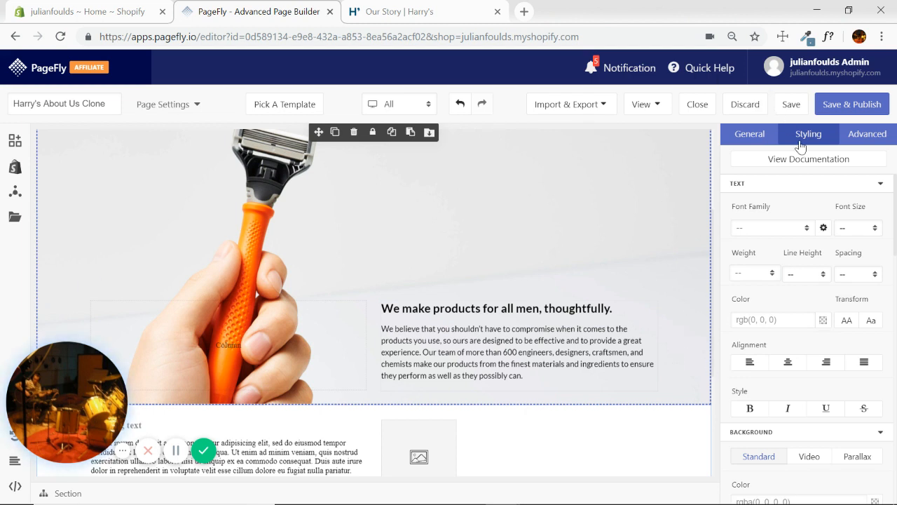
pyautogui.click(881, 182)
pyautogui.write('20')
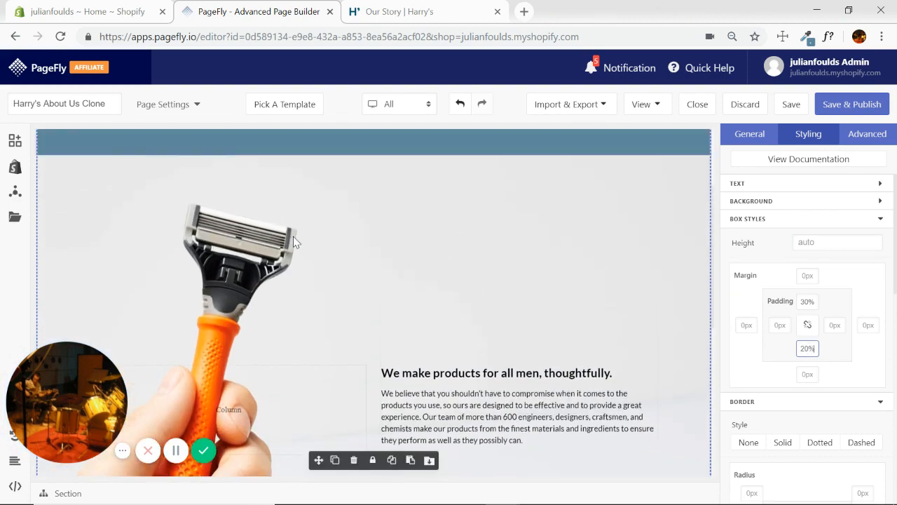
pyautogui.scroll(-3)
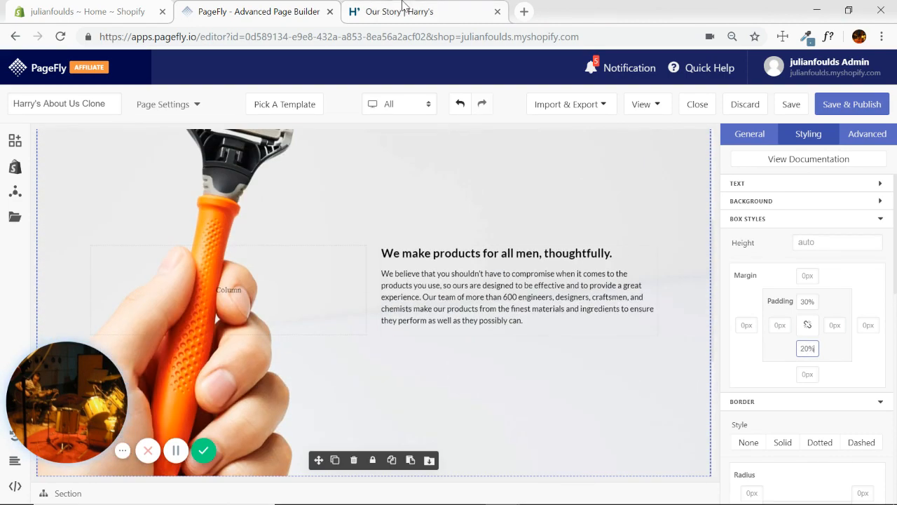
pyautogui.click(421, 11)
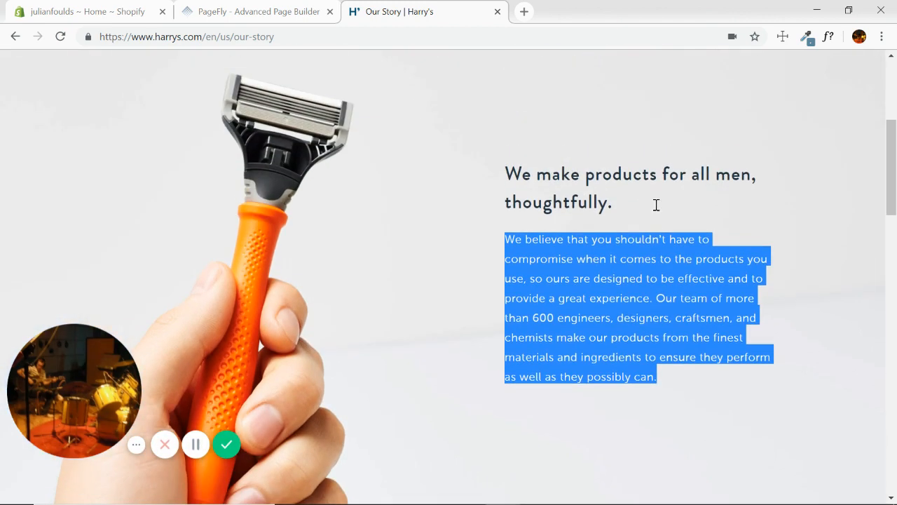
pyautogui.click(253, 11)
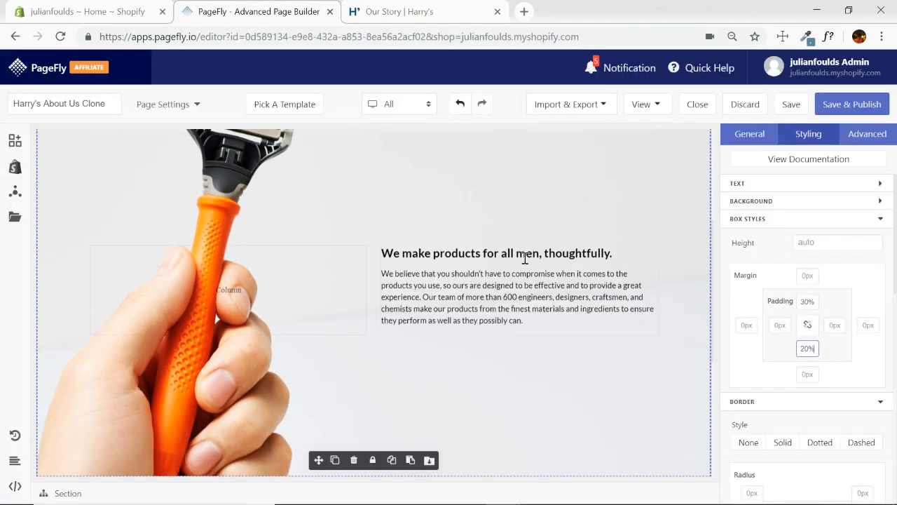
pyautogui.scroll(-3)
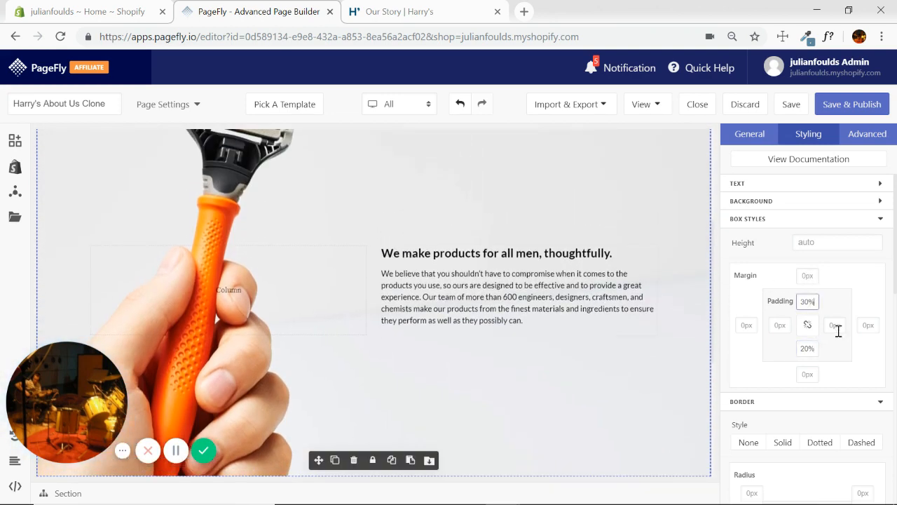
pyautogui.write('20%')
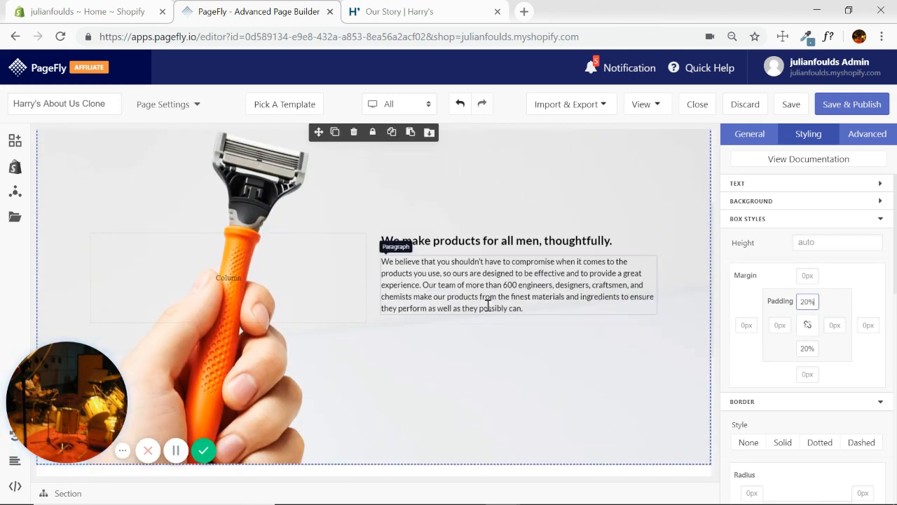
pyautogui.click(424, 12)
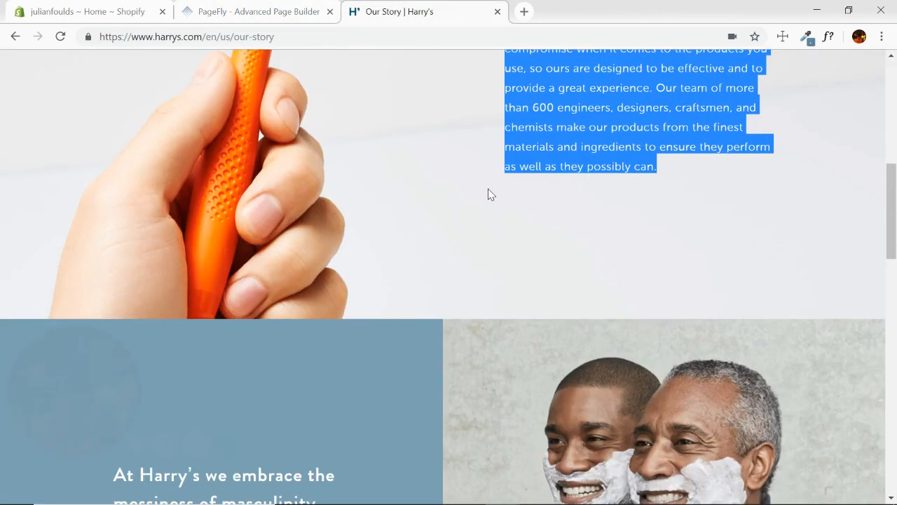
pyautogui.scroll(3)
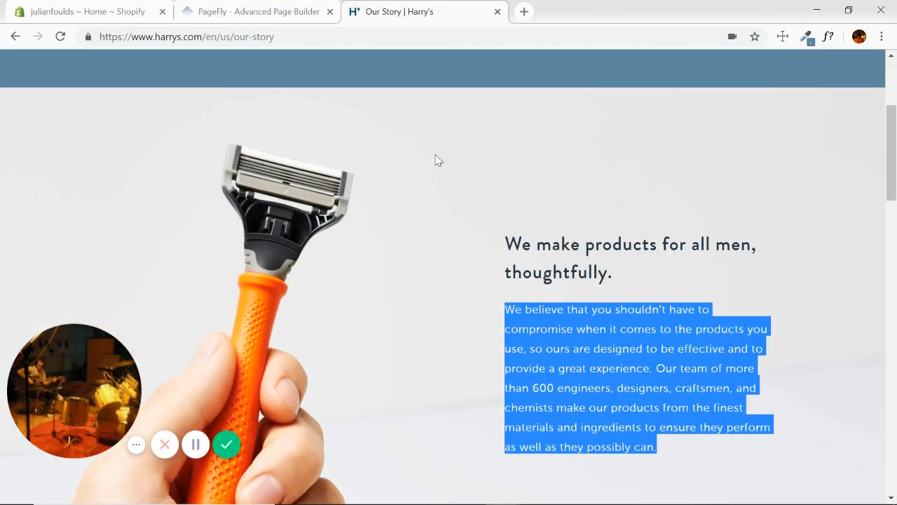
pyautogui.scroll(-3)
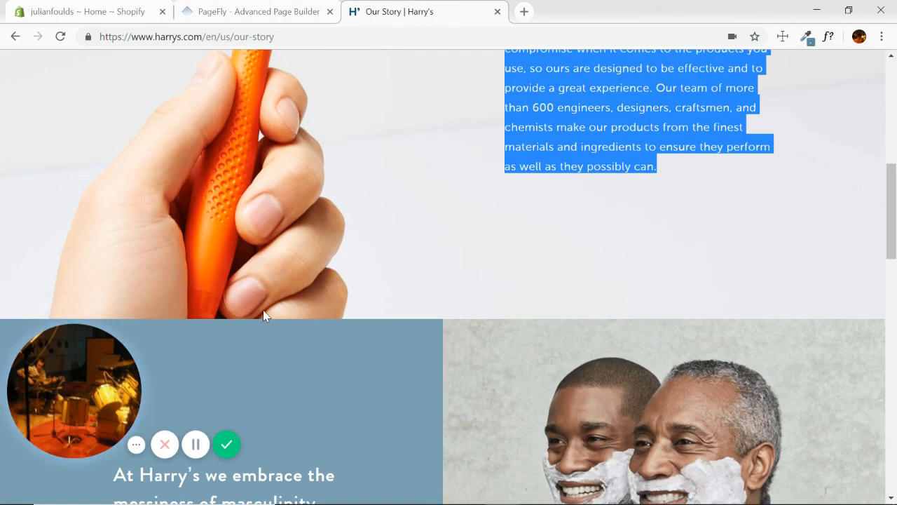
pyautogui.scroll(3)
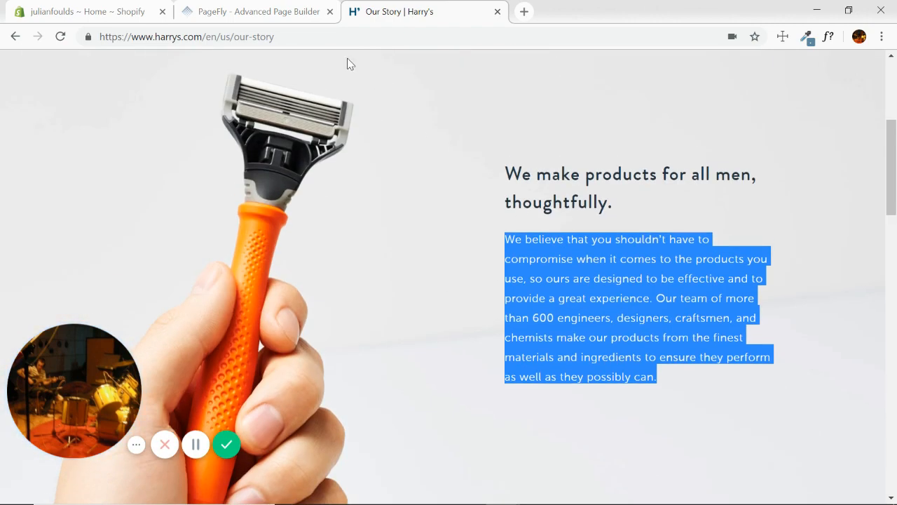
pyautogui.click(255, 11)
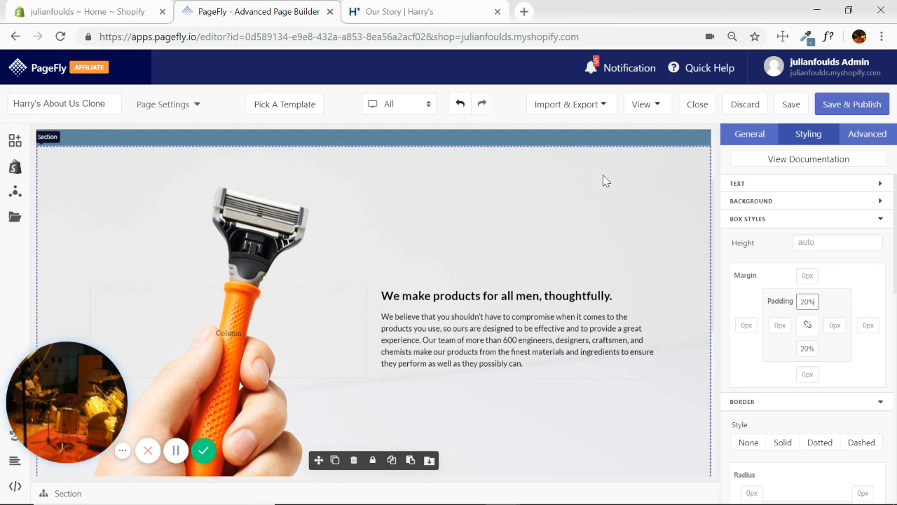
pyautogui.scroll(-3)
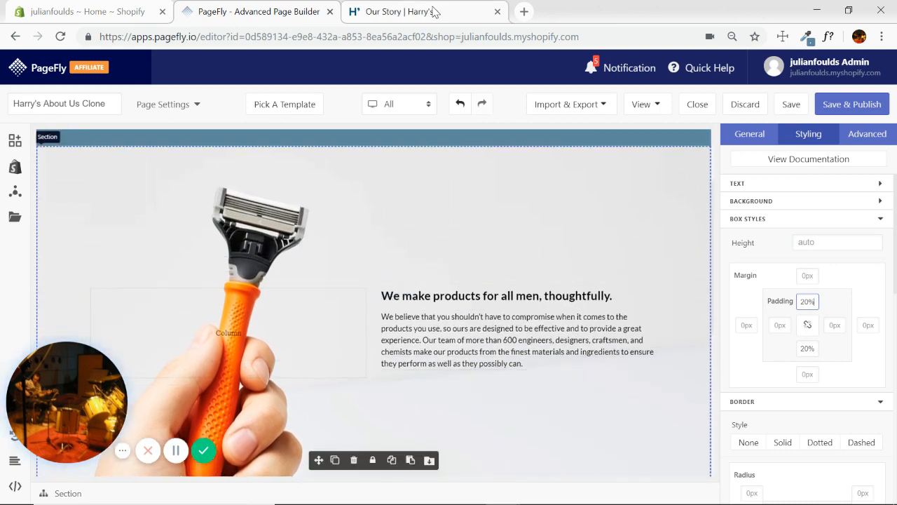
pyautogui.click(420, 11)
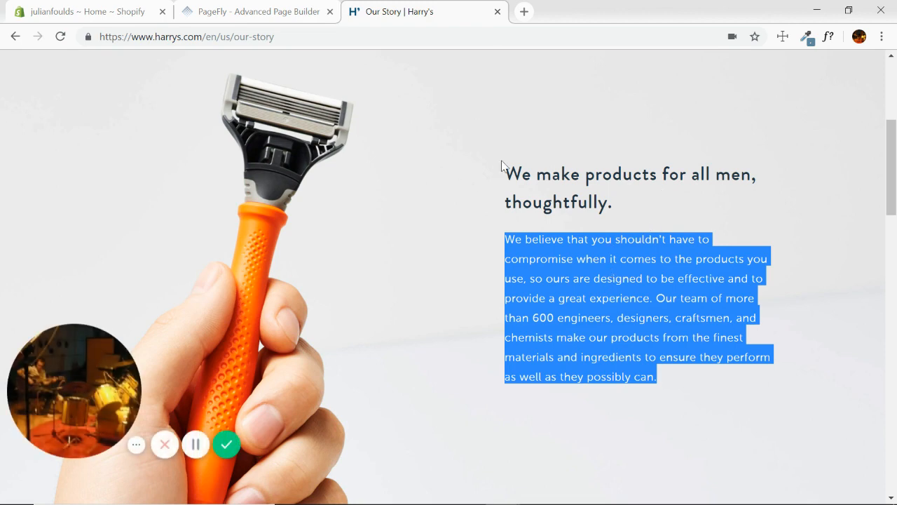
pyautogui.click(255, 11)
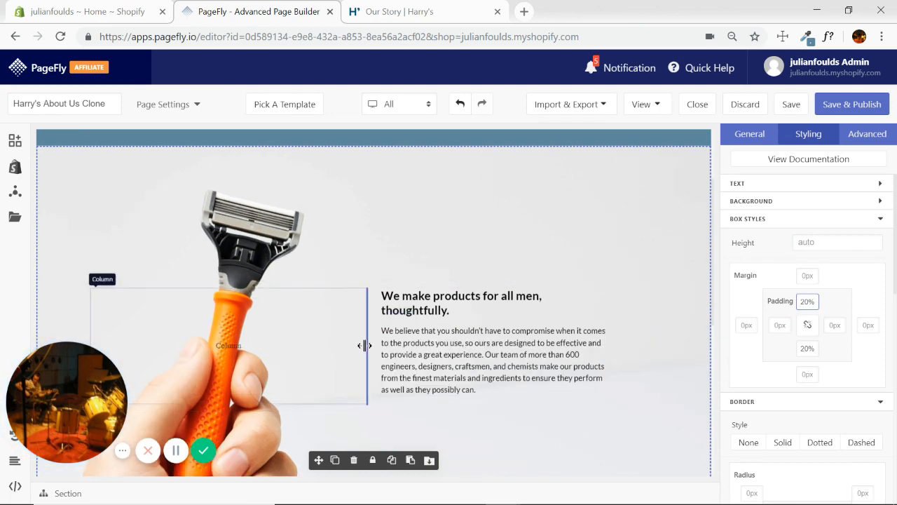
# - Narrow the razor image column so the heading and paragraph shift right, checking against Harry's page
pyautogui.moveTo(364, 345); pyautogui.dragTo(418, 345)
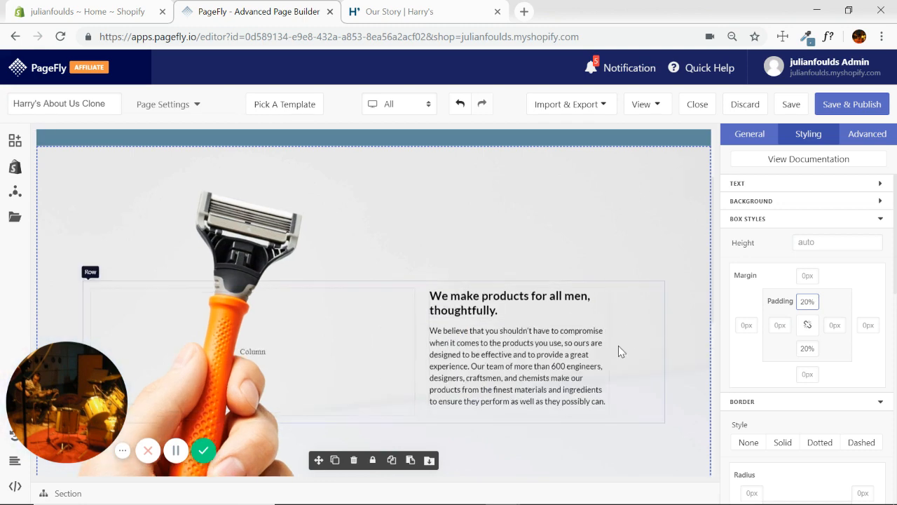
pyautogui.scroll(-3)
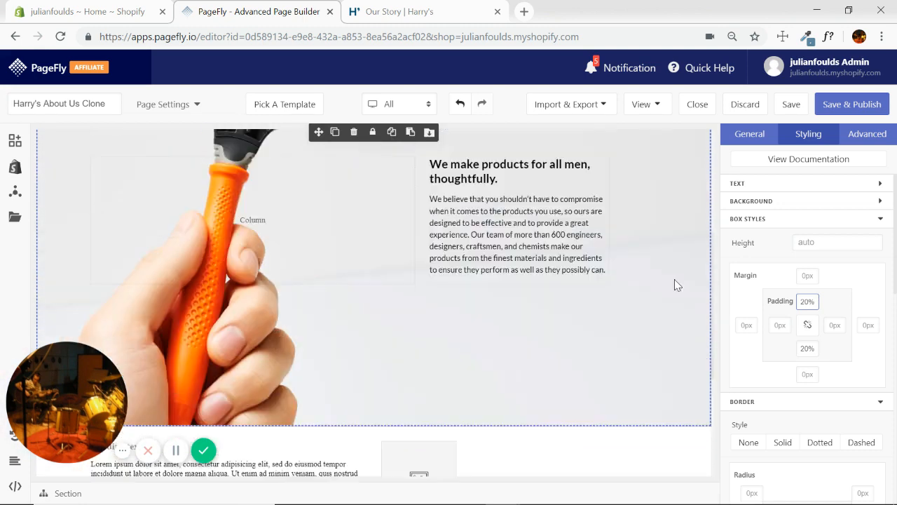
pyautogui.click(807, 182)
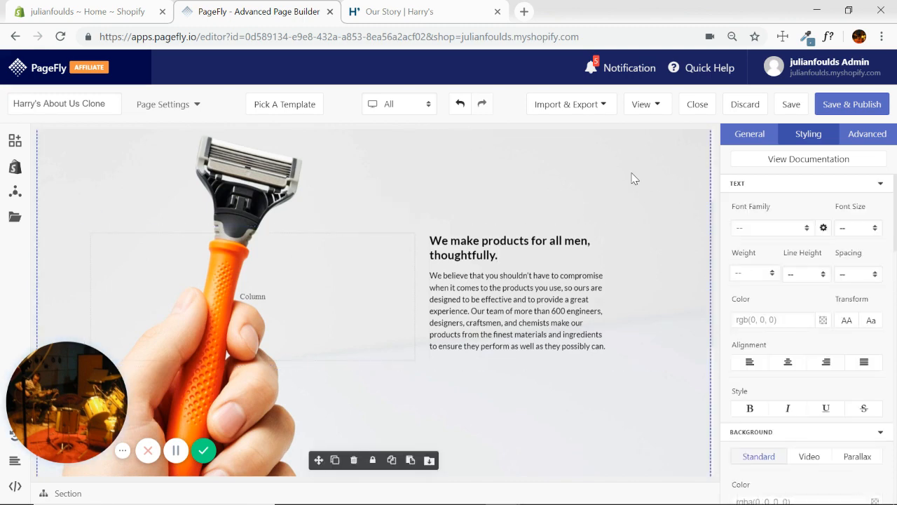
pyautogui.click(400, 11)
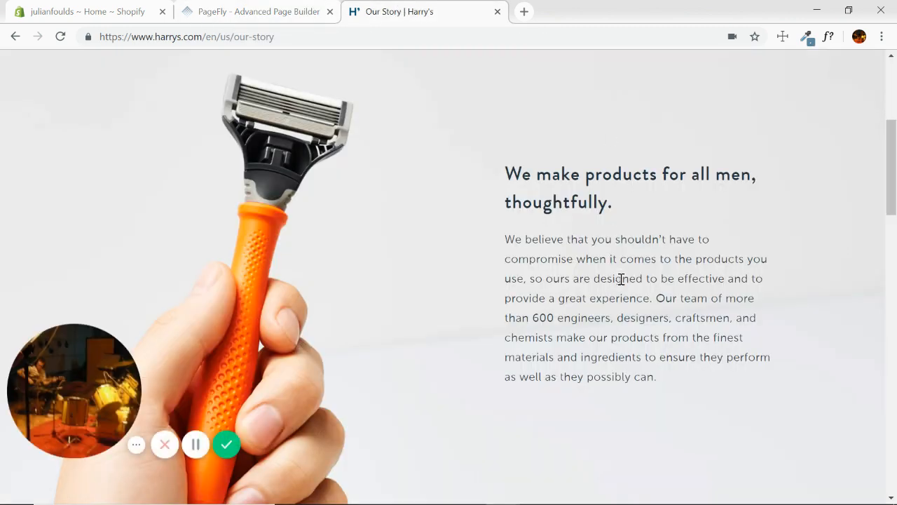
pyautogui.click(255, 11)
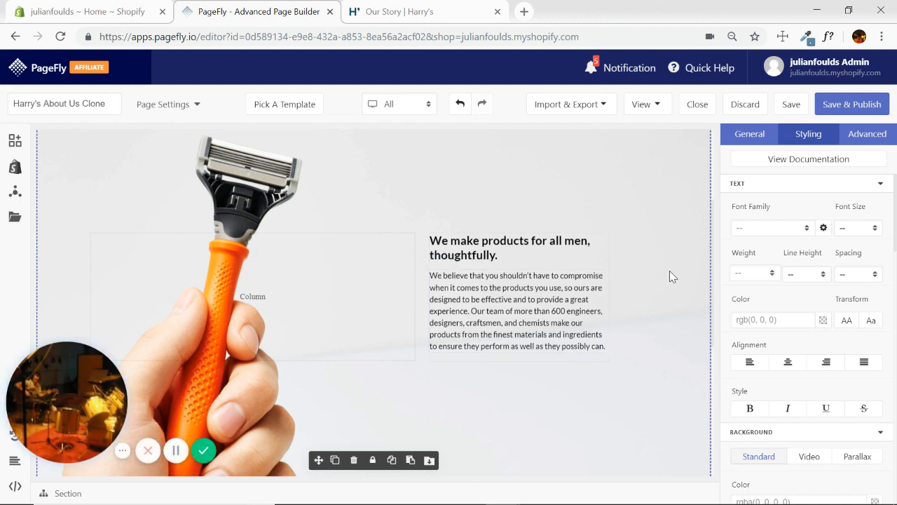
pyautogui.click(825, 274)
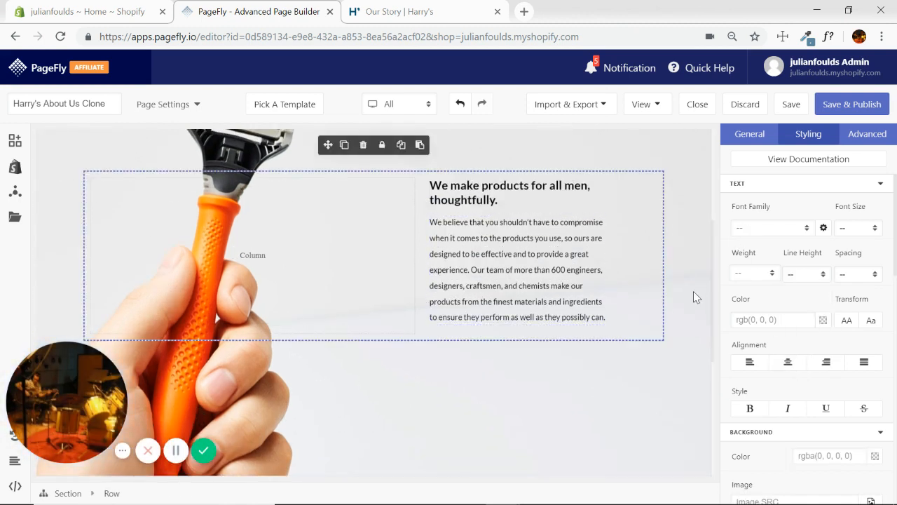
pyautogui.click(399, 11)
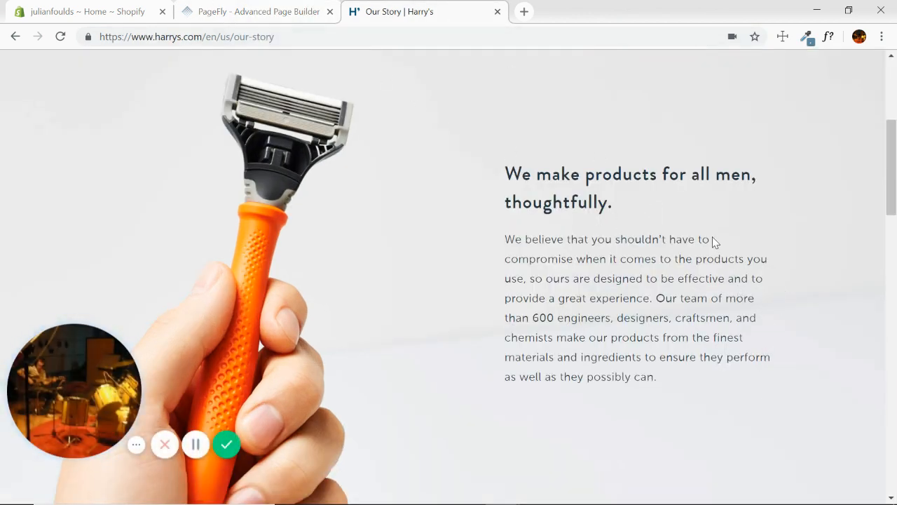
pyautogui.moveTo(760, 286)
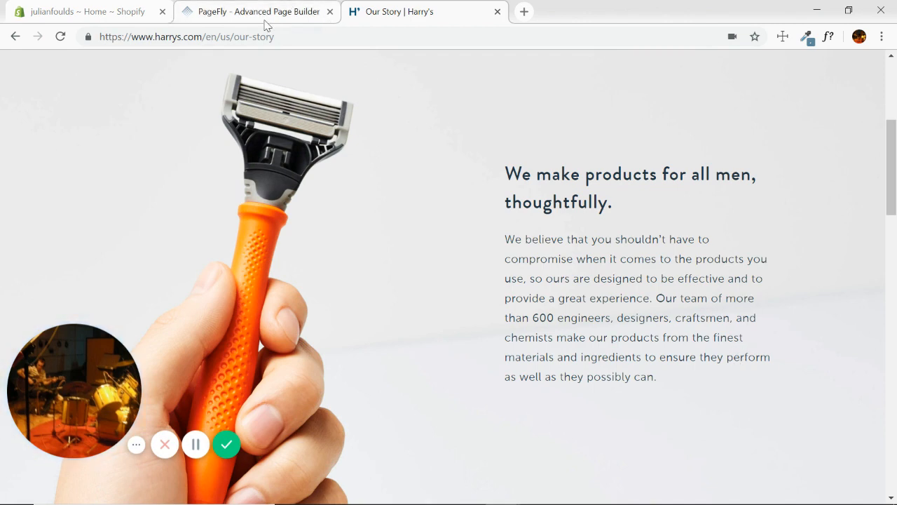
# - Flip between the editor and Harry's Our Story page to compare the razor section, ending on Harry's
pyautogui.click(258, 12)
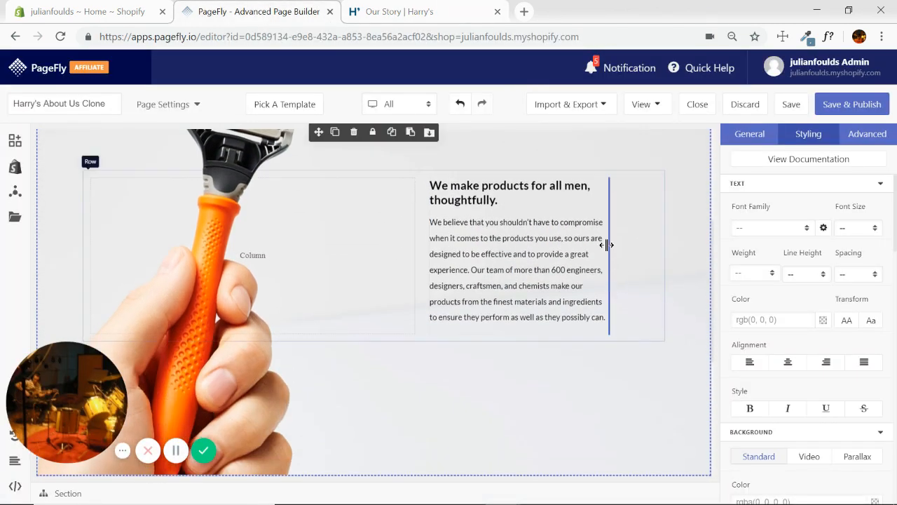
pyautogui.click(421, 11)
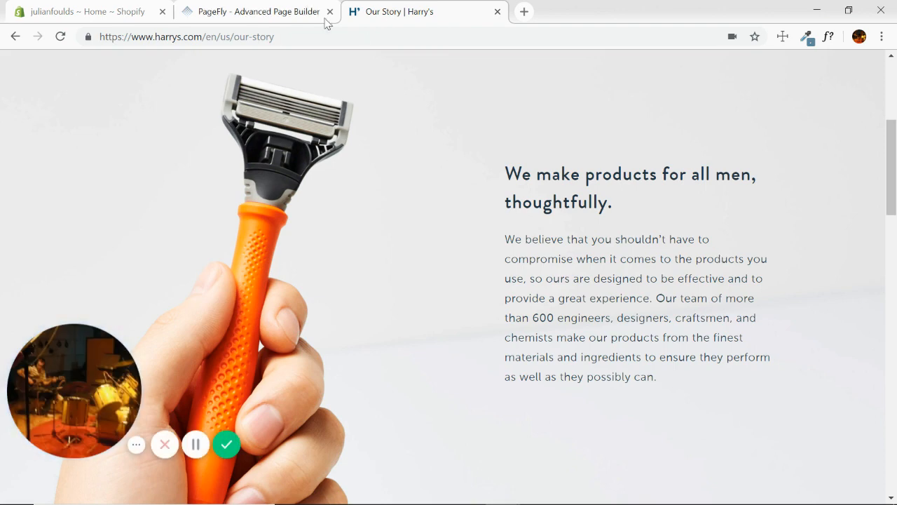
pyautogui.click(255, 11)
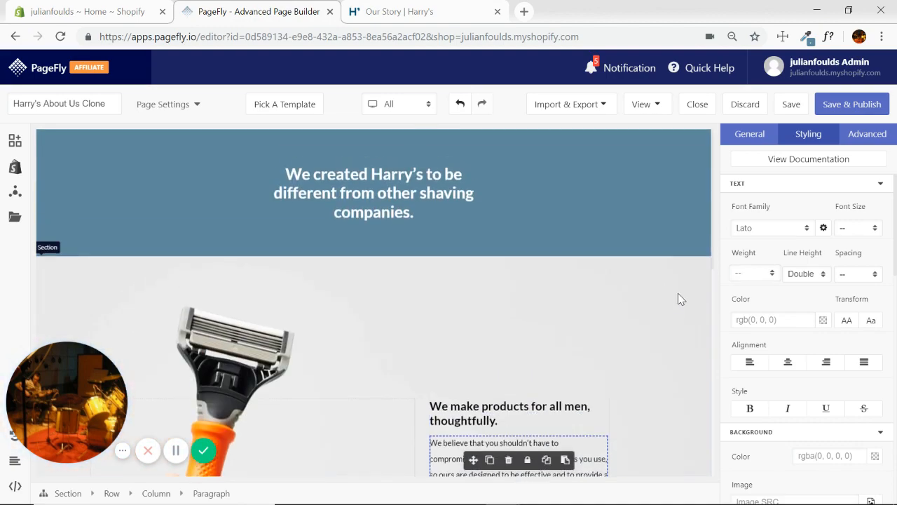
pyautogui.scroll(-3)
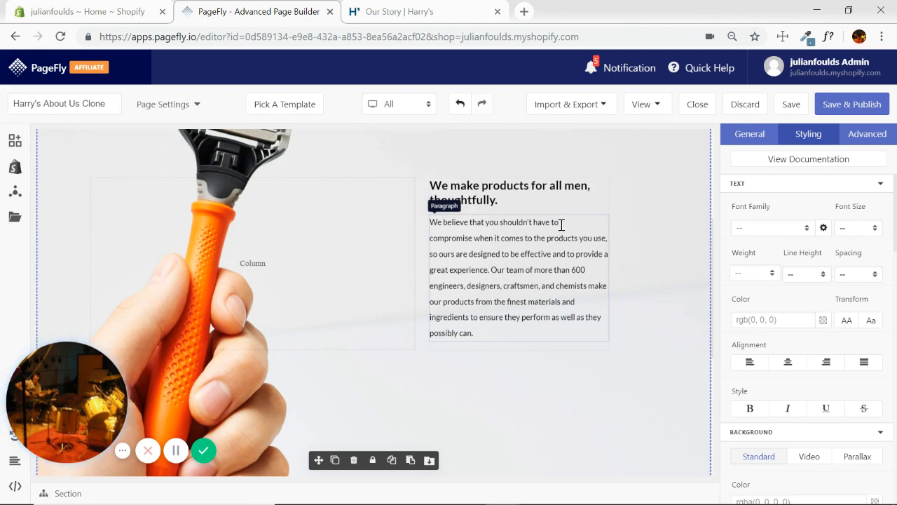
pyautogui.scroll(3)
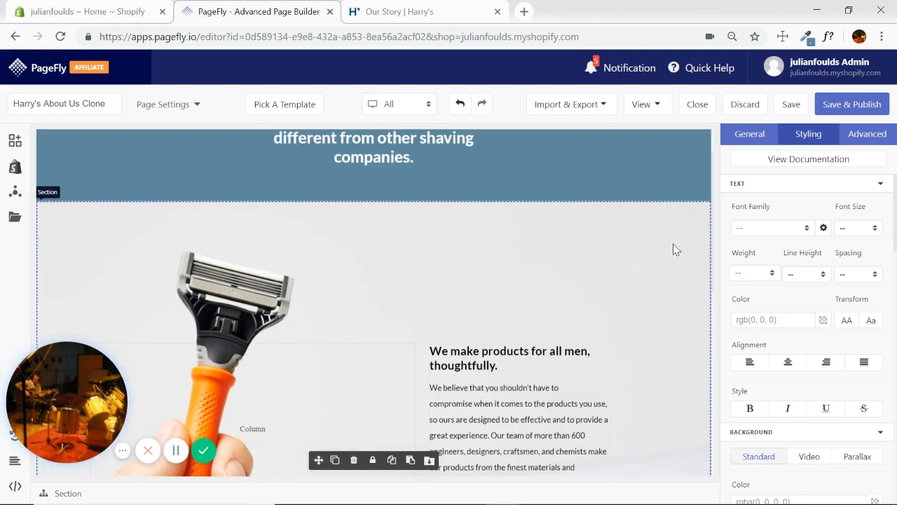
pyautogui.scroll(-3)
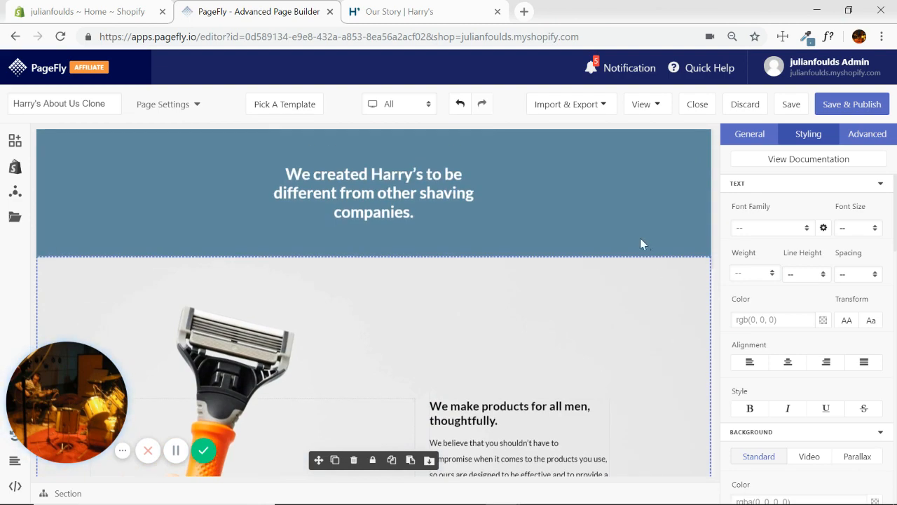
pyautogui.click(400, 11)
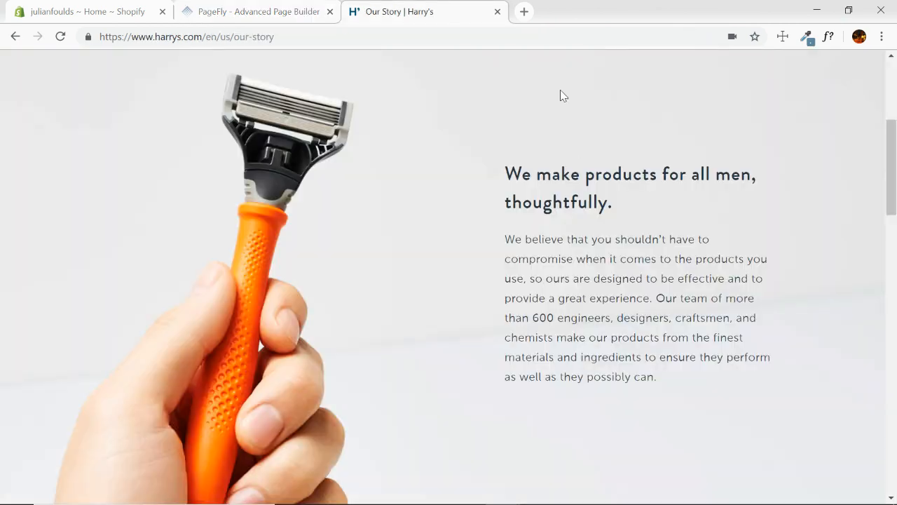
pyautogui.scroll(-3)
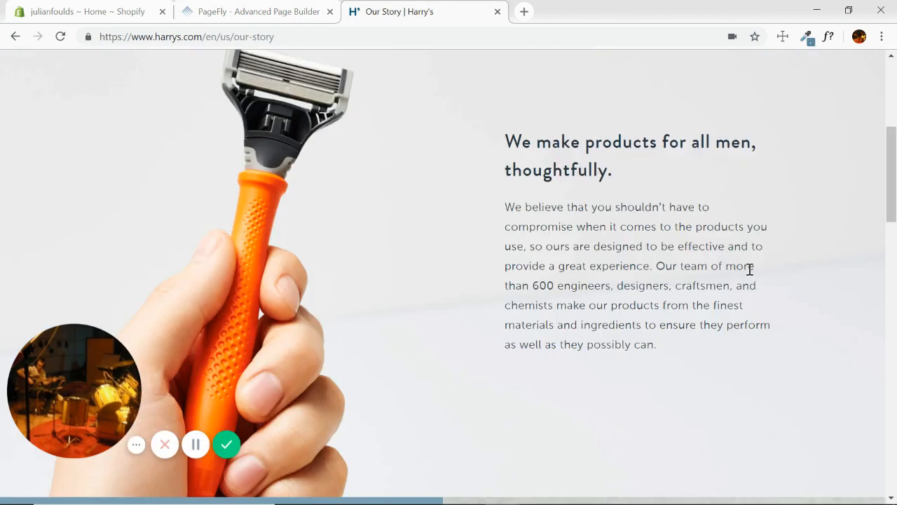
# - Fill the first image block with the photo of two men with shaving foam via Image SRC
pyautogui.click(258, 11)
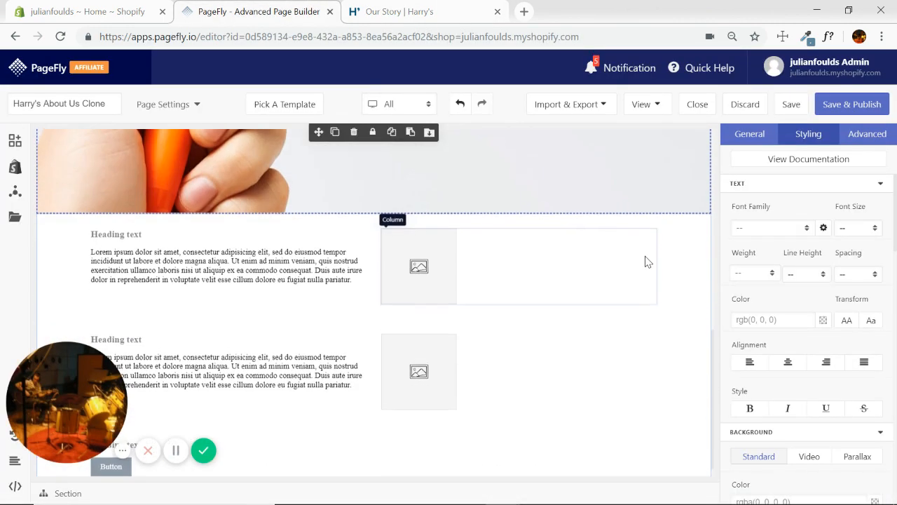
pyautogui.click(418, 266)
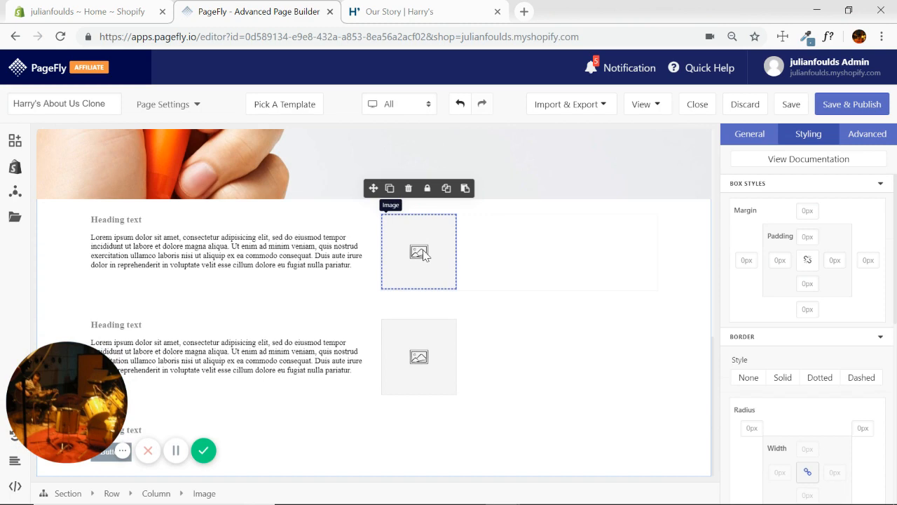
pyautogui.click(749, 135)
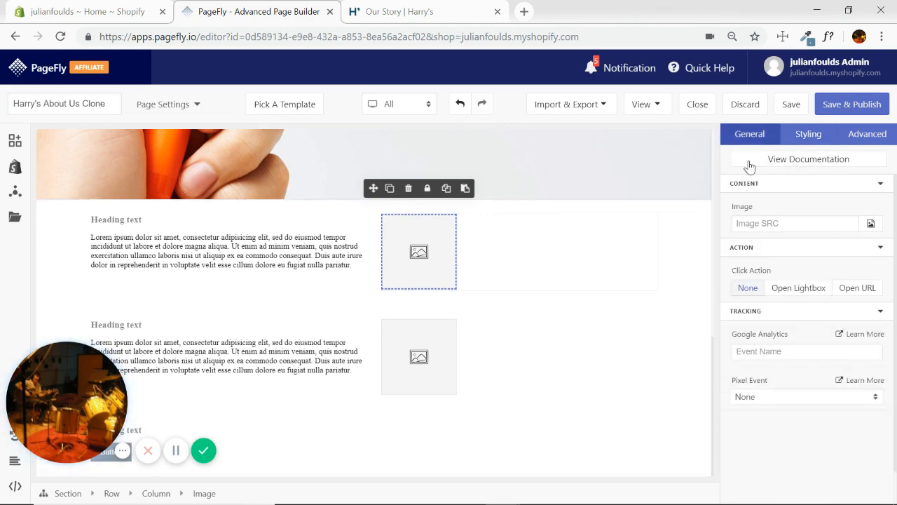
pyautogui.click(871, 223)
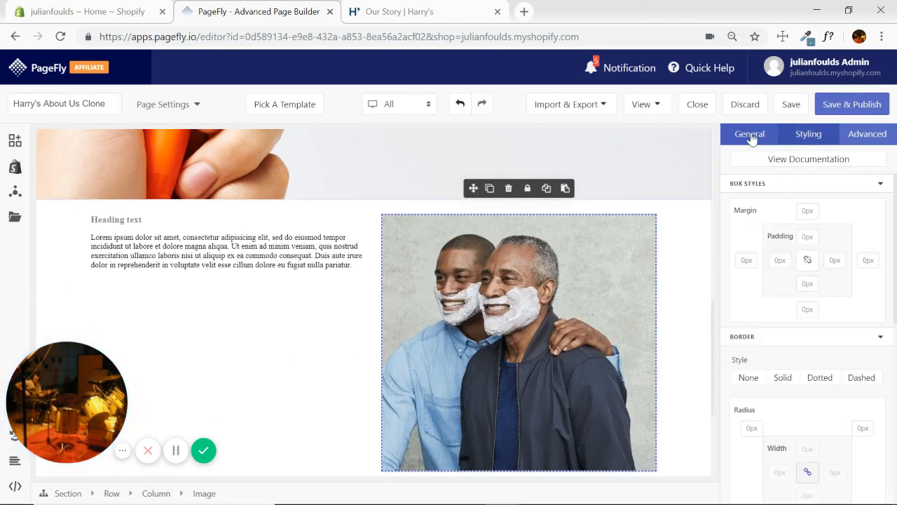
pyautogui.click(748, 135)
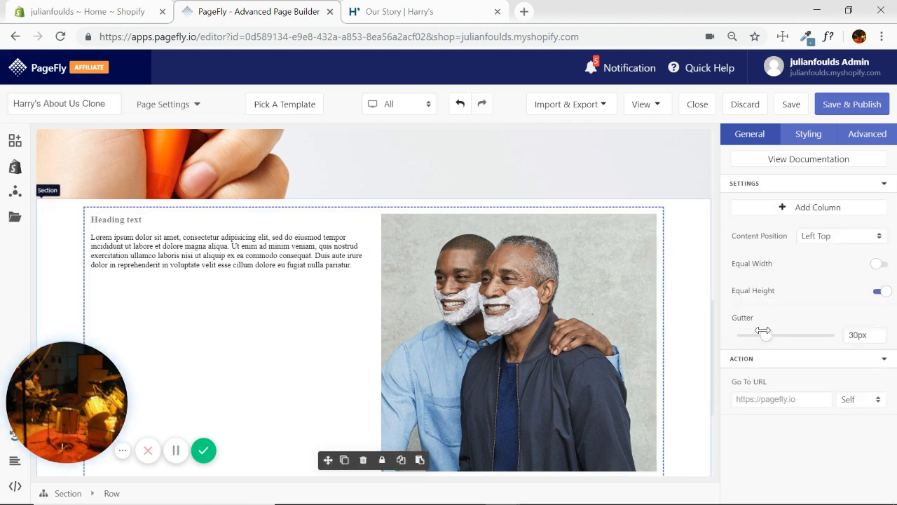
# - Drag the row's Gutter slider down to 0px between the text column and photo
pyautogui.moveTo(766, 335); pyautogui.dragTo(736, 335)
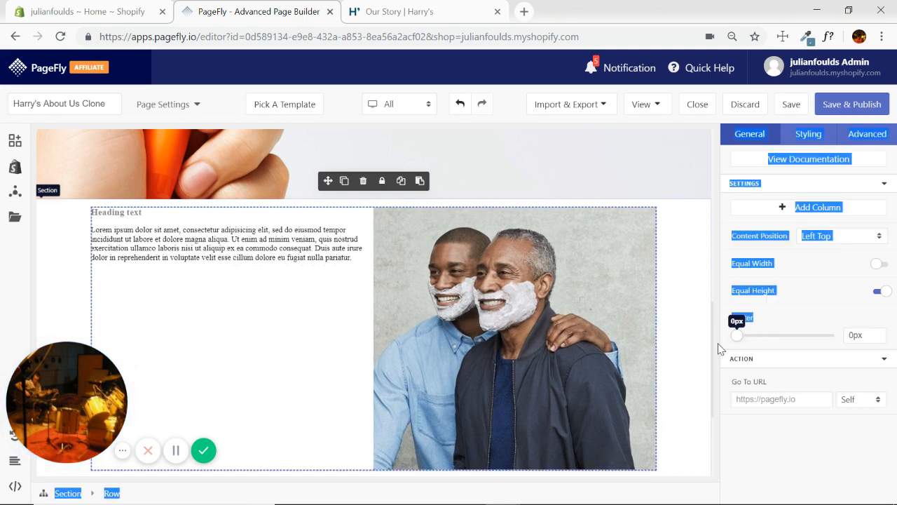
pyautogui.moveTo(771, 356)
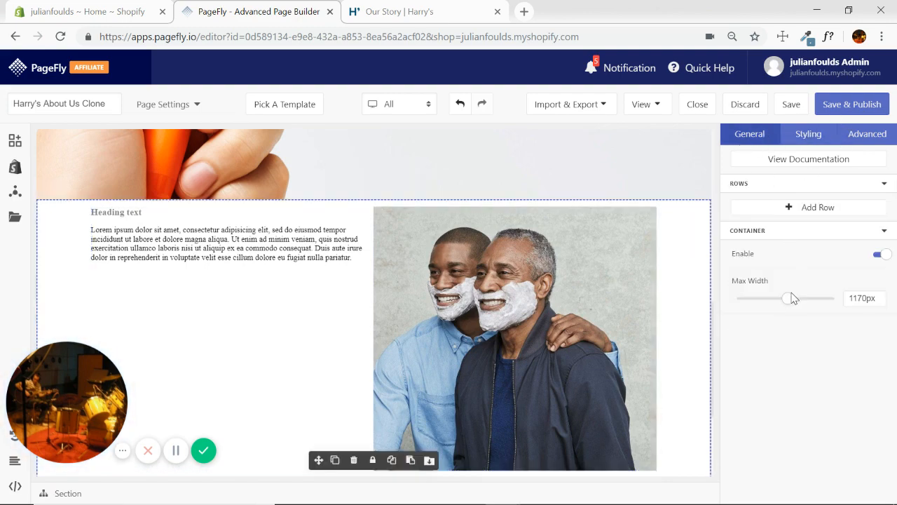
# - Disable Container Enable so the two-men photo section stretches the full page width
pyautogui.moveTo(785, 297); pyautogui.dragTo(757, 298)
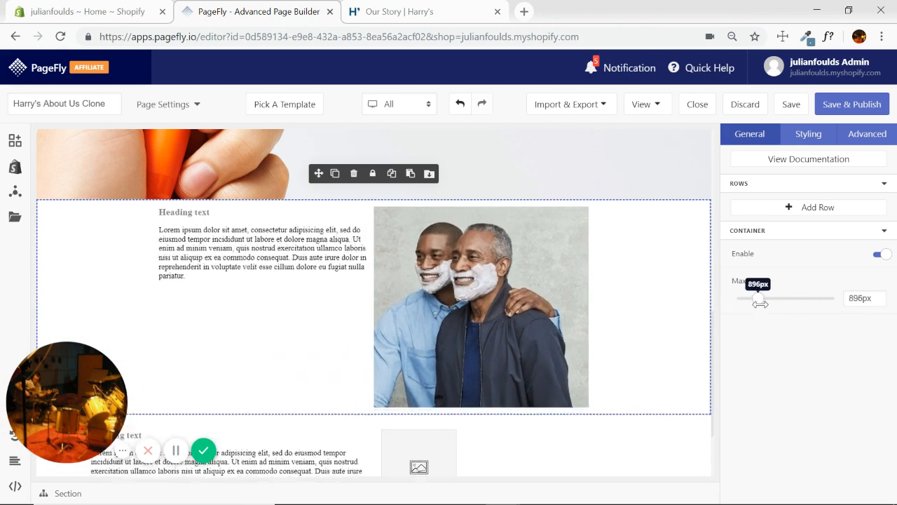
pyautogui.click(883, 253)
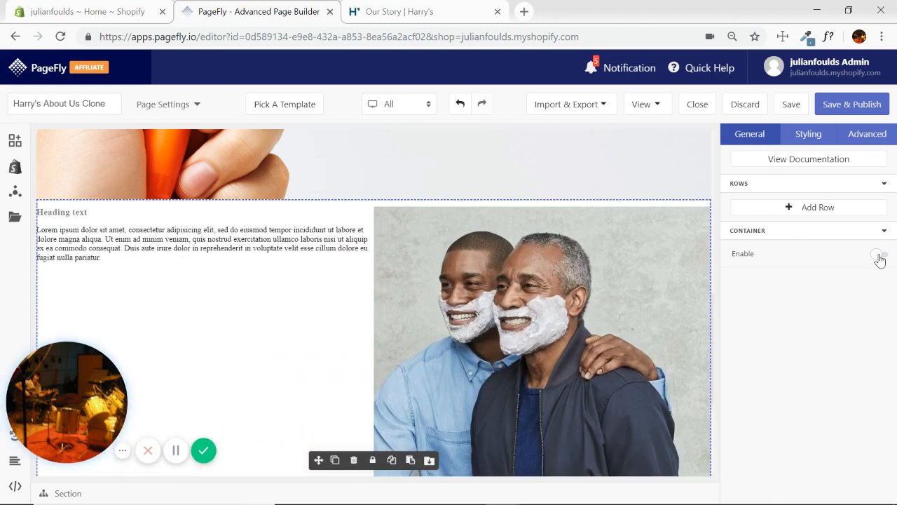
pyautogui.scroll(-3)
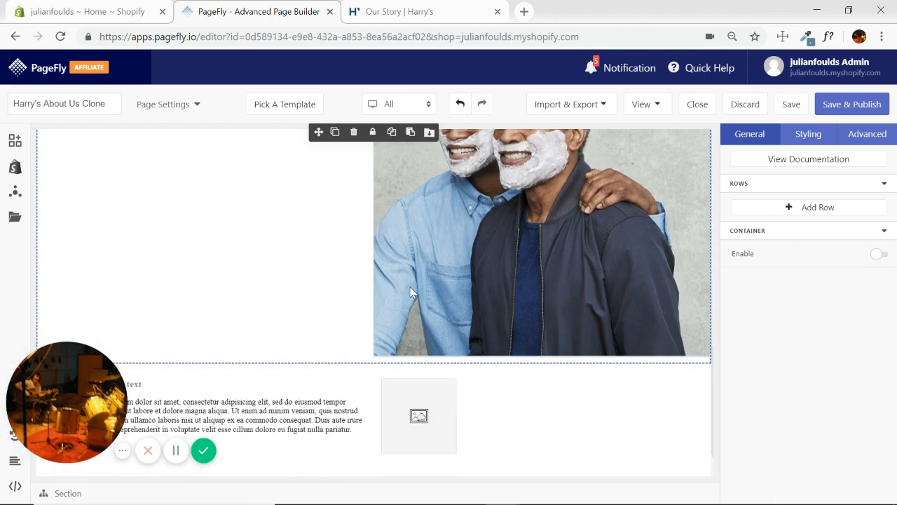
pyautogui.scroll(3)
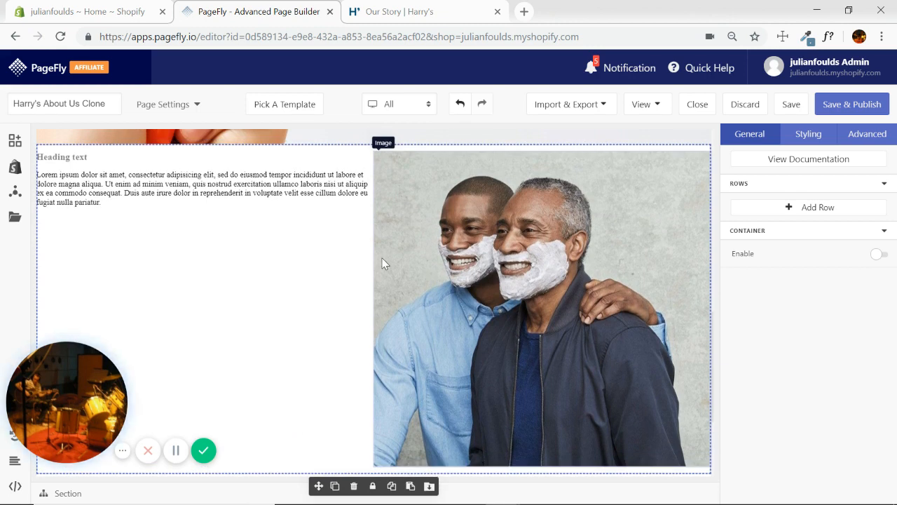
pyautogui.moveTo(286, 141)
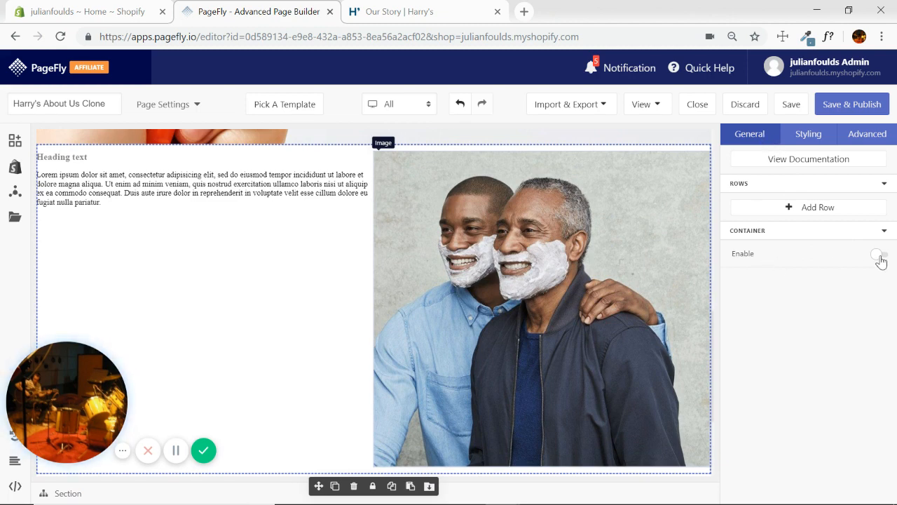
pyautogui.moveTo(880, 252)
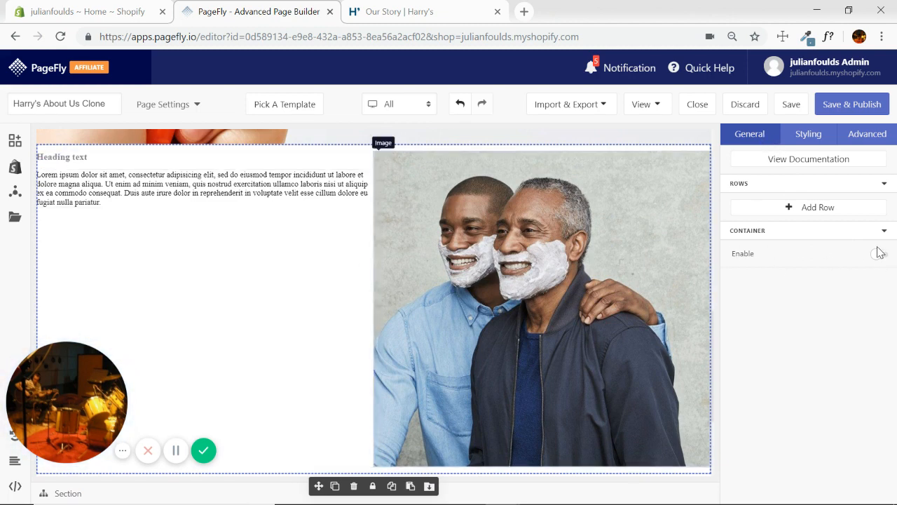
pyautogui.click(878, 252)
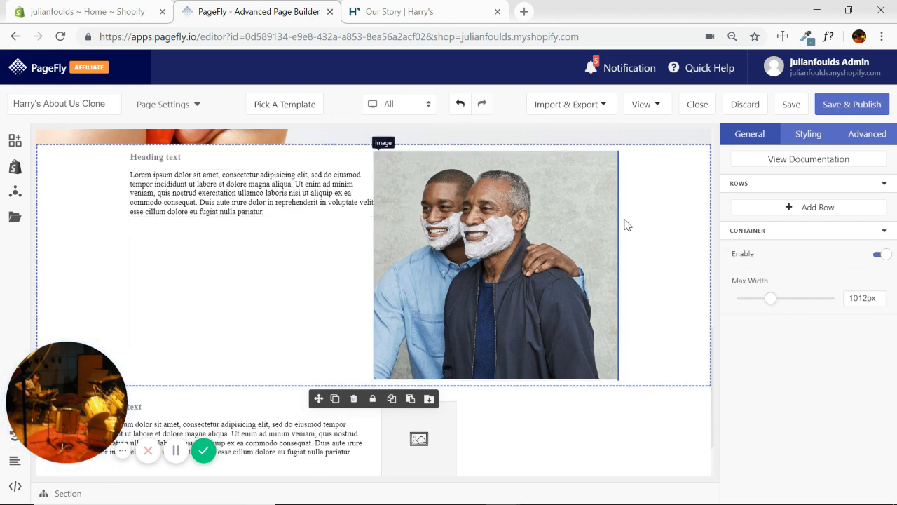
pyautogui.moveTo(376, 272)
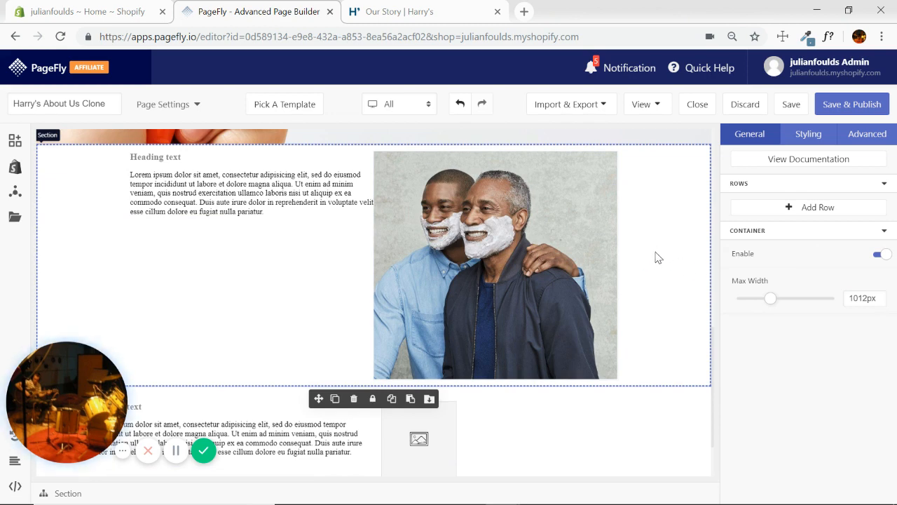
pyautogui.moveTo(668, 250)
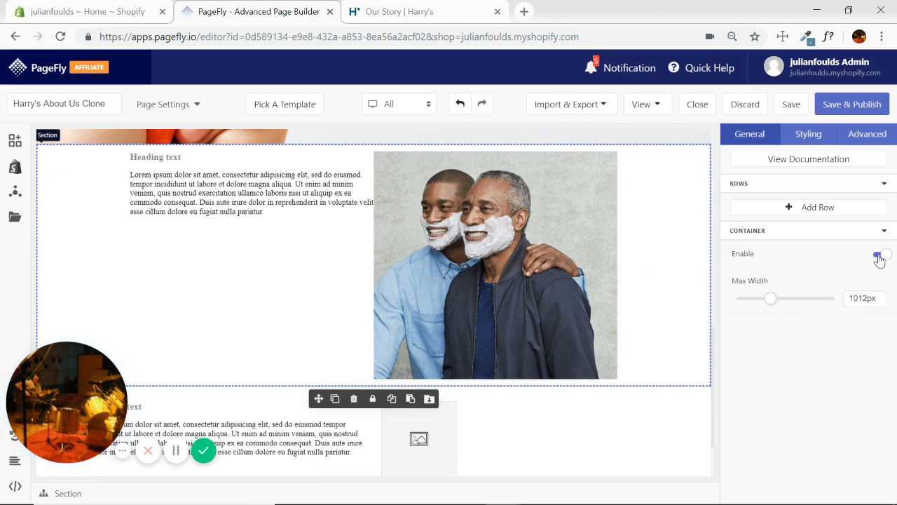
pyautogui.click(879, 252)
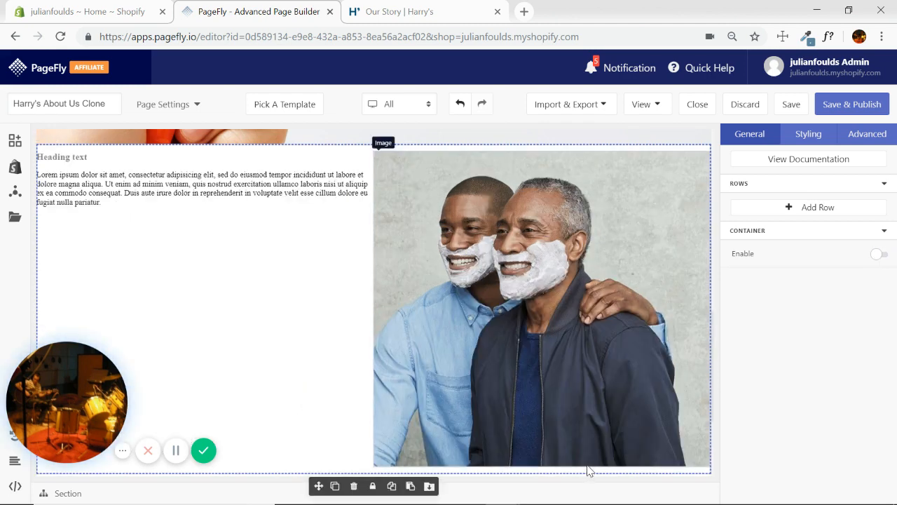
pyautogui.scroll(-3)
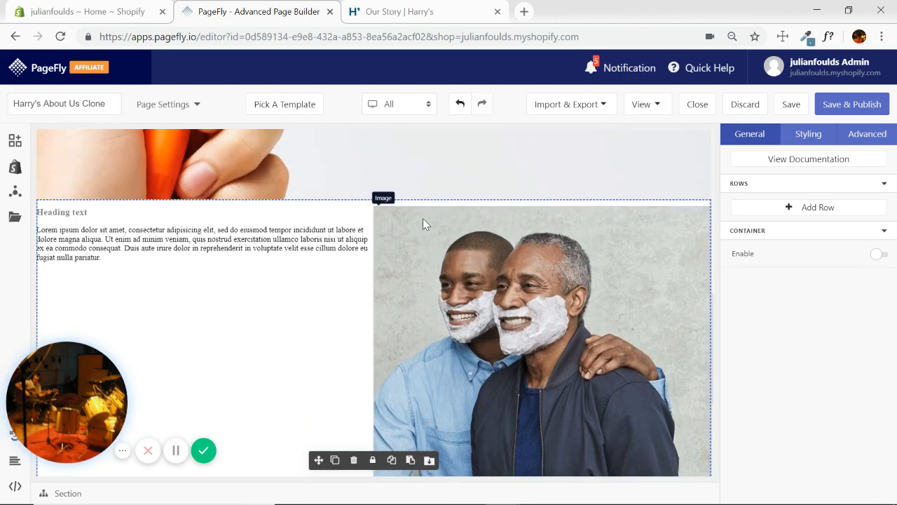
pyautogui.scroll(-3)
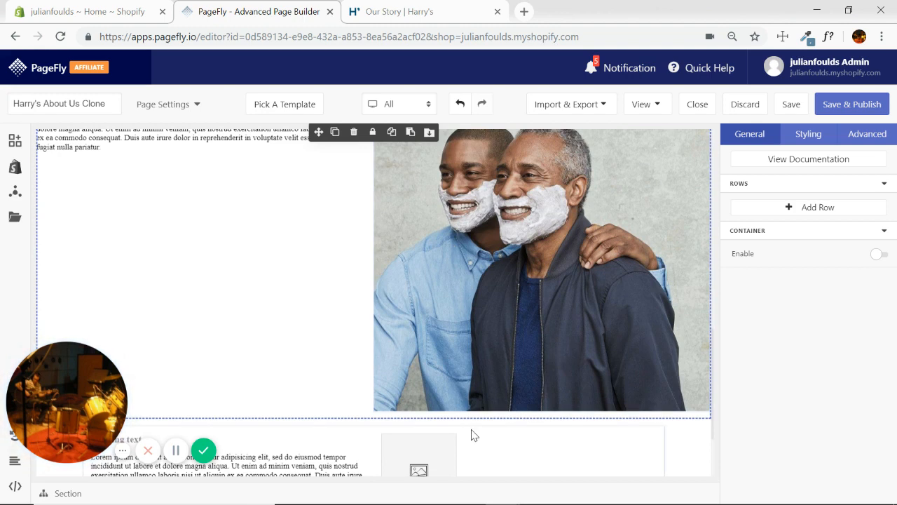
# - Bring up the section's Background styling settings
pyautogui.click(808, 135)
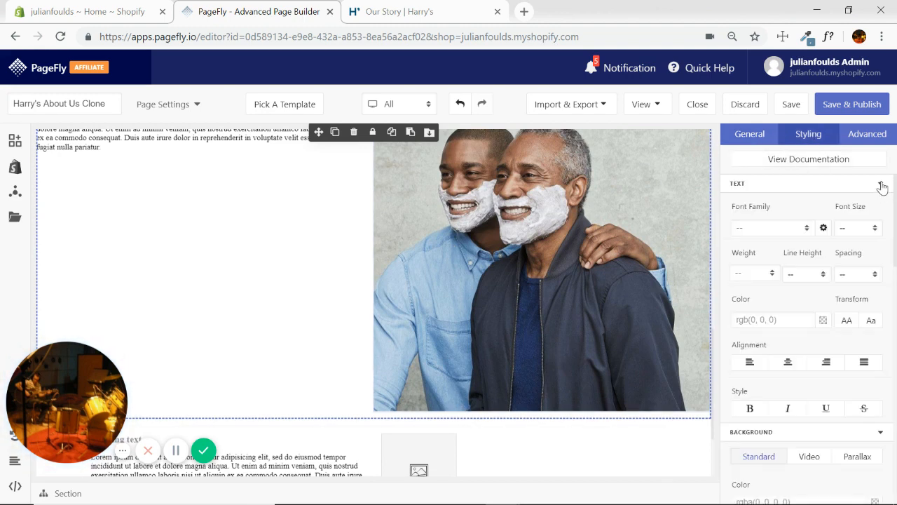
pyautogui.click(881, 182)
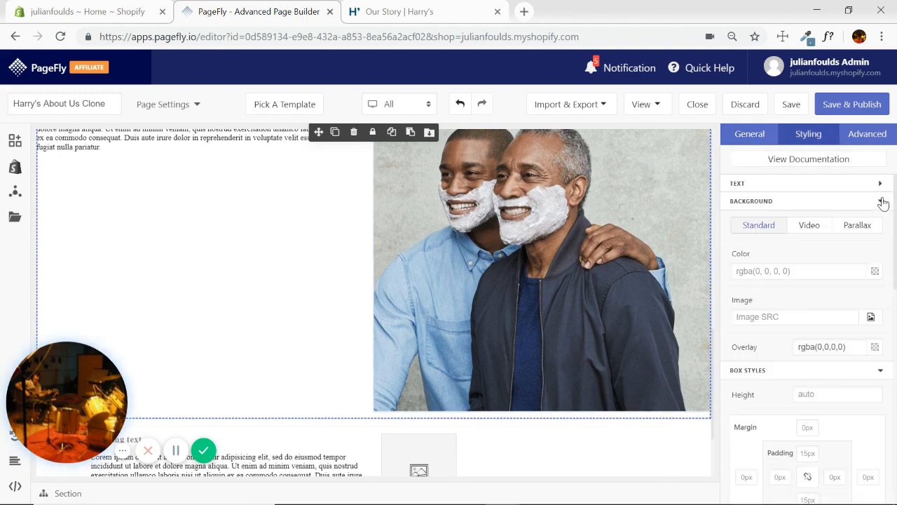